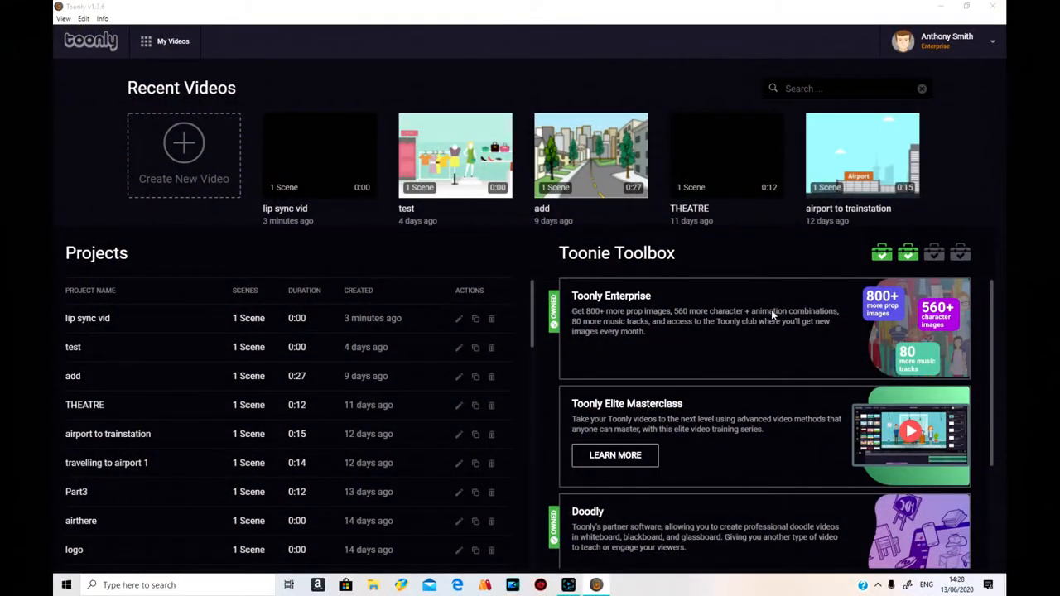
mouse_move(341, 247)
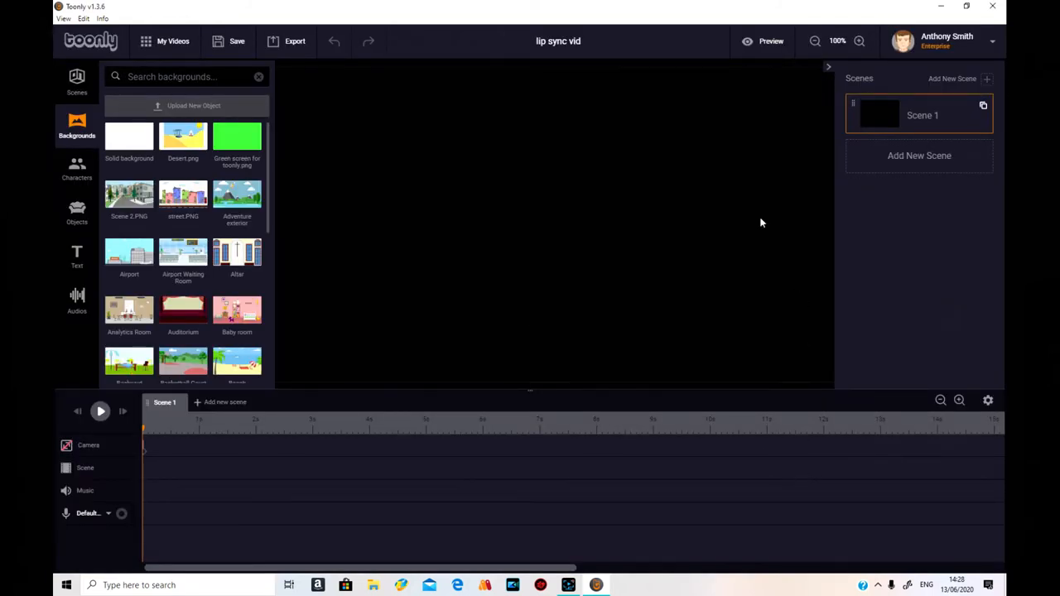
mouse_move(476, 282)
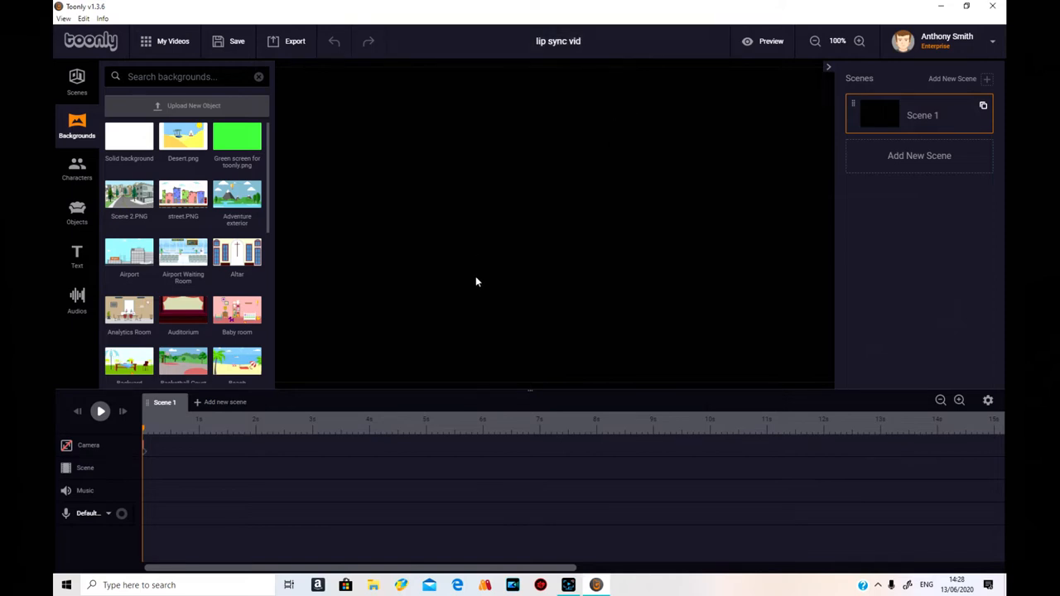
mouse_move(525, 232)
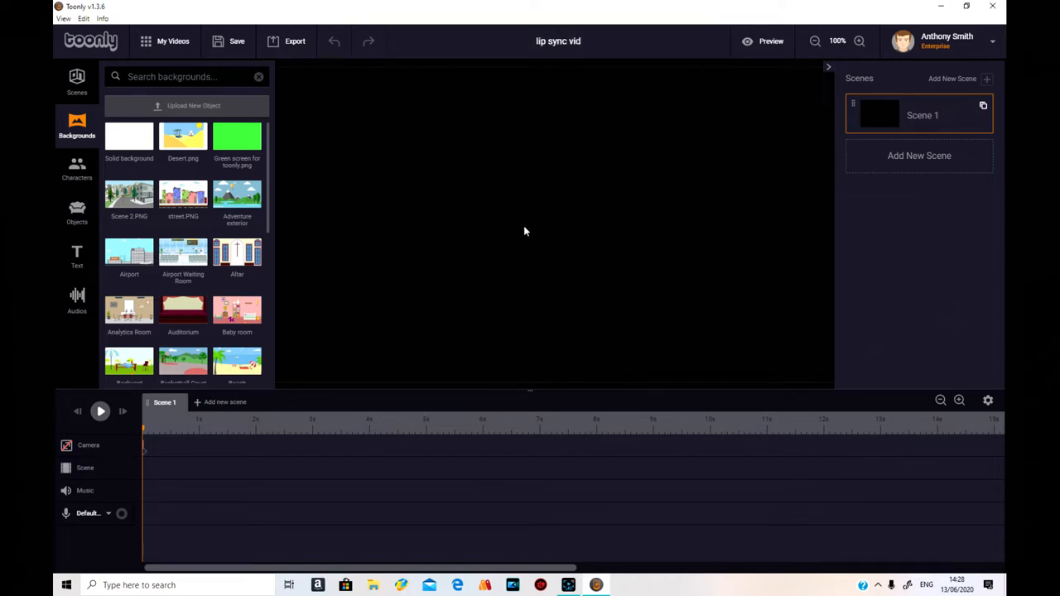
Locate the 'Green screen for toonly' image in the Objects library.
left_click(76, 212)
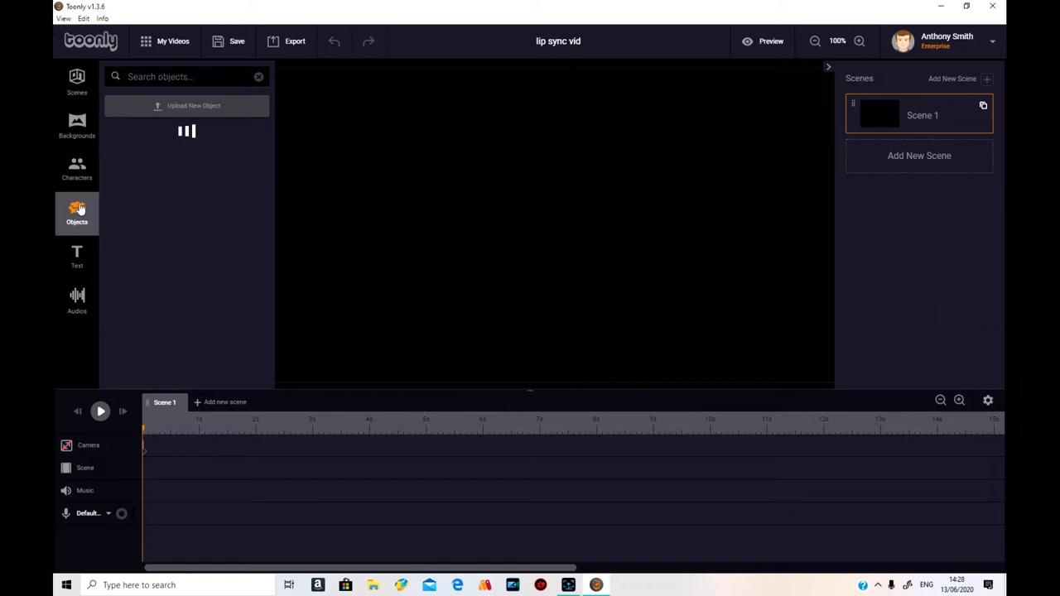
left_click(77, 212)
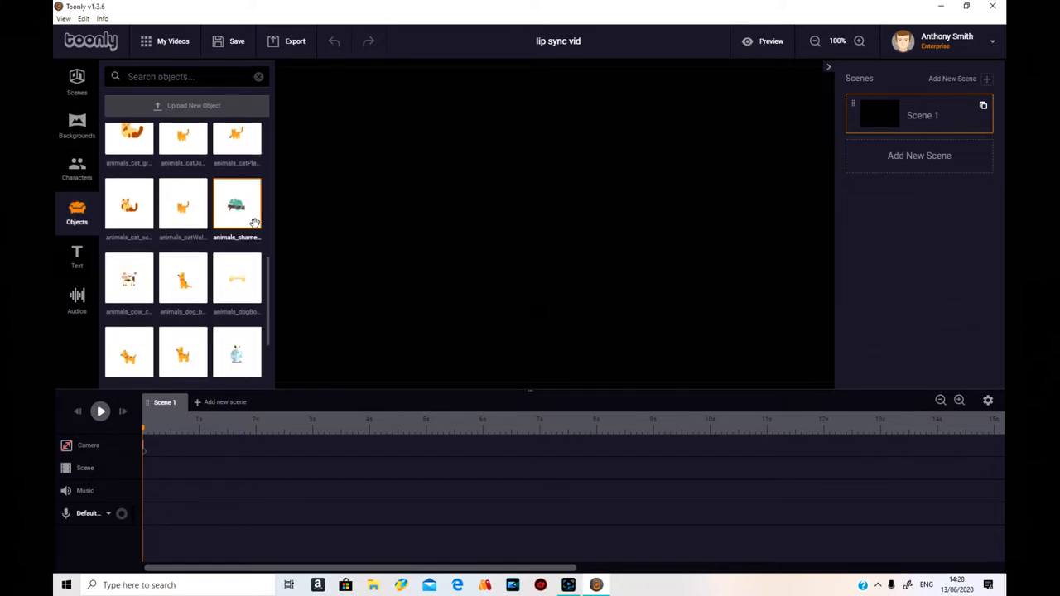
scroll("down", 3)
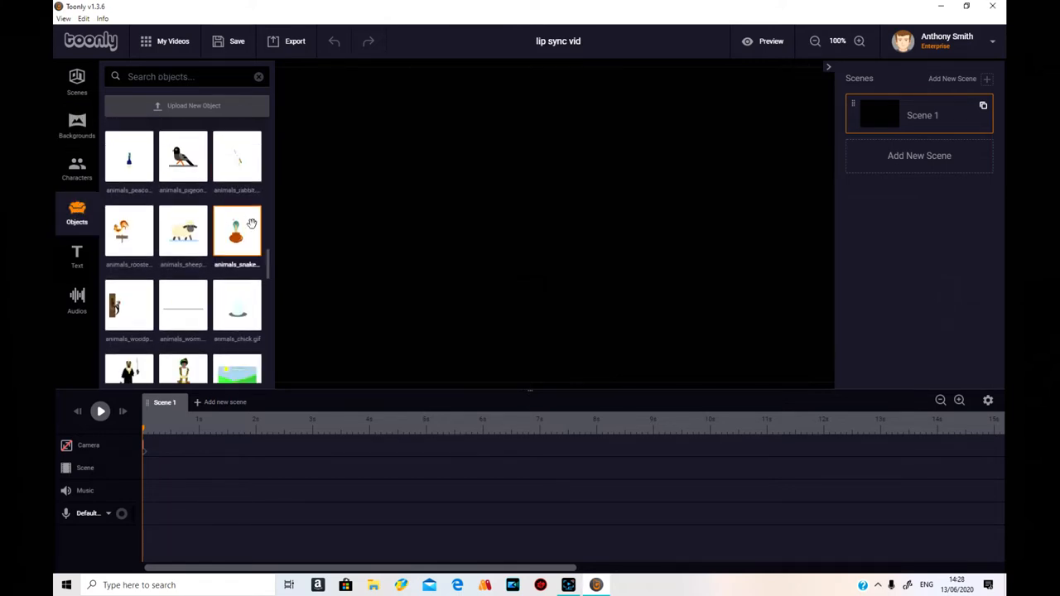
scroll("down", 3)
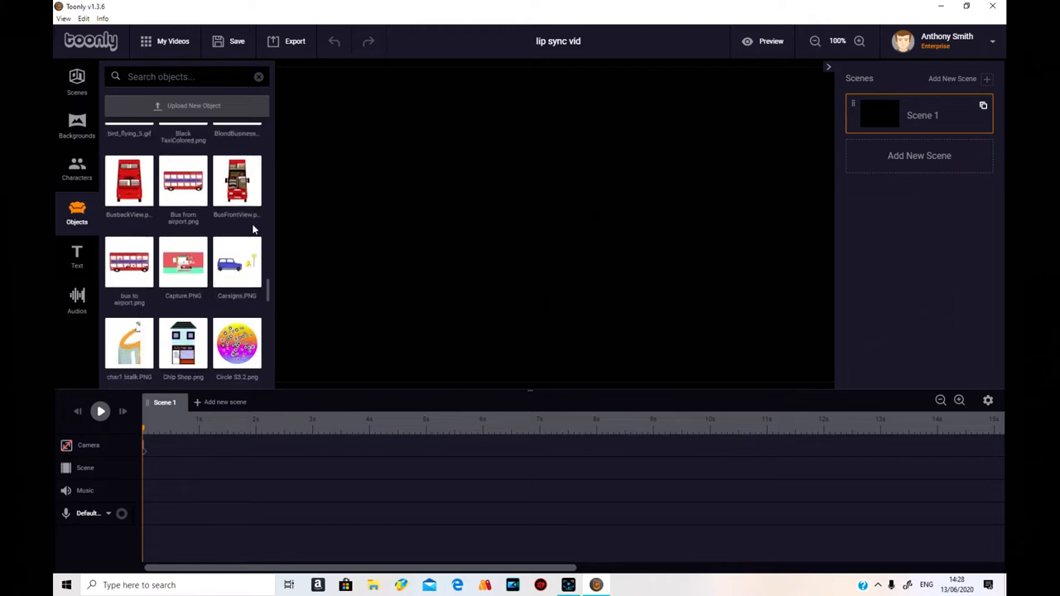
scroll("down", 3)
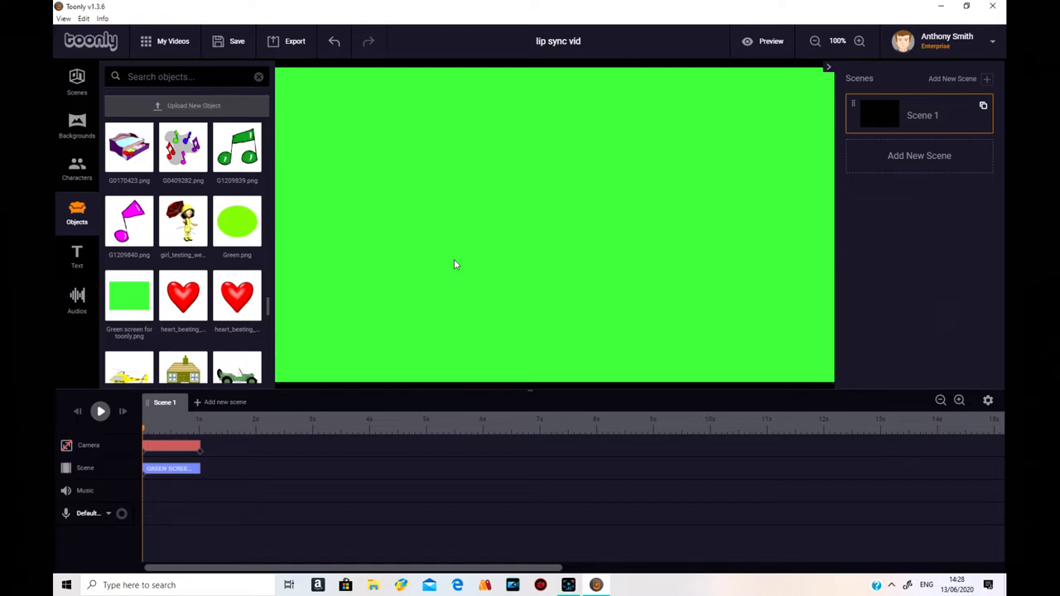
mouse_move(589, 224)
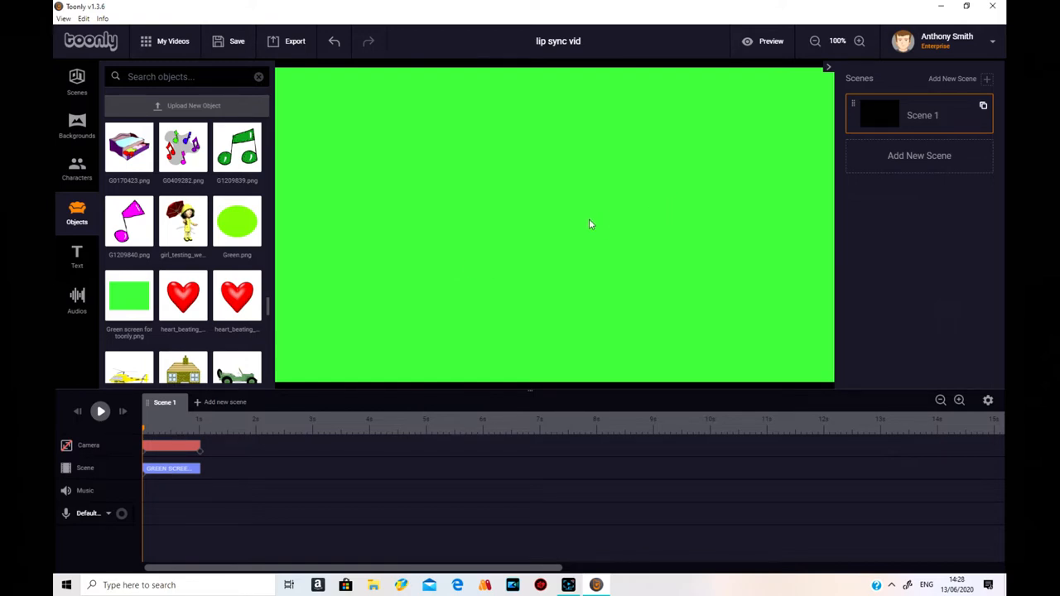
mouse_move(227, 512)
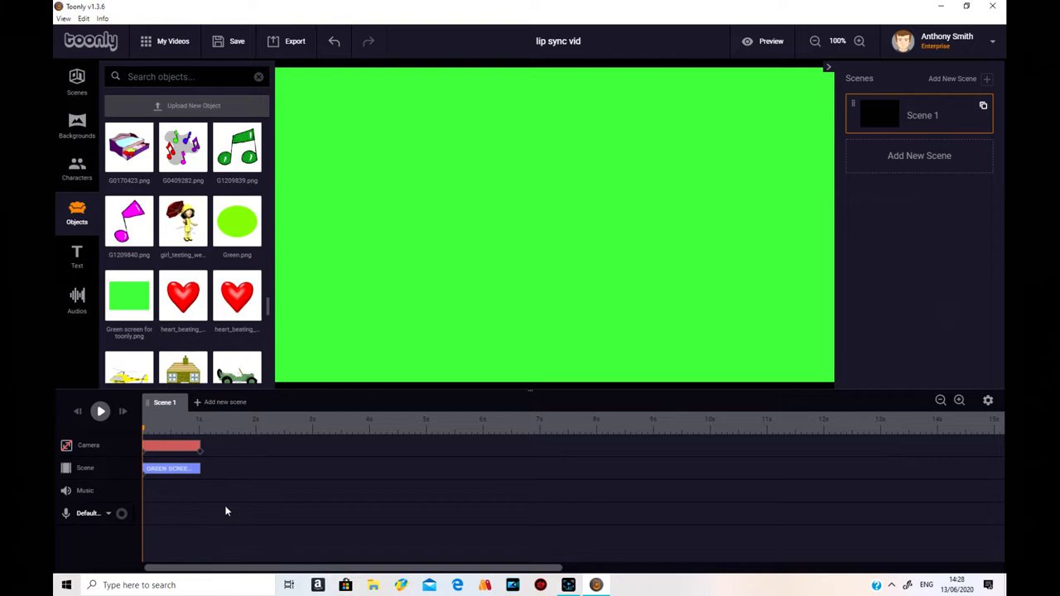
Set the green-screen image's In Effect to Instant in its Object settings.
left_click(169, 467)
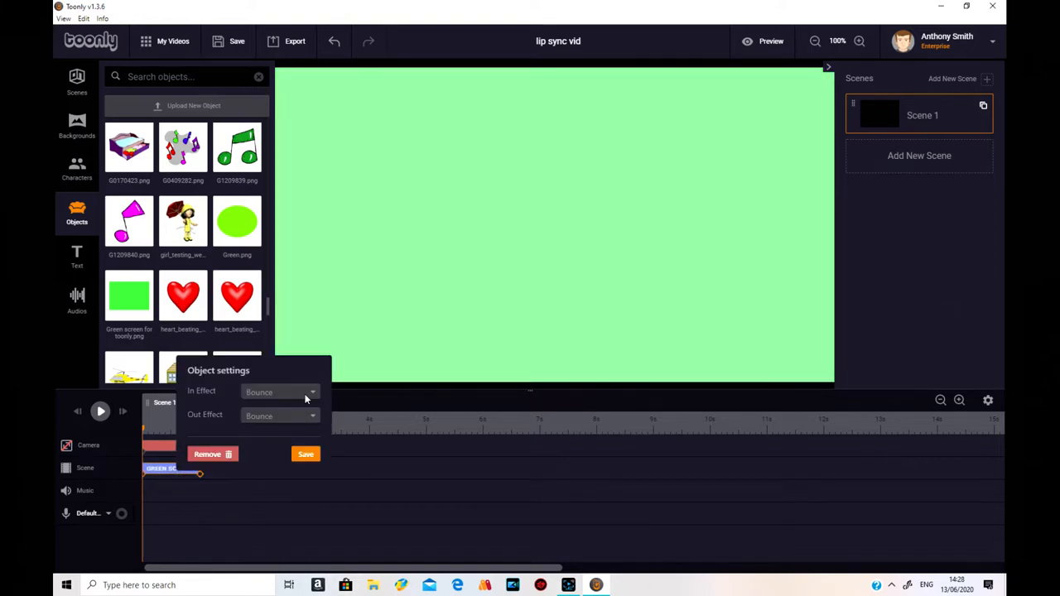
left_click(280, 390)
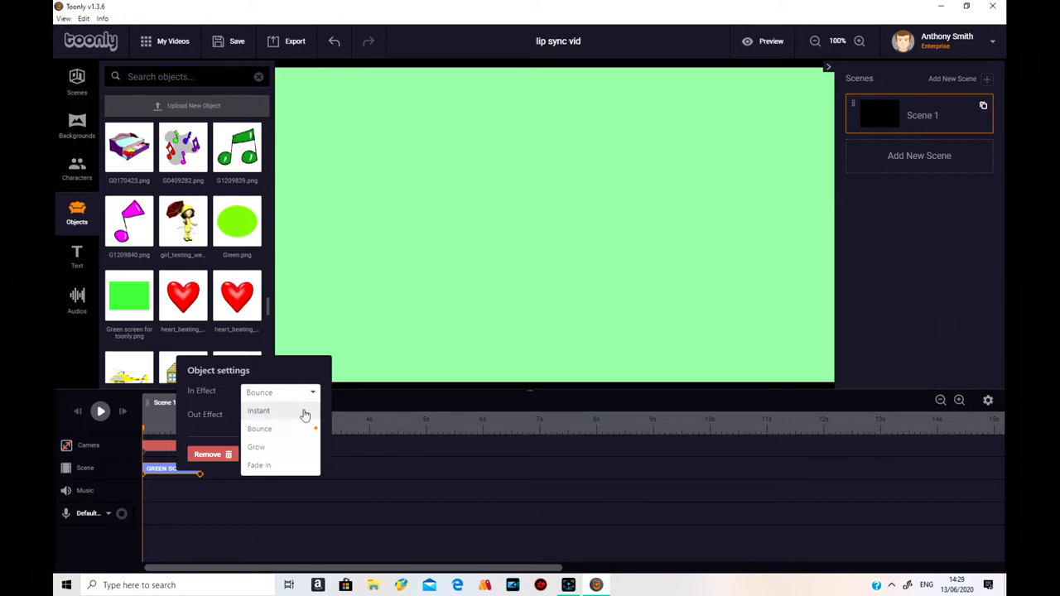
left_click(258, 410)
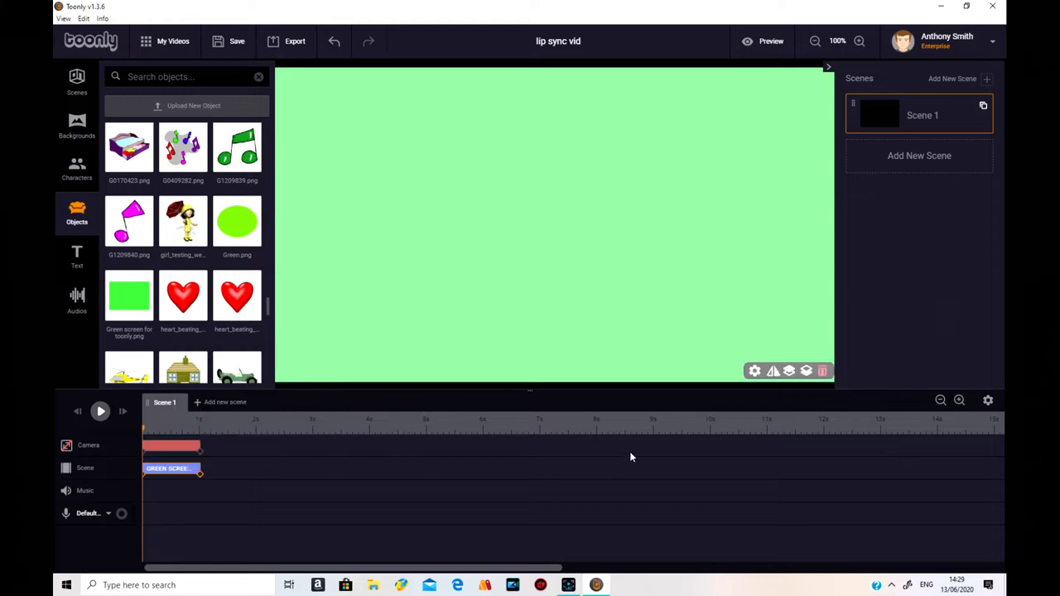
Add the red-dress woman from Characters and preview her with a Walking animation.
left_click(76, 166)
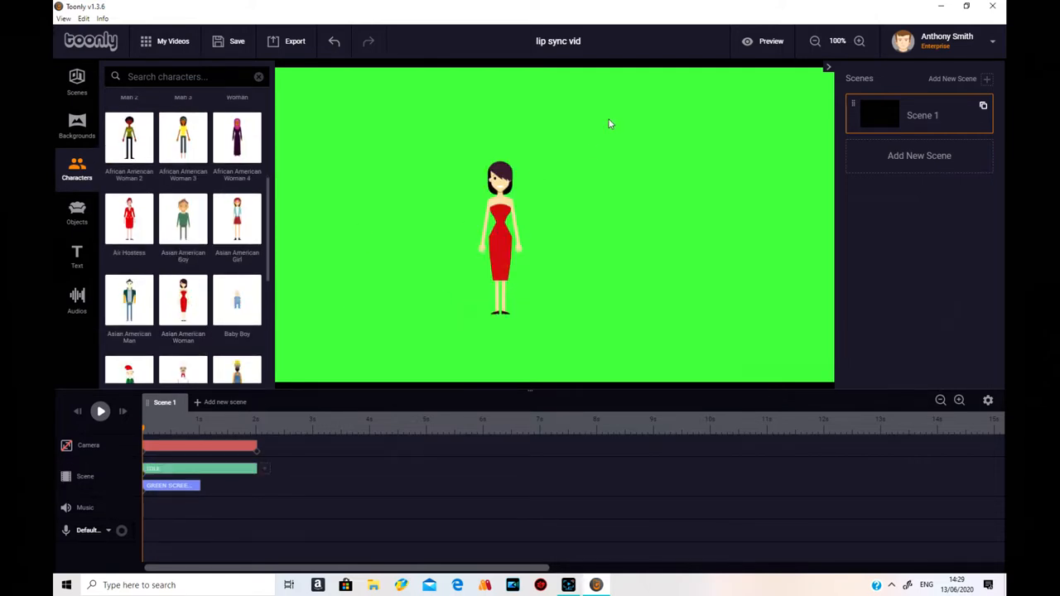
left_click(500, 235)
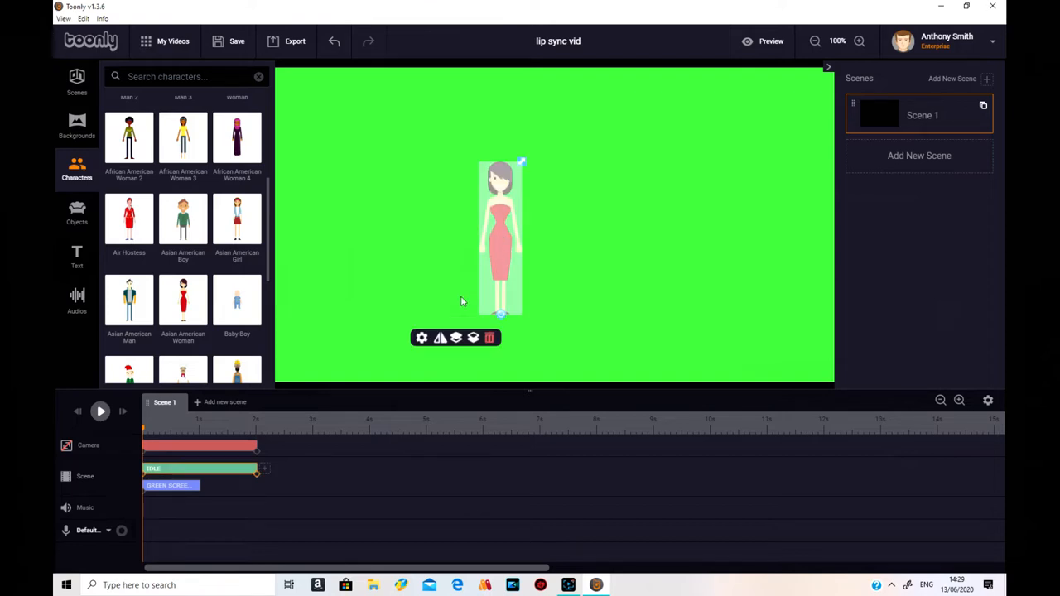
mouse_move(800, 263)
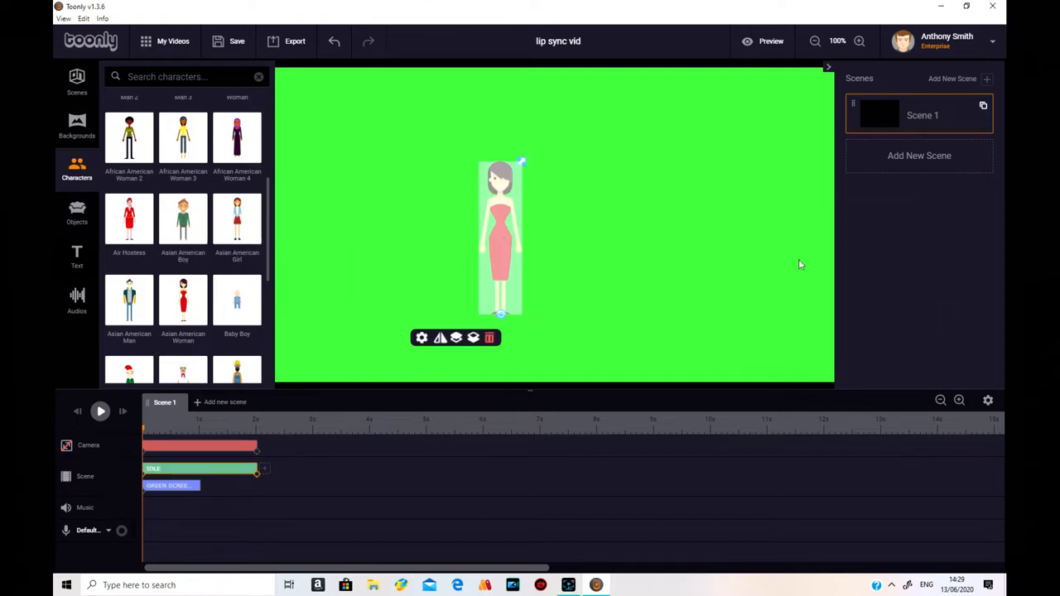
mouse_move(439, 338)
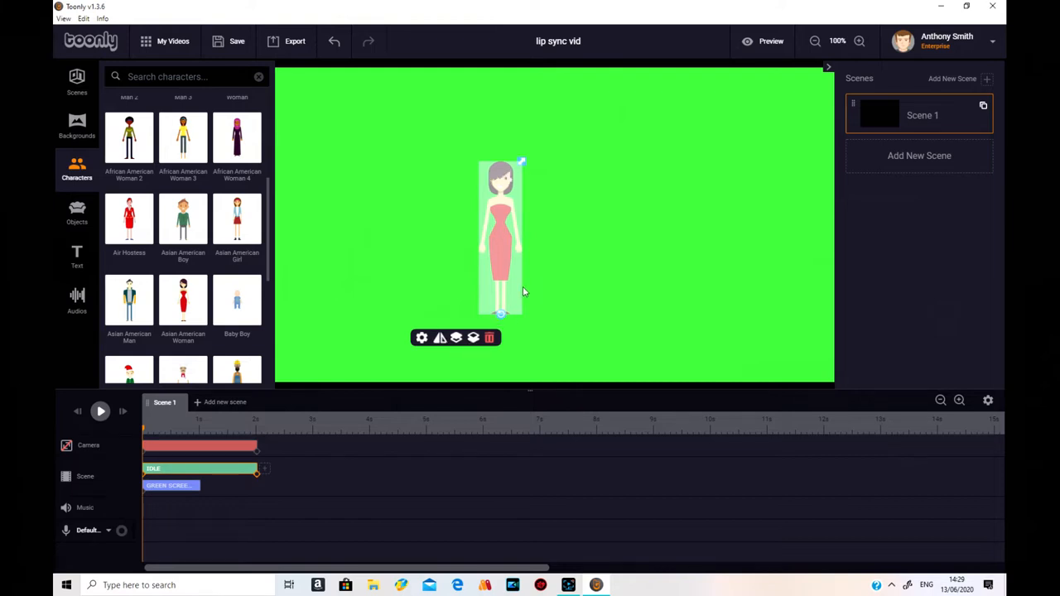
left_click(421, 337)
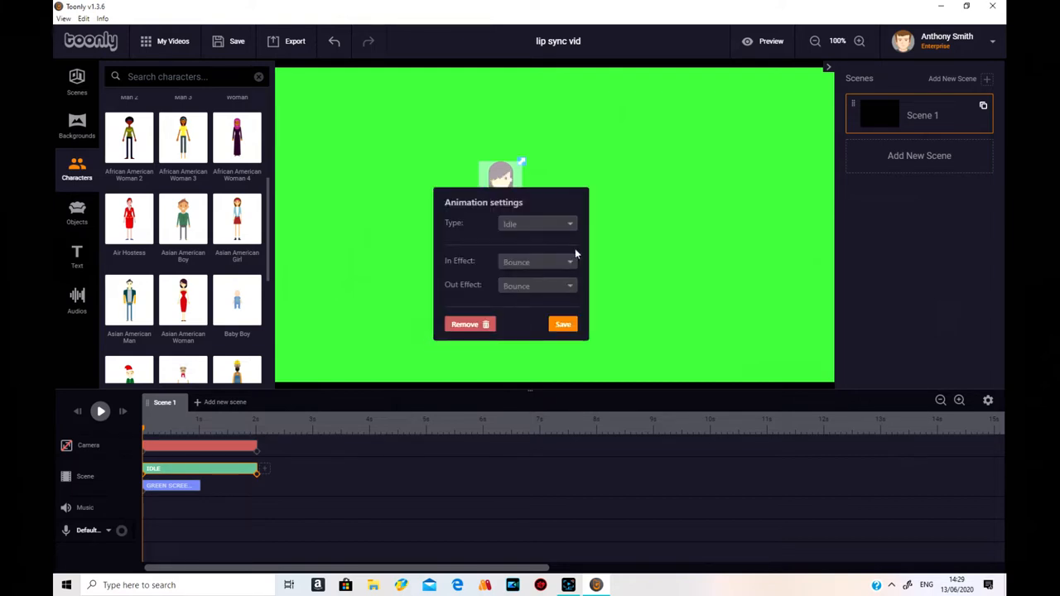
left_click(536, 224)
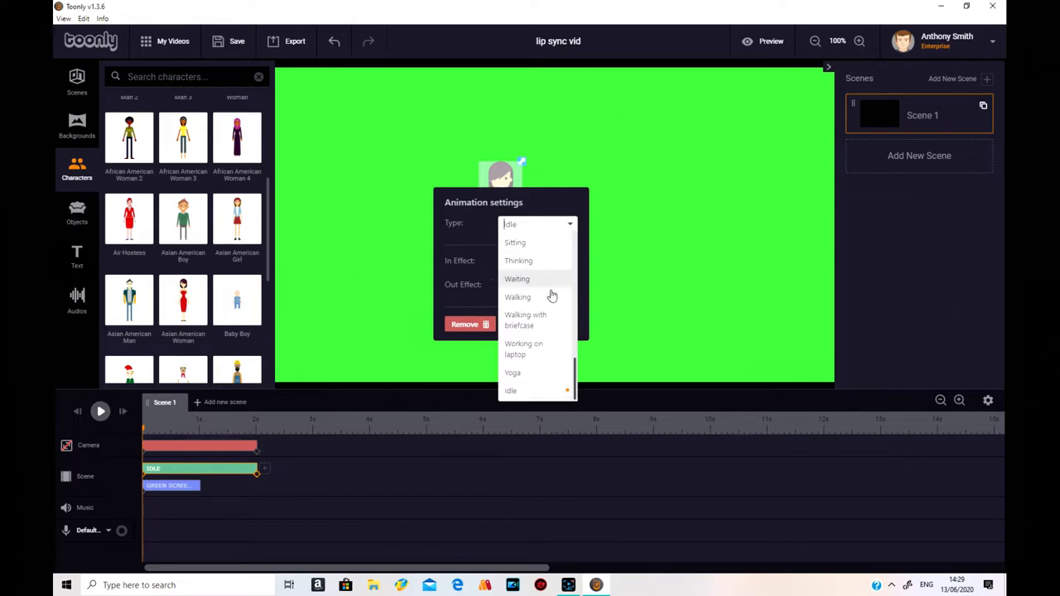
left_click(516, 296)
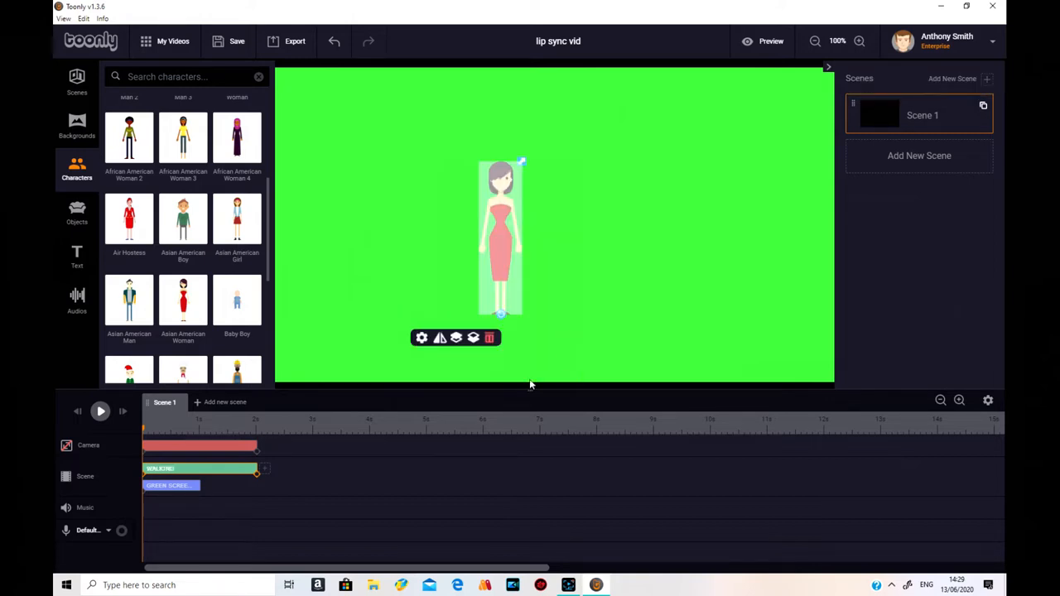
left_click(99, 411)
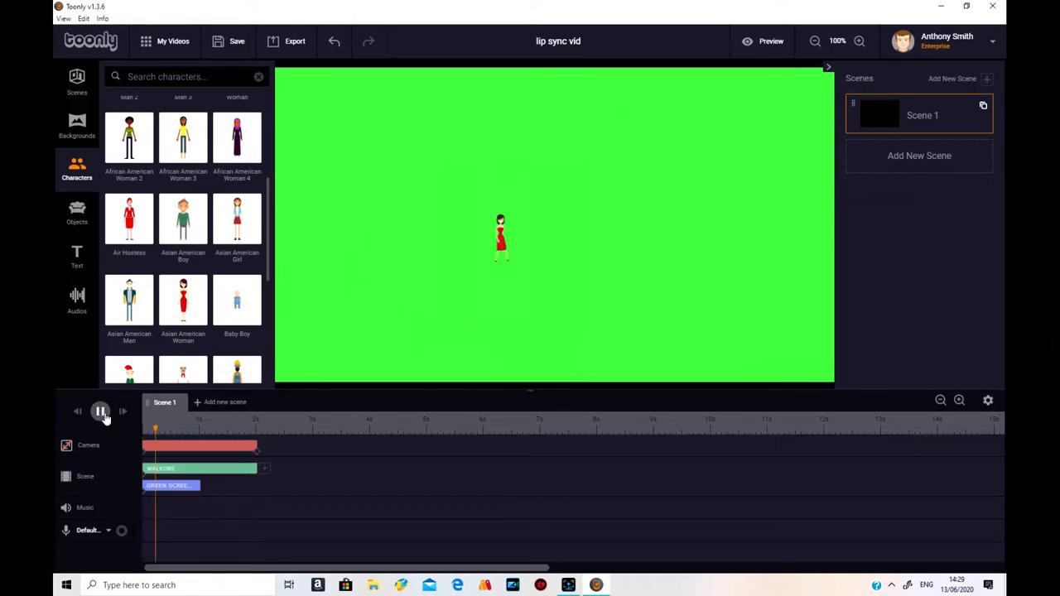
left_click(100, 410)
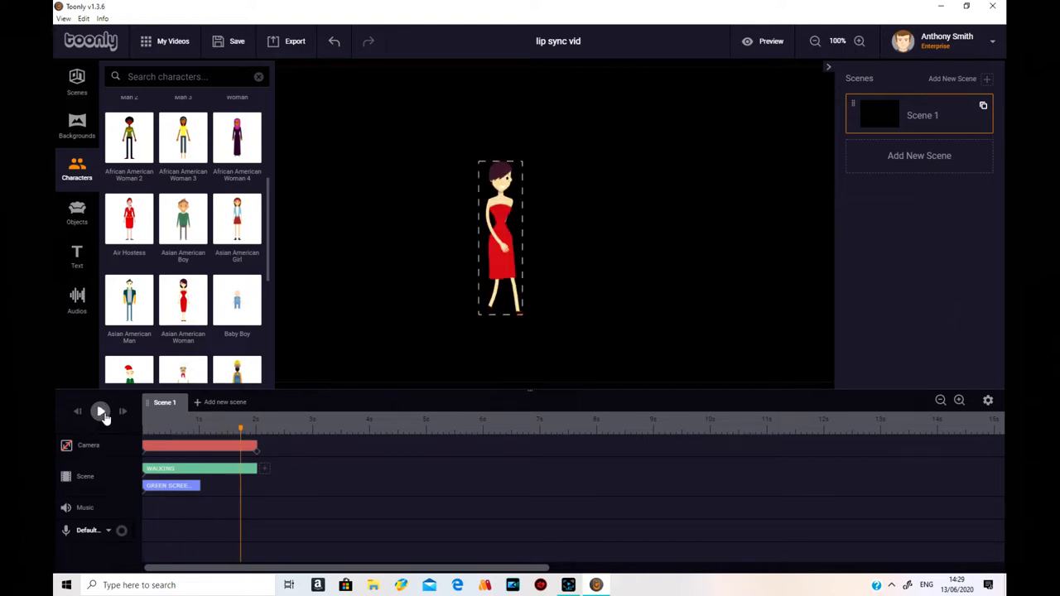
mouse_move(222, 503)
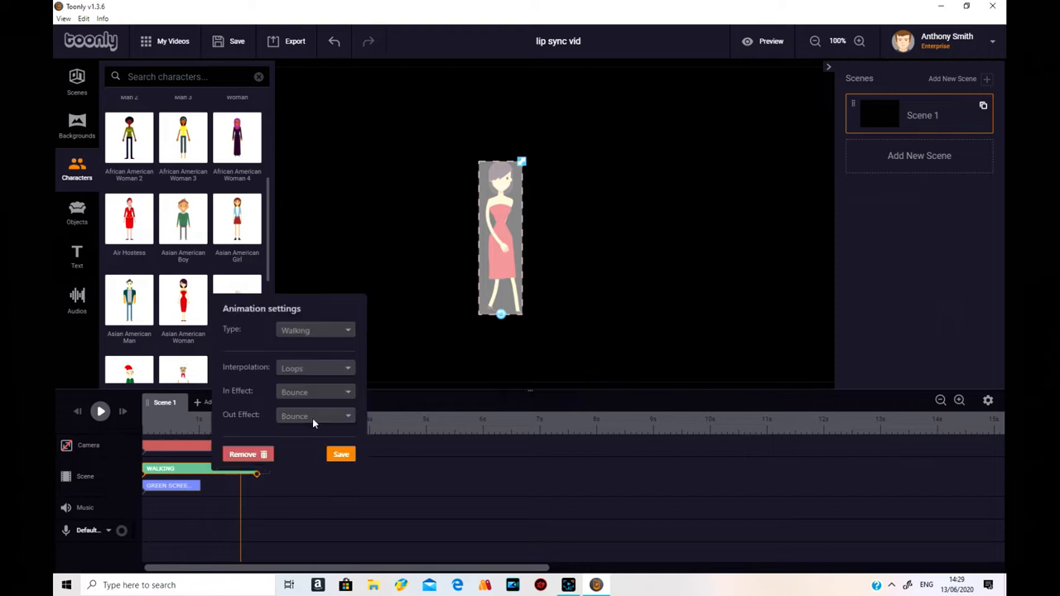
Switch the woman's animation type to Lip sync.
left_click(315, 329)
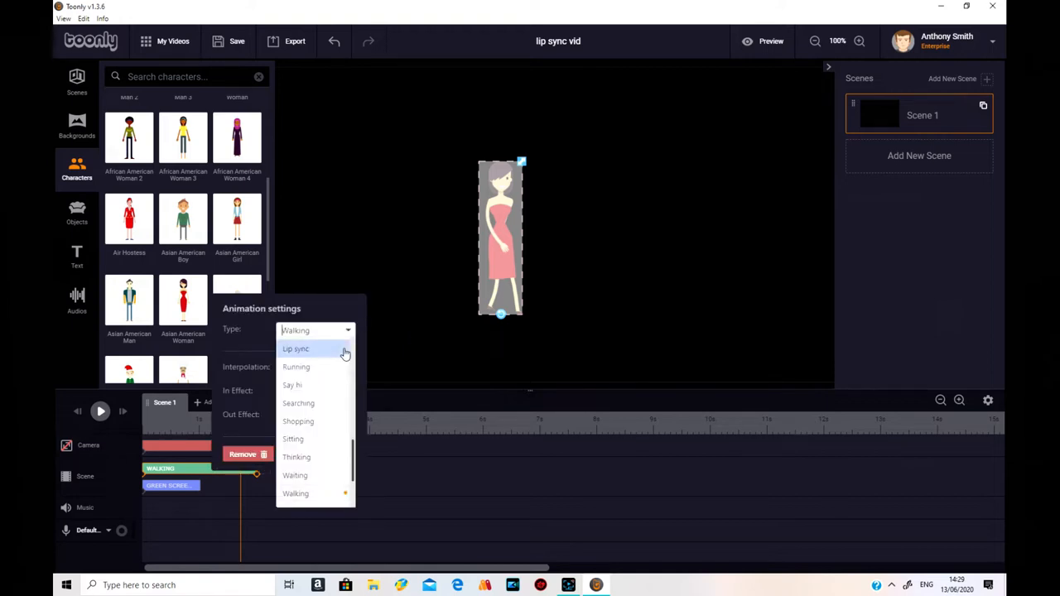
left_click(294, 348)
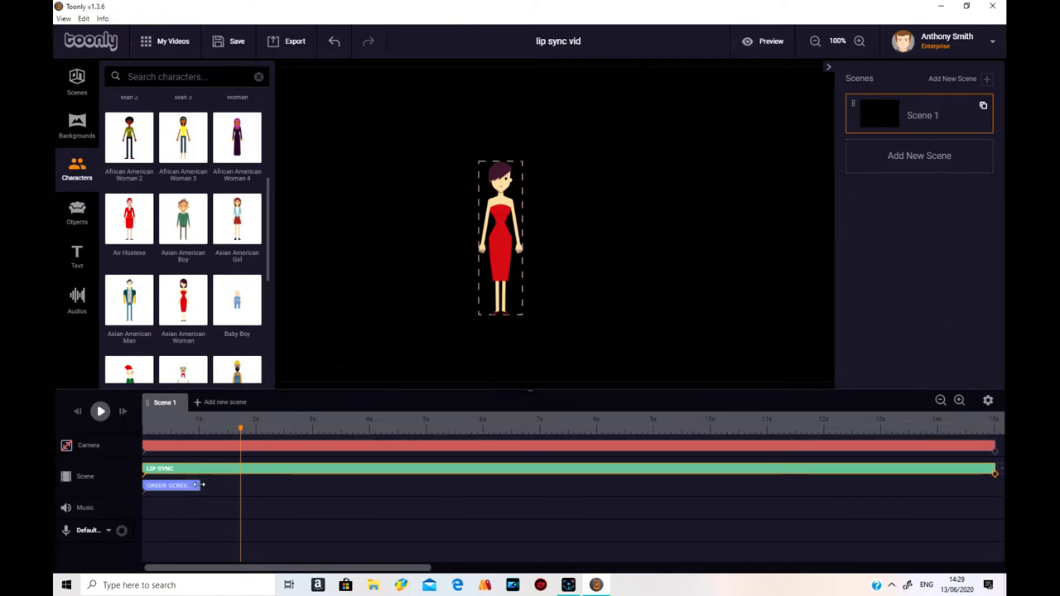
Stretch the green screen across the whole scene and locate the green screen PNG in Objects.
left_click_drag(202, 485, 984, 500)
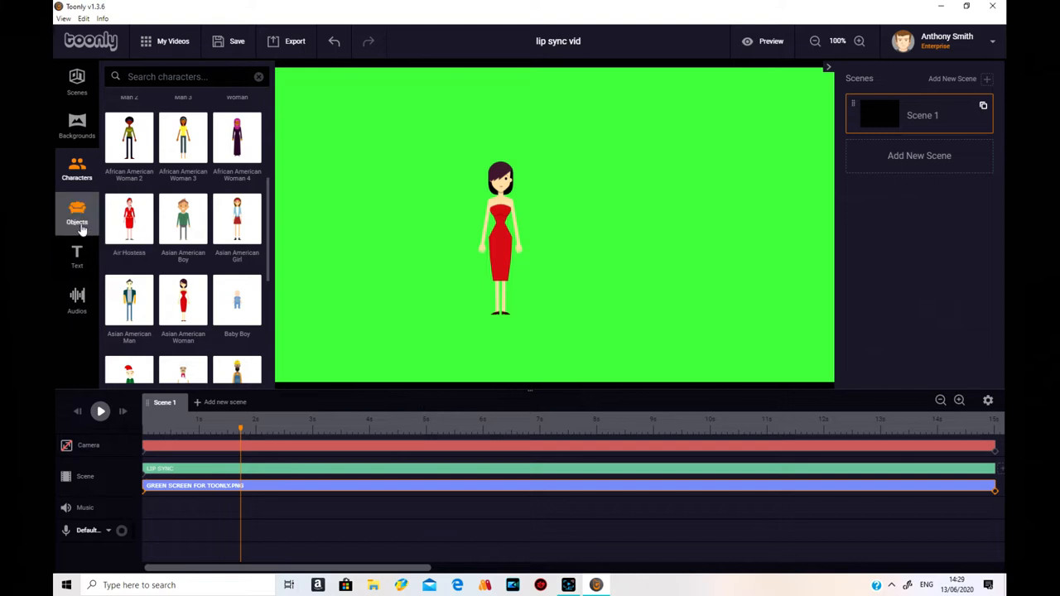
left_click(76, 217)
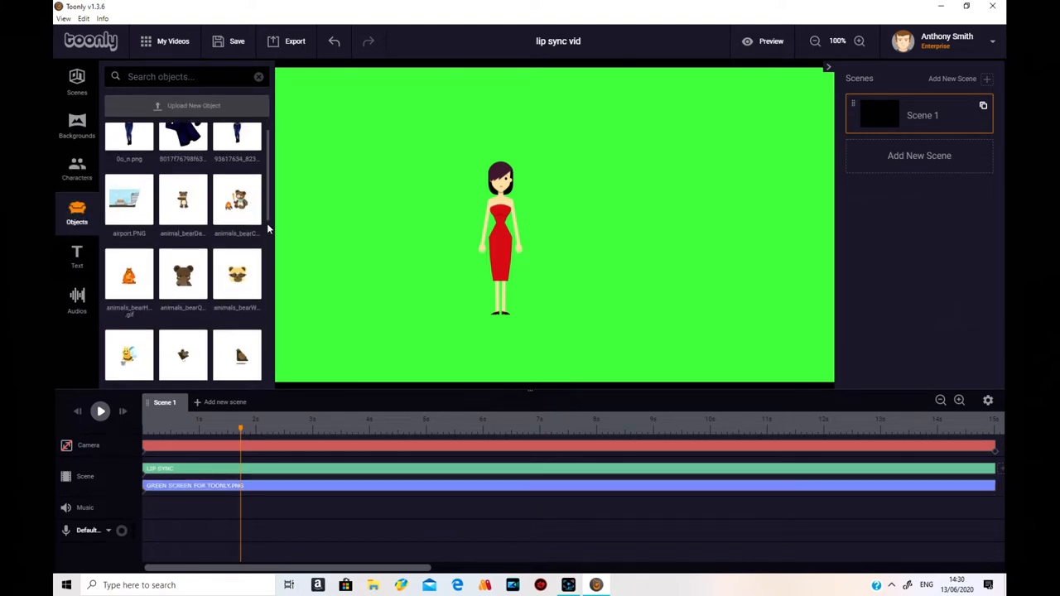
scroll("down", 3)
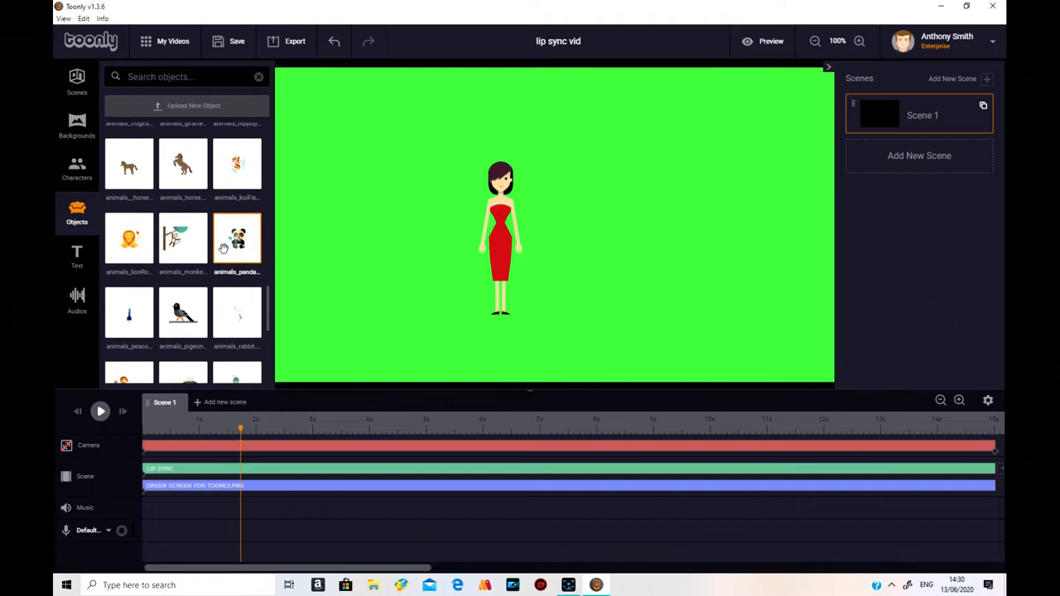
scroll("down", 3)
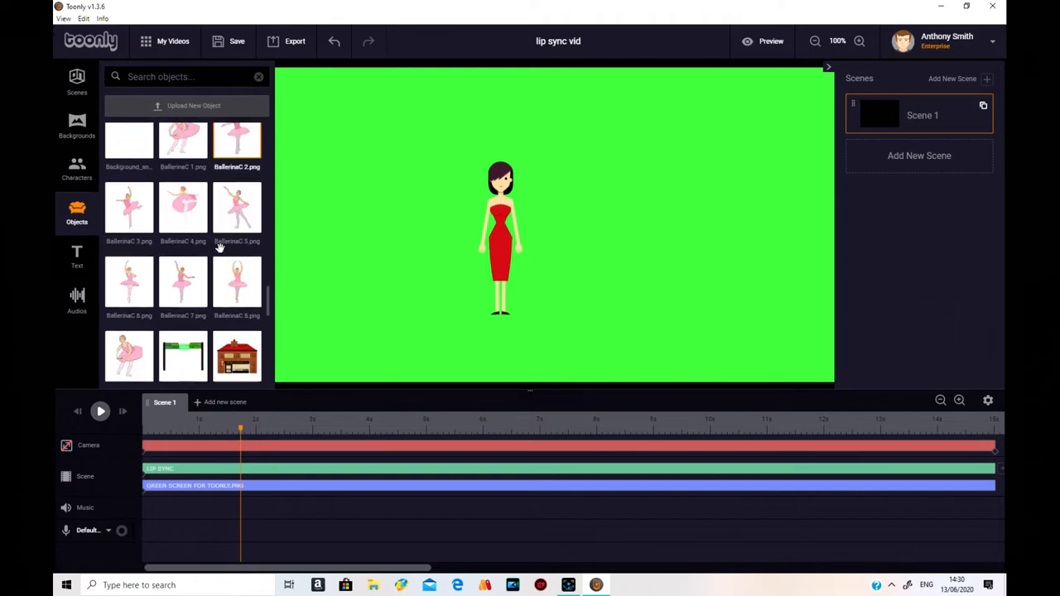
scroll("down", 3)
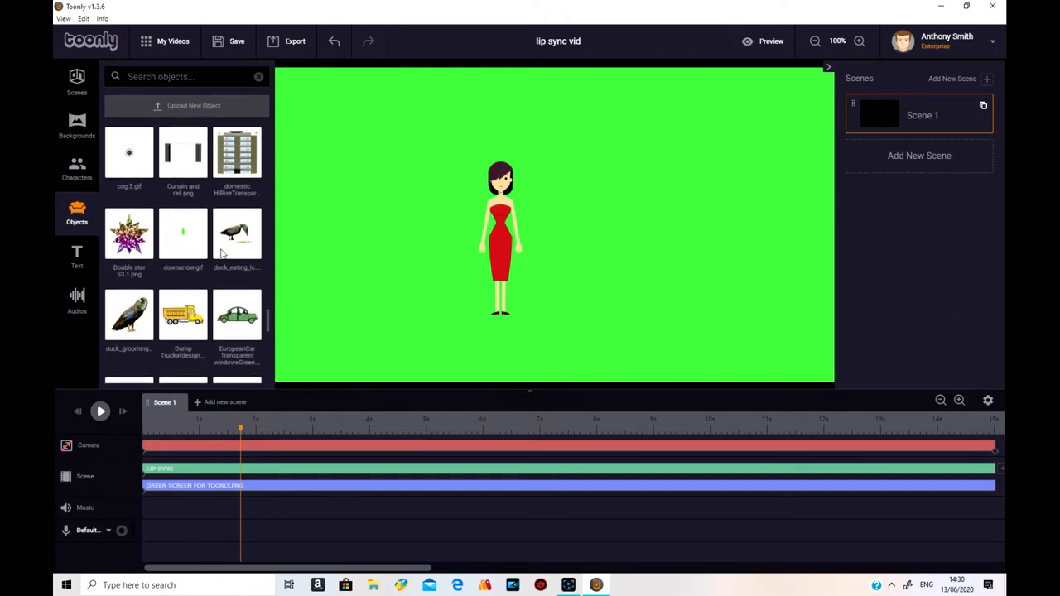
scroll("down", 3)
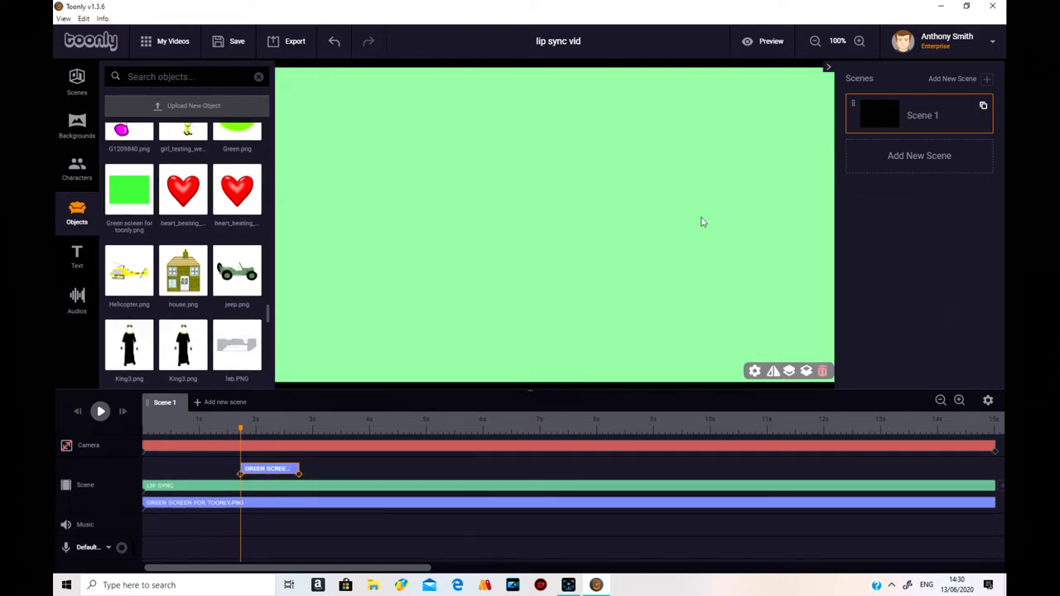
mouse_move(795, 106)
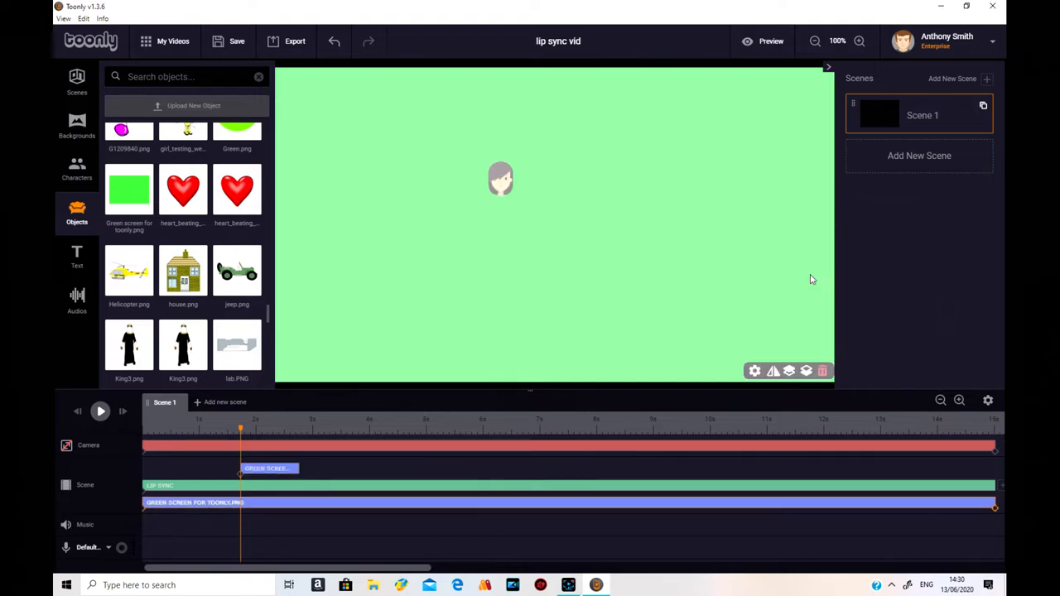
mouse_move(510, 481)
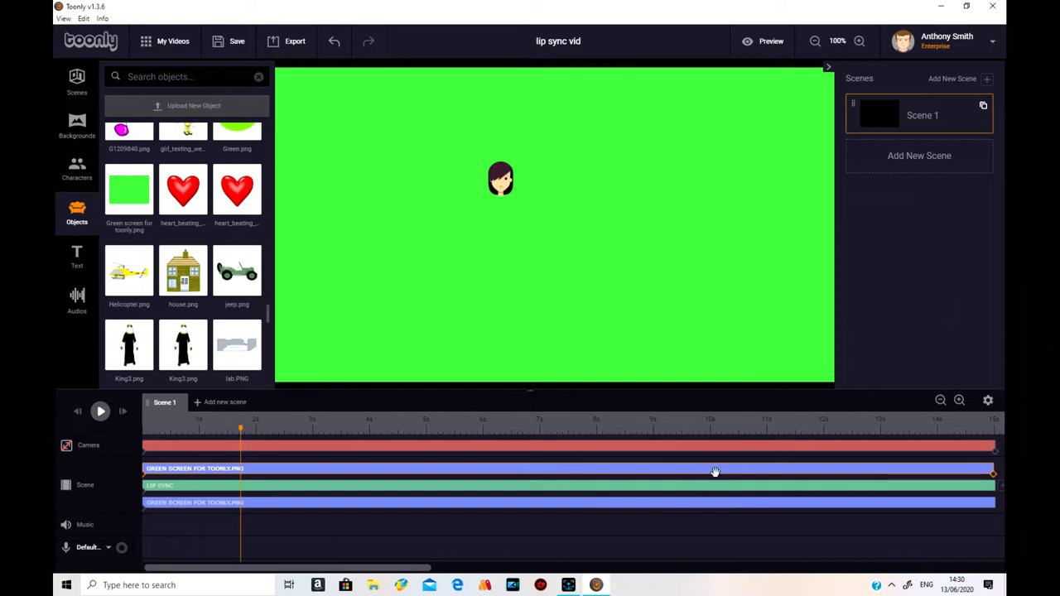
Set the green-screen overlay's In and Out Effects to Instant.
left_click(818, 394)
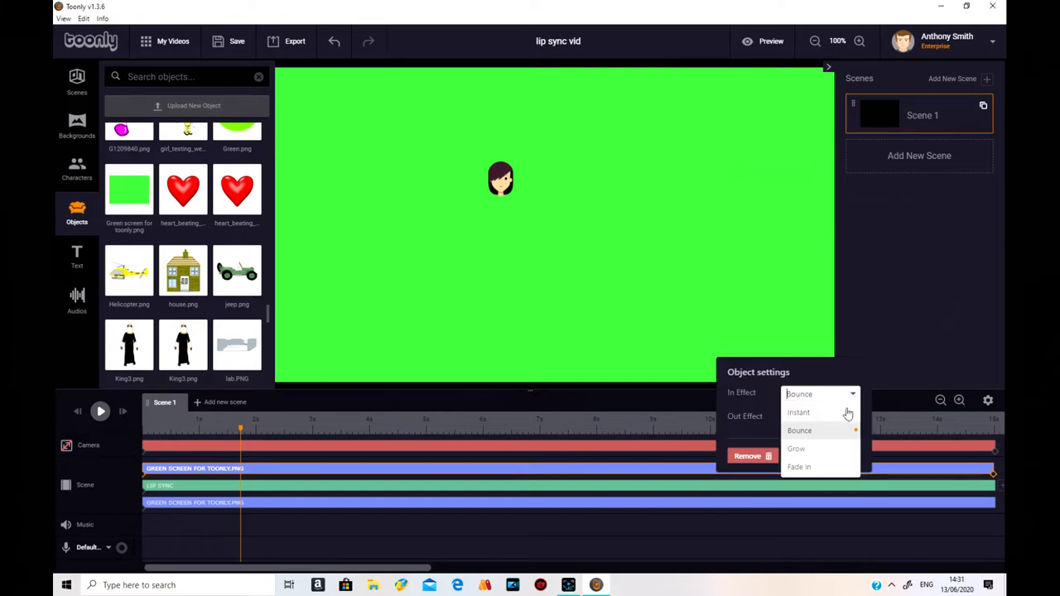
left_click(799, 412)
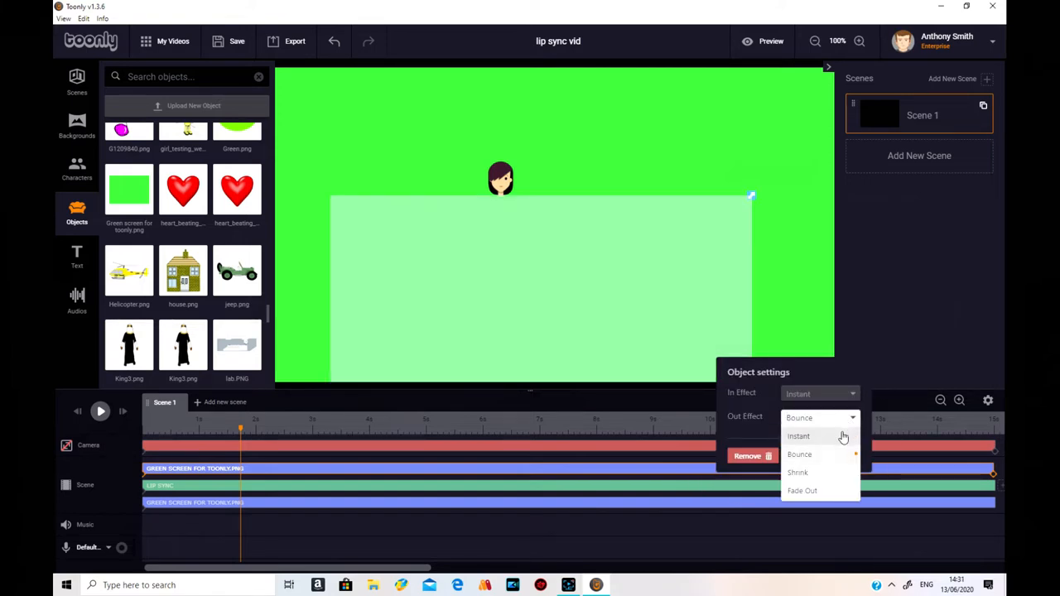
left_click(798, 435)
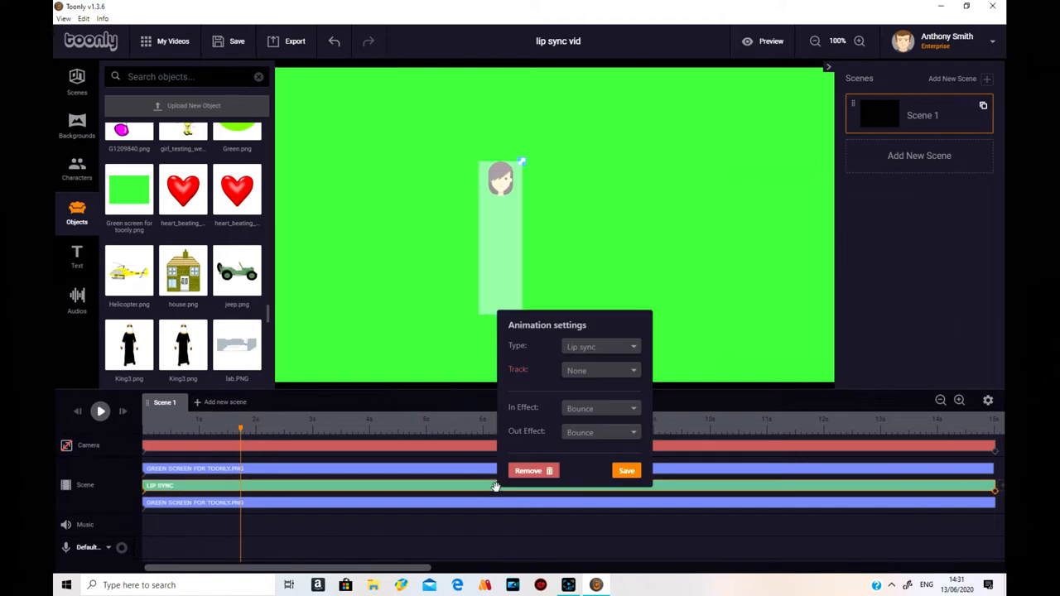
Set the lip-sync character's In and Out Effects to Instant and save.
left_click(600, 407)
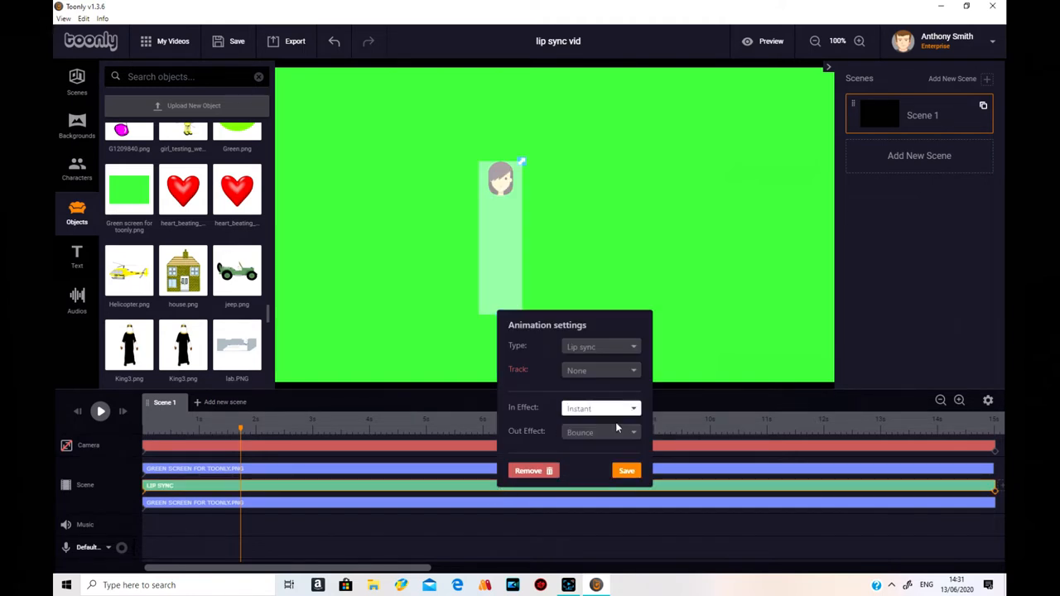
left_click(599, 432)
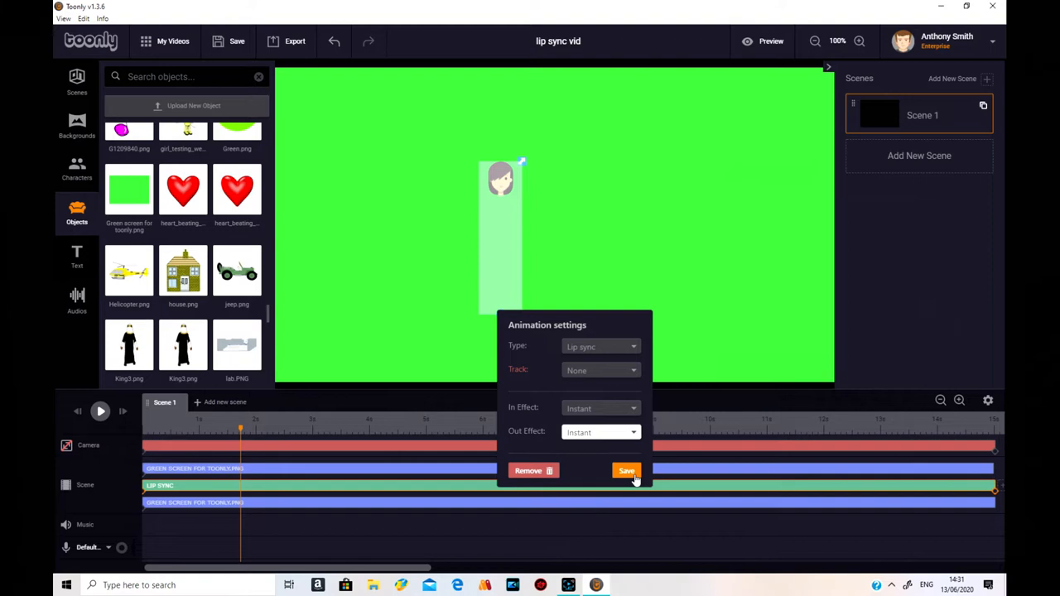
left_click(626, 471)
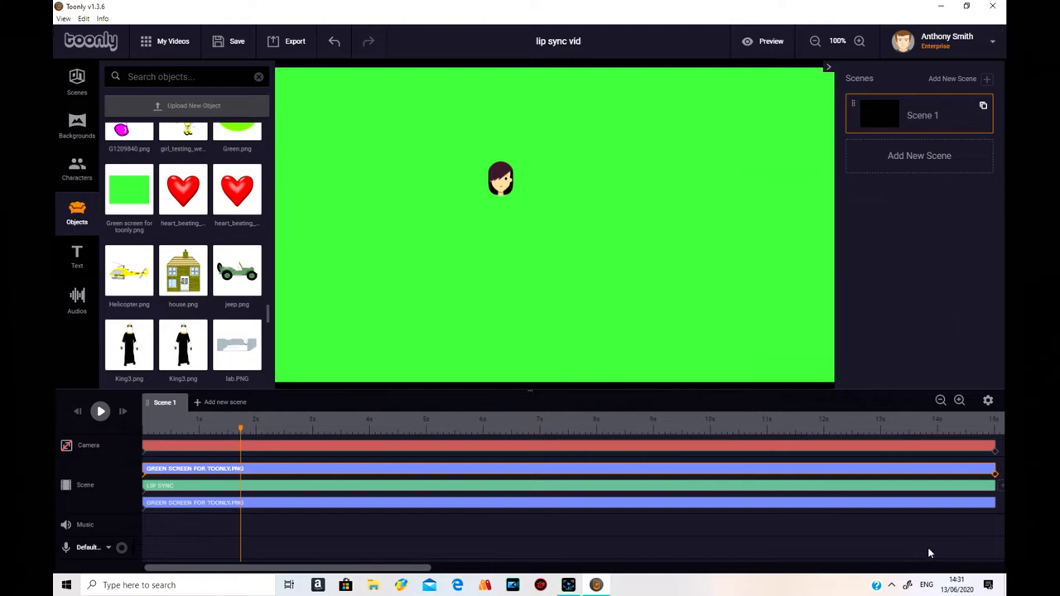
mouse_move(782, 503)
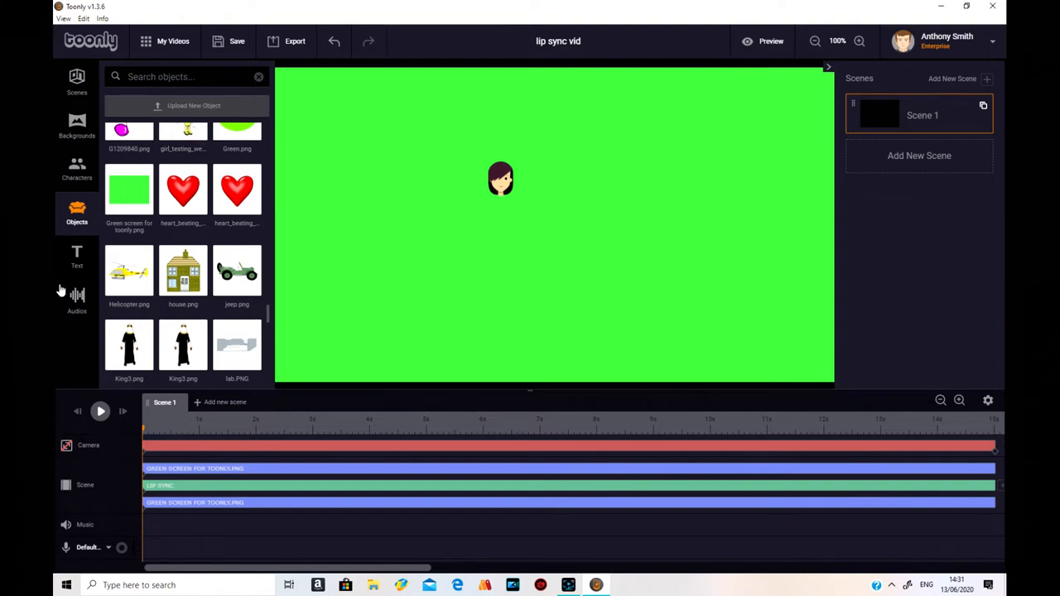
Scroll the Audios library down and select the Sally.mp3 voice recording.
left_click(76, 298)
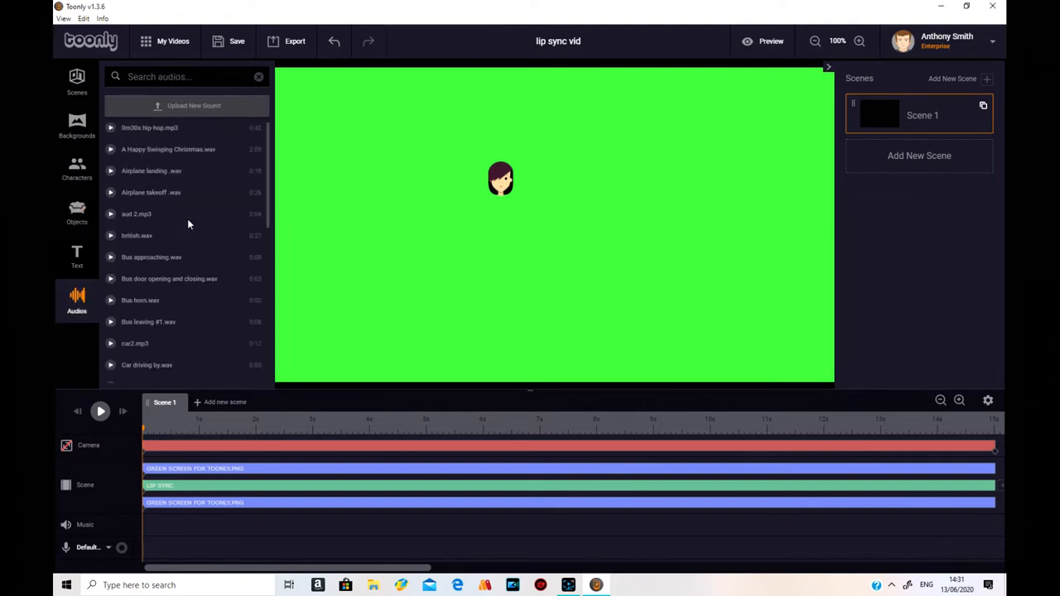
scroll("down", 3)
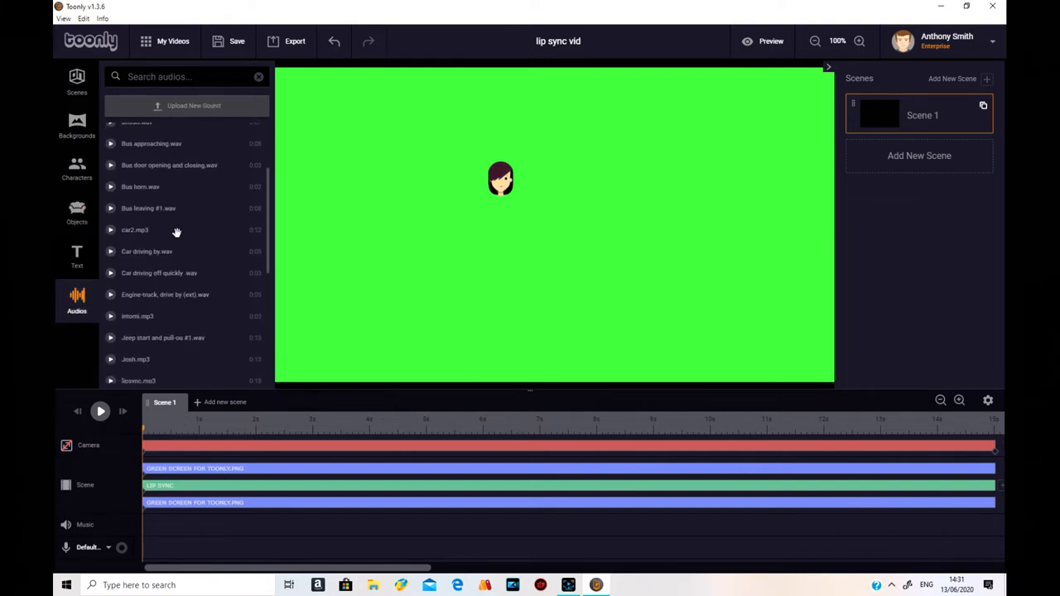
scroll("down", 3)
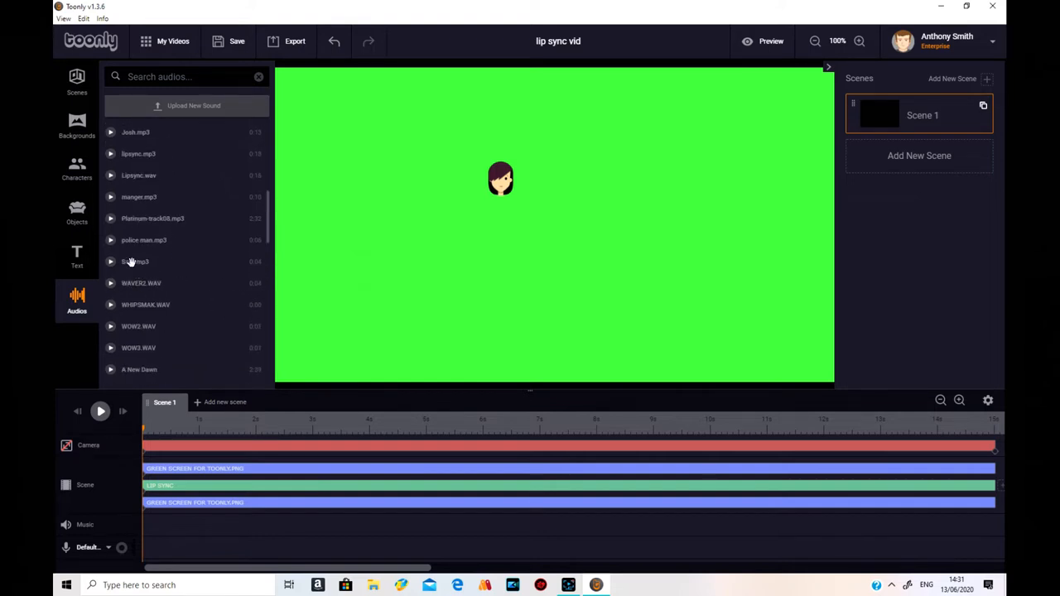
left_click(110, 262)
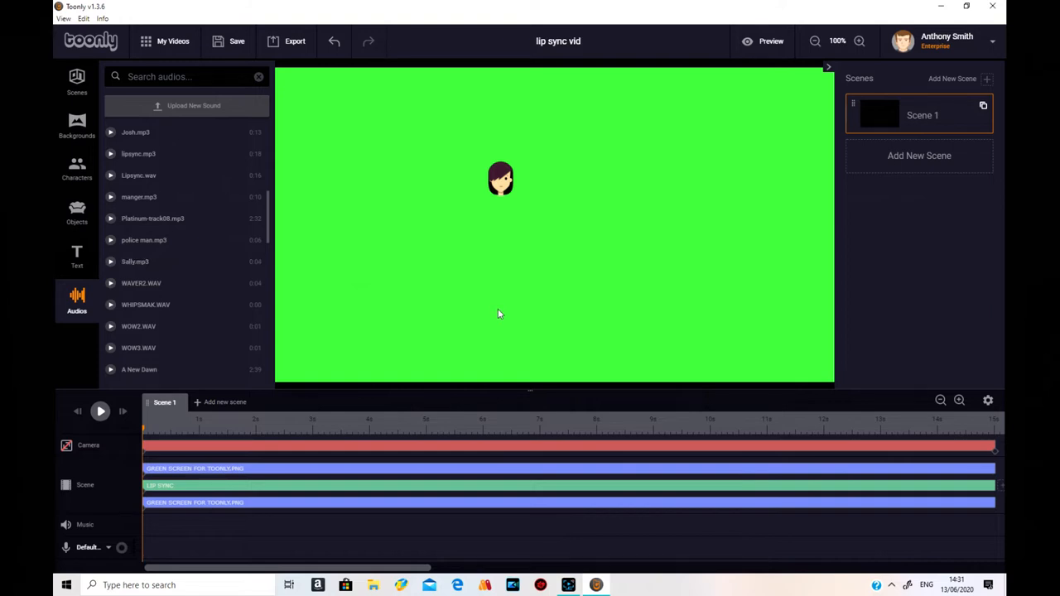
Place Sally.mp3 onto the timeline's Music/voice track.
left_click_drag(136, 261, 294, 451)
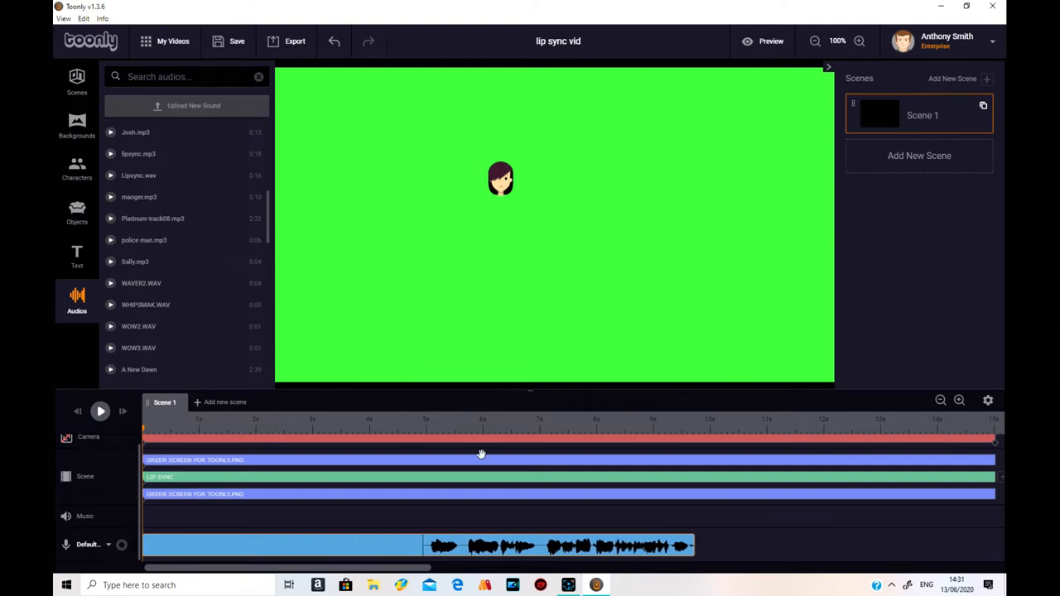
mouse_move(490, 527)
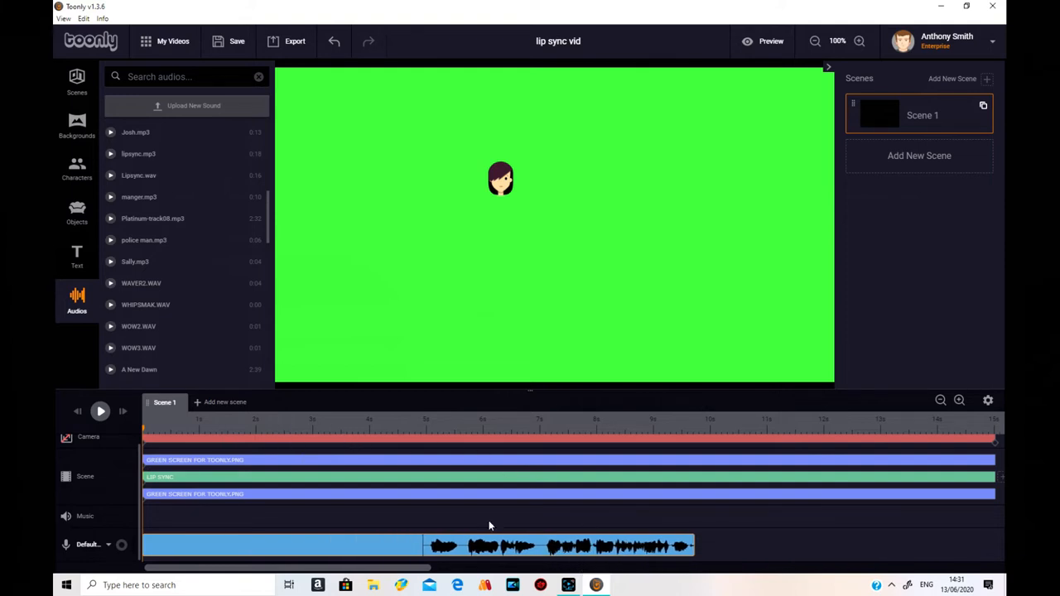
mouse_move(933, 453)
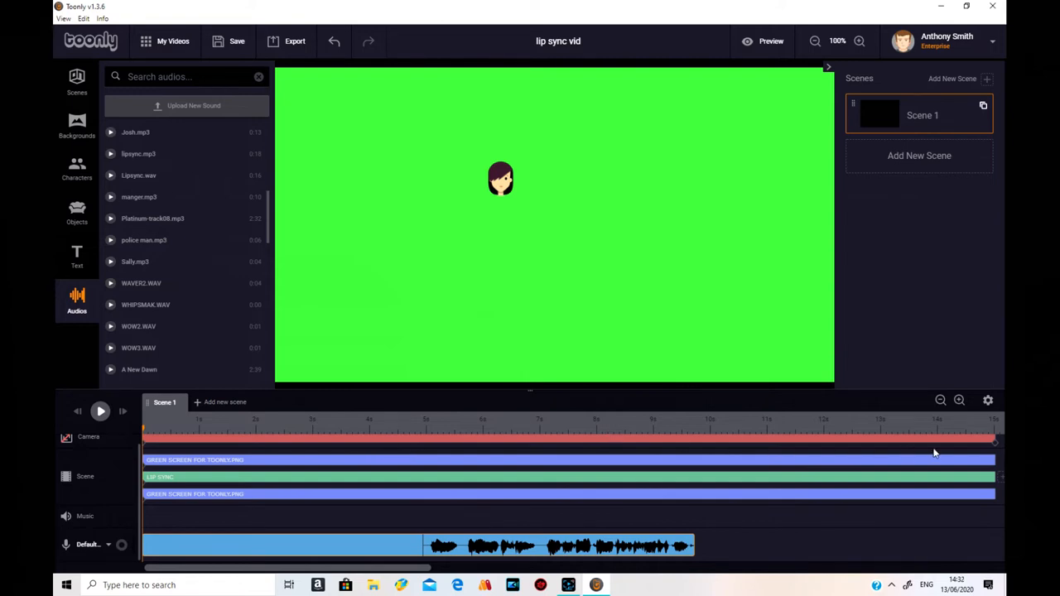
mouse_move(912, 540)
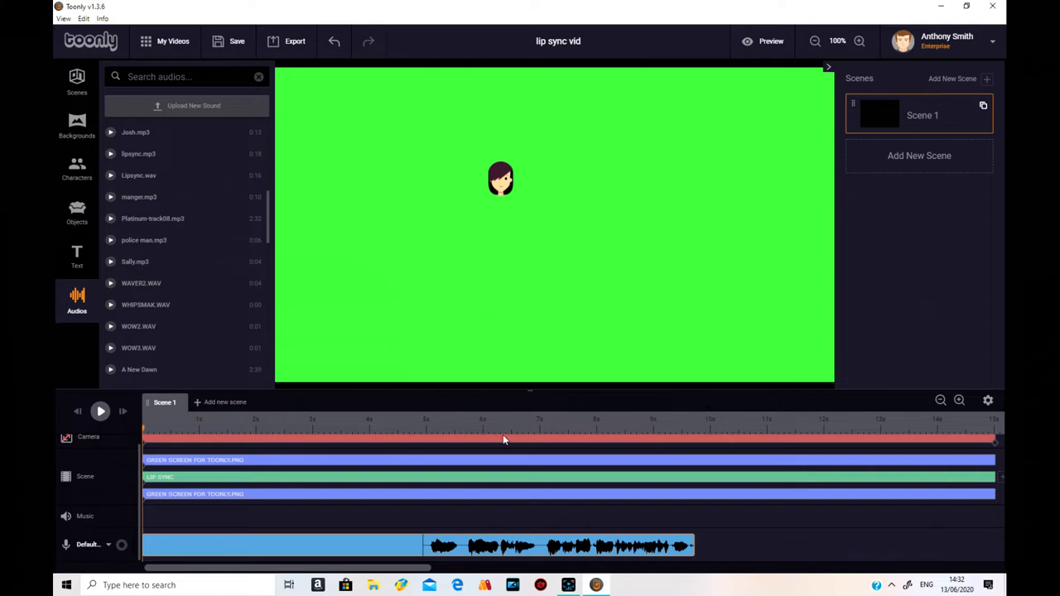
mouse_move(842, 512)
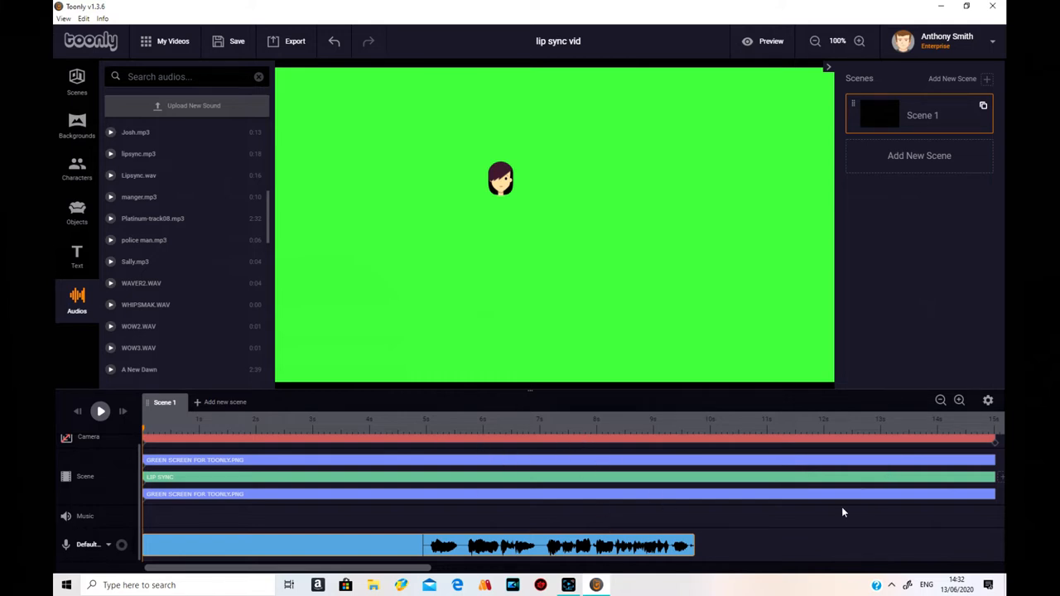
mouse_move(850, 6)
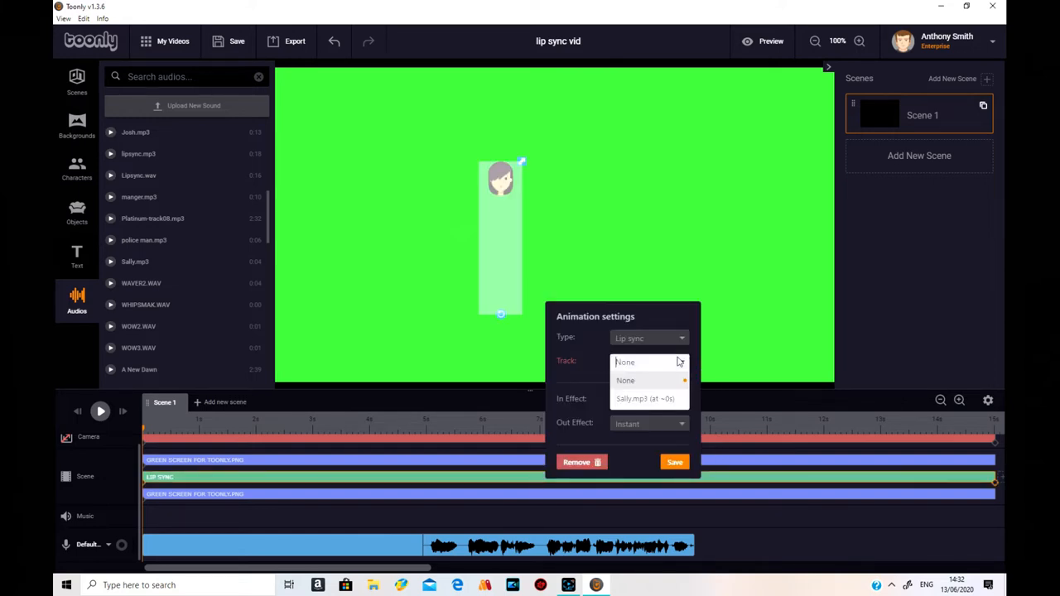
Set Sally.mp3 as the lip-sync Track, save, and launch a full-screen preview.
left_click(645, 397)
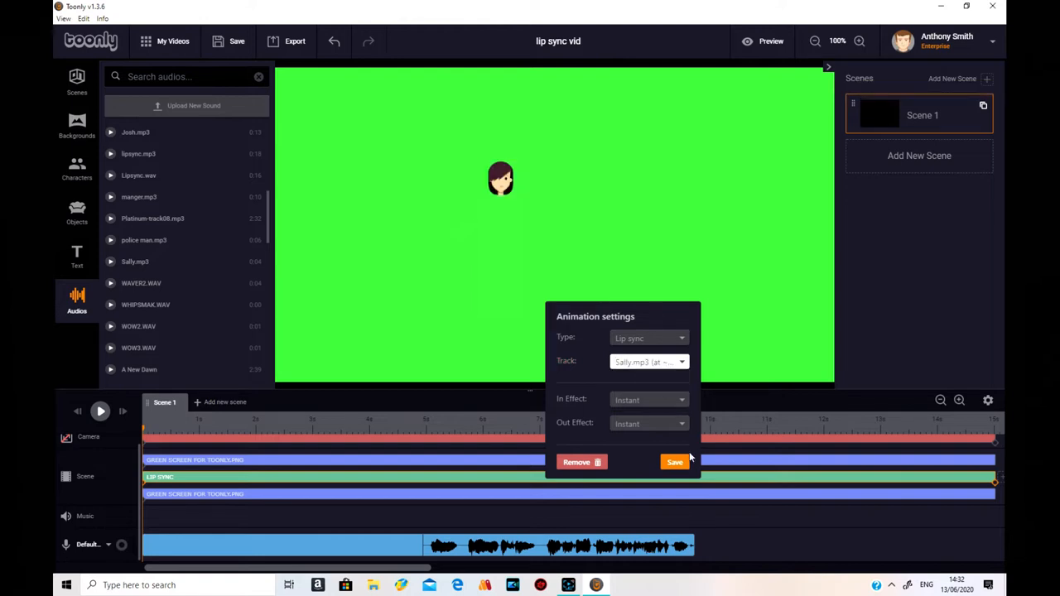
left_click(674, 462)
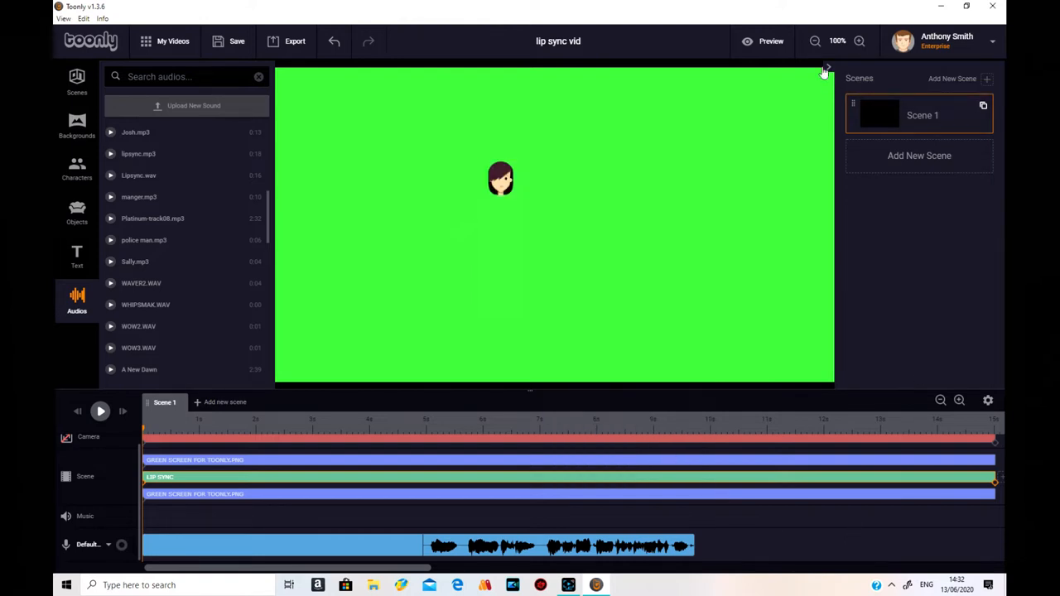
left_click(770, 42)
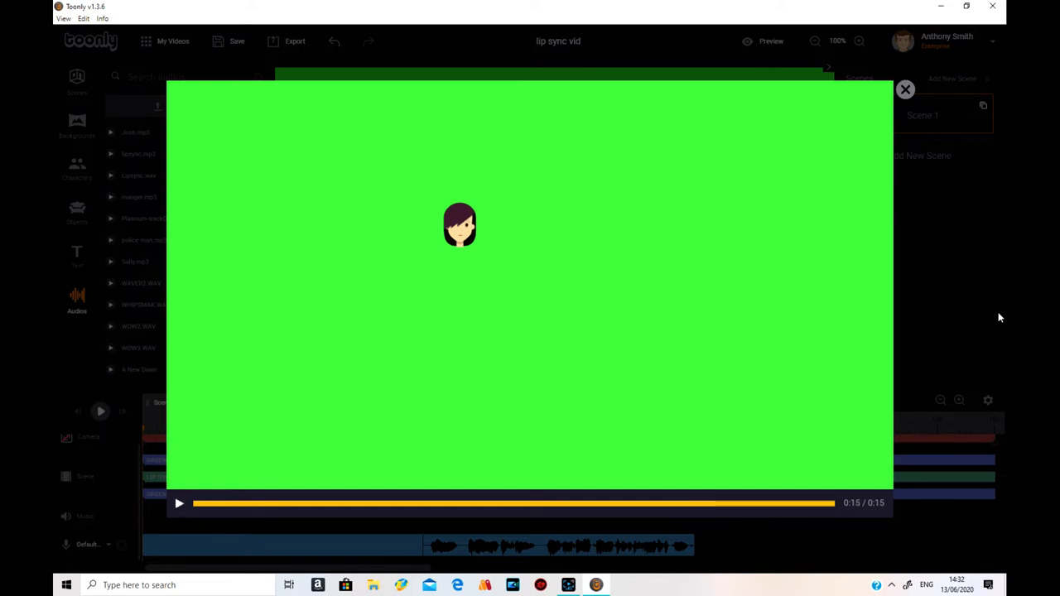
mouse_move(904, 89)
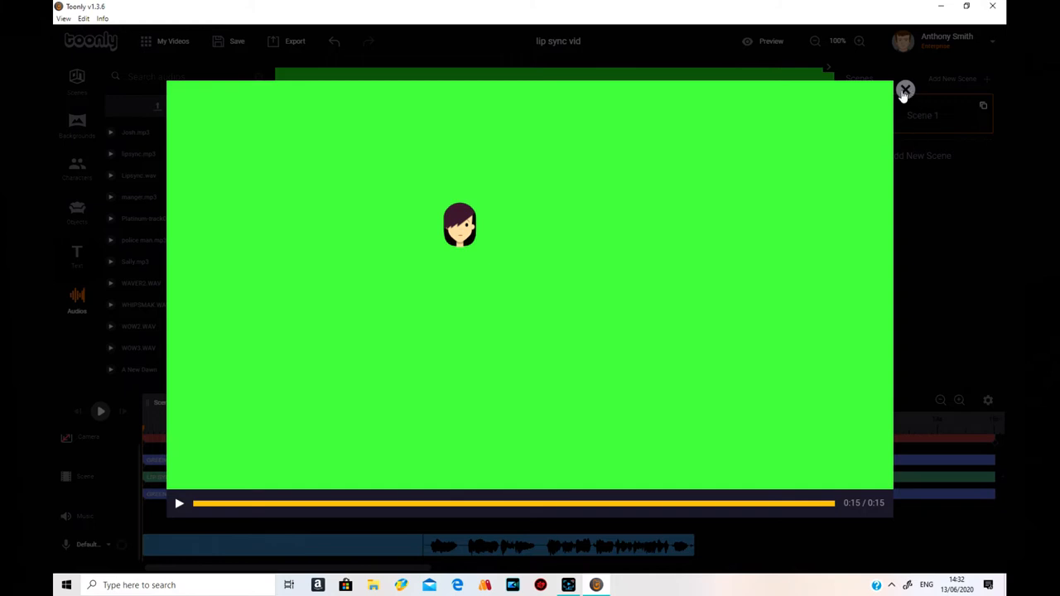
left_click(903, 89)
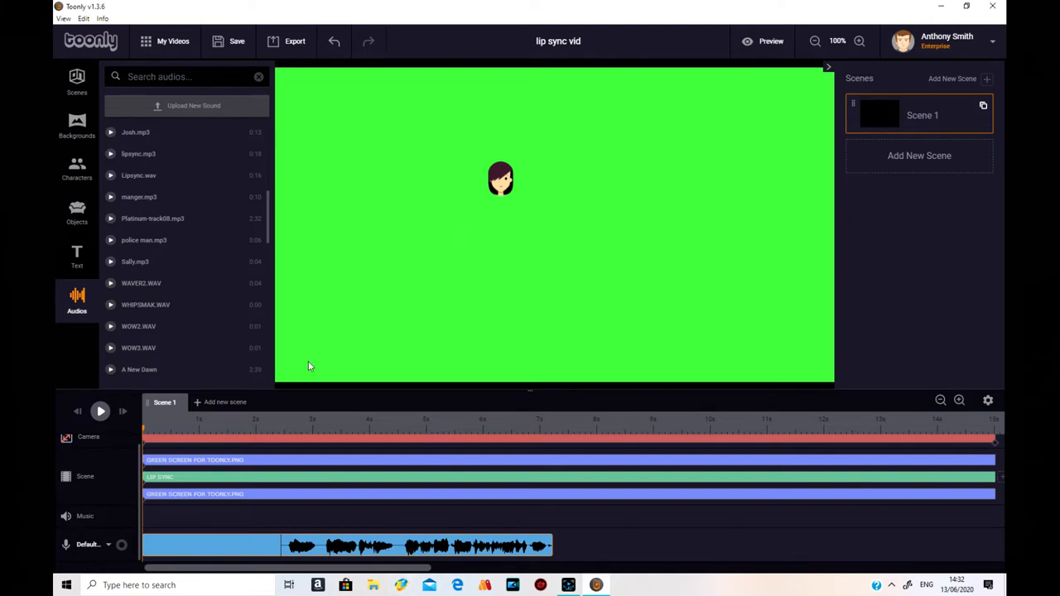
mouse_move(621, 358)
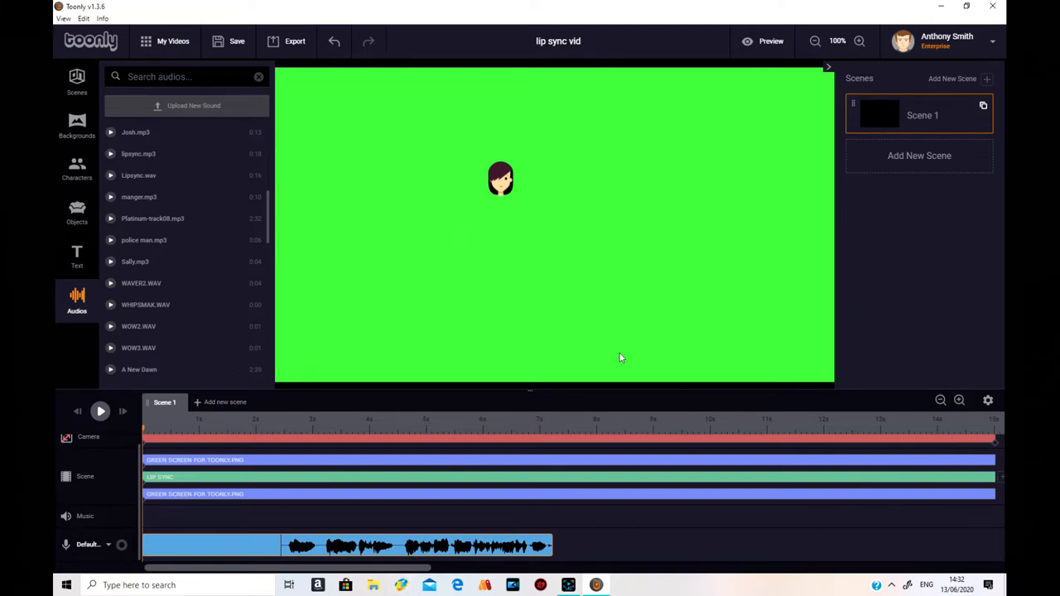
mouse_move(559, 368)
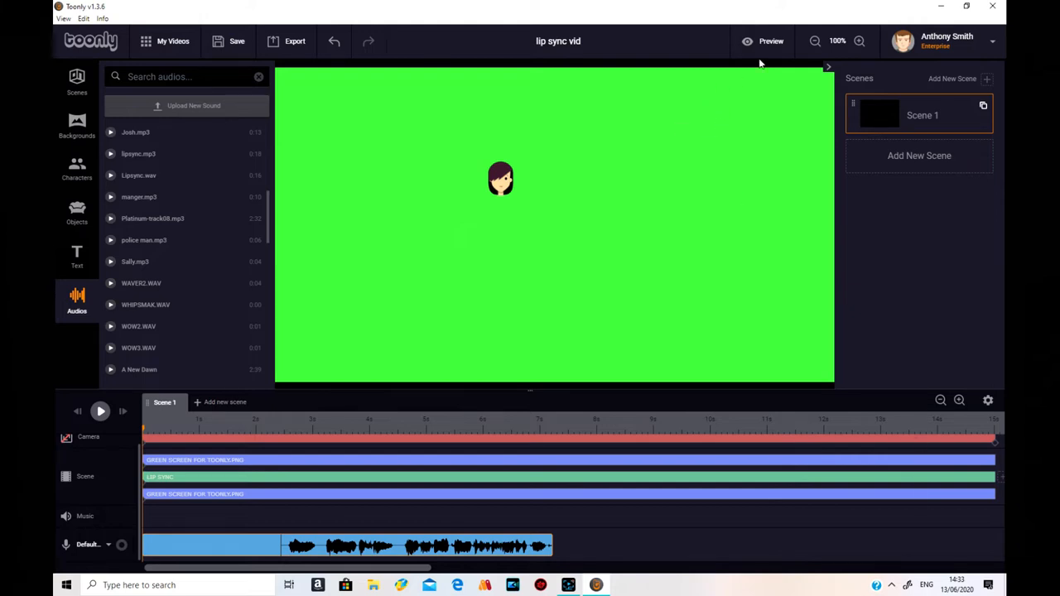
Preview the talking-head scene, then save the 'lip sync vid' project.
left_click(759, 41)
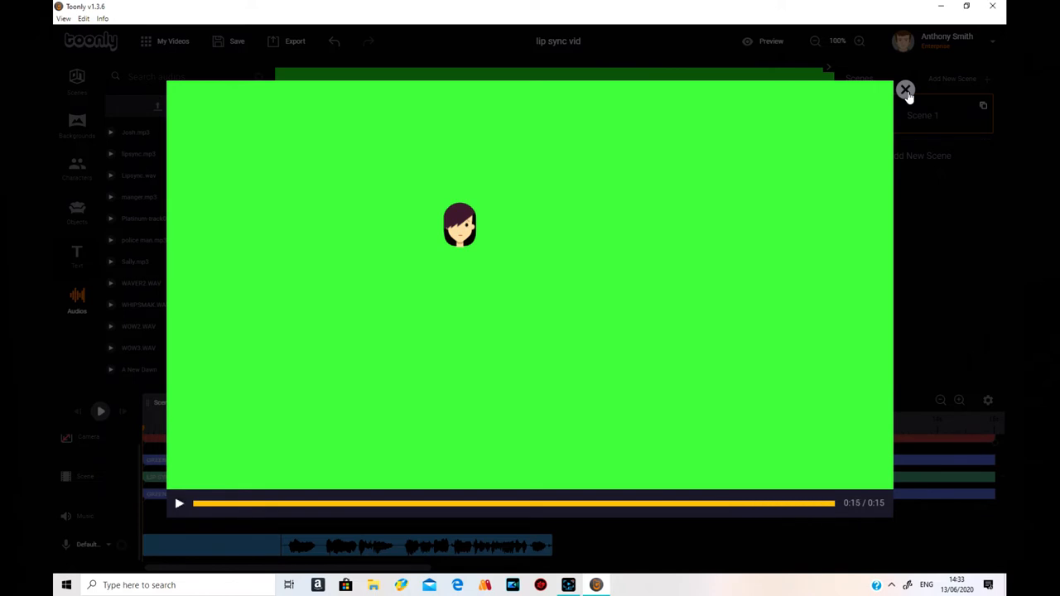
left_click(906, 88)
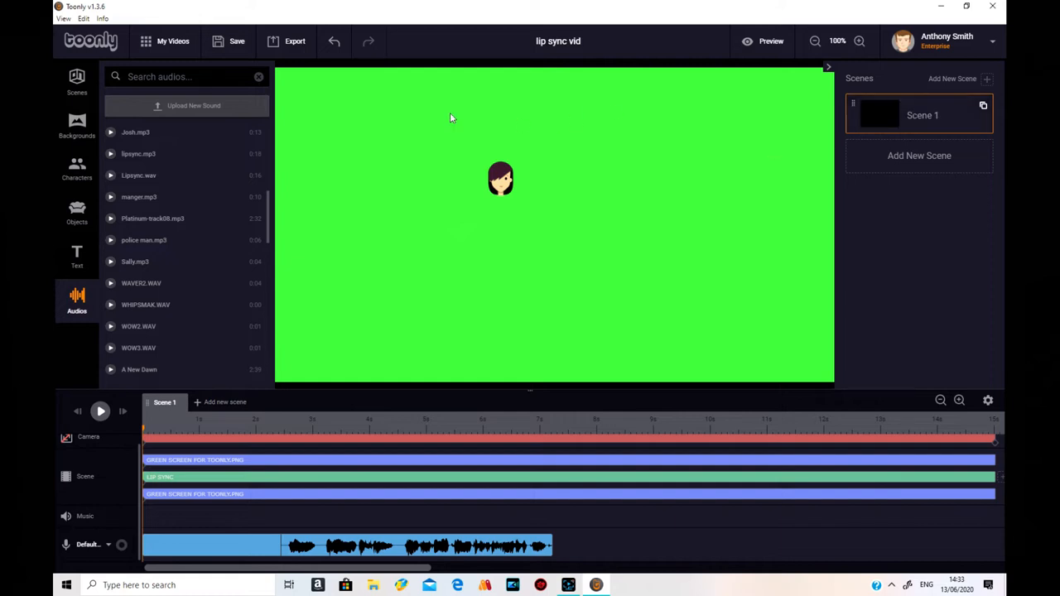
mouse_move(232, 41)
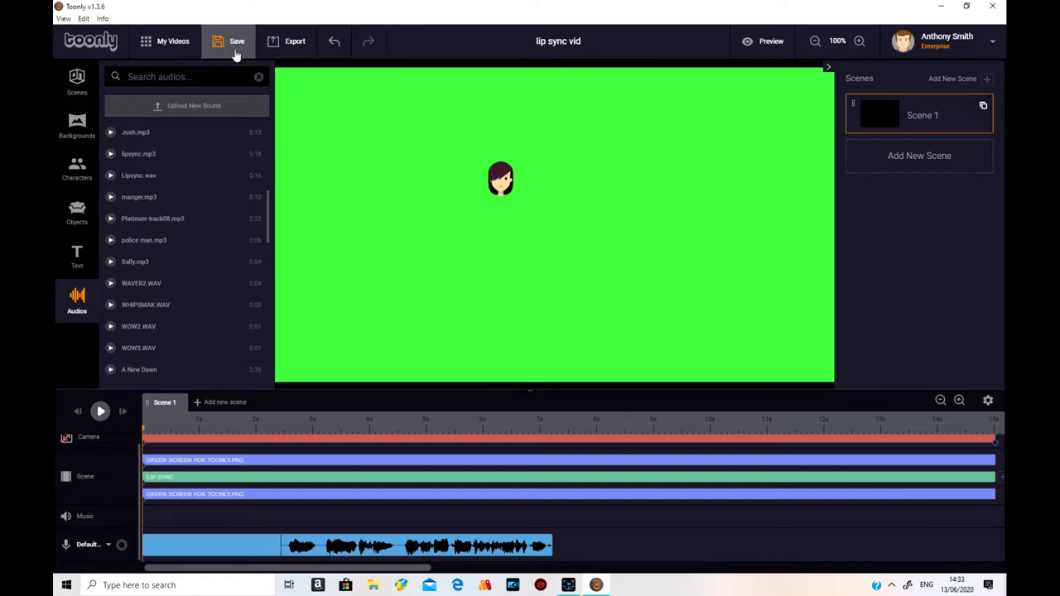
left_click(235, 40)
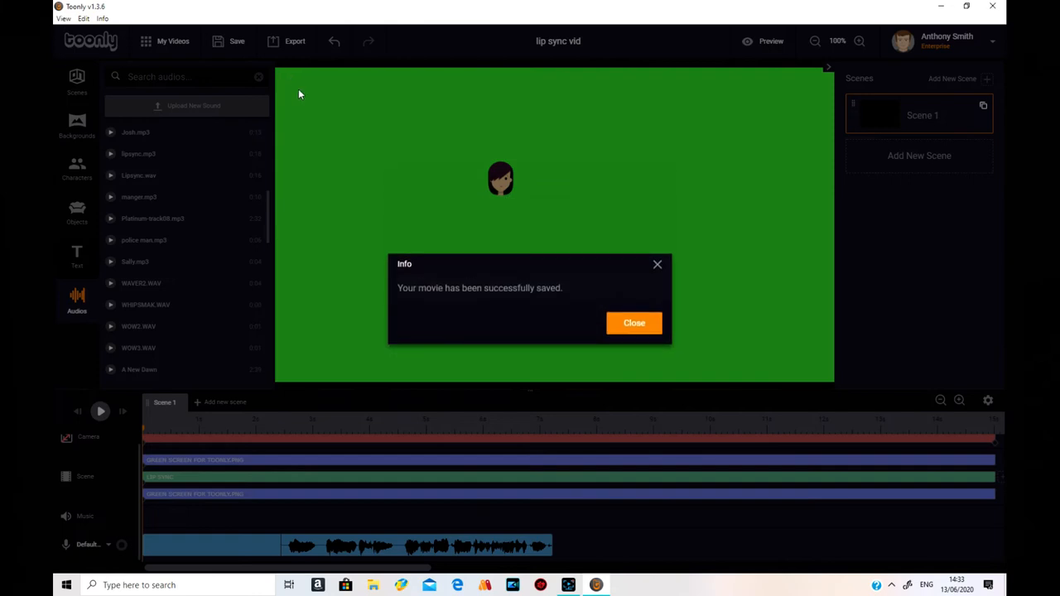
left_click(632, 323)
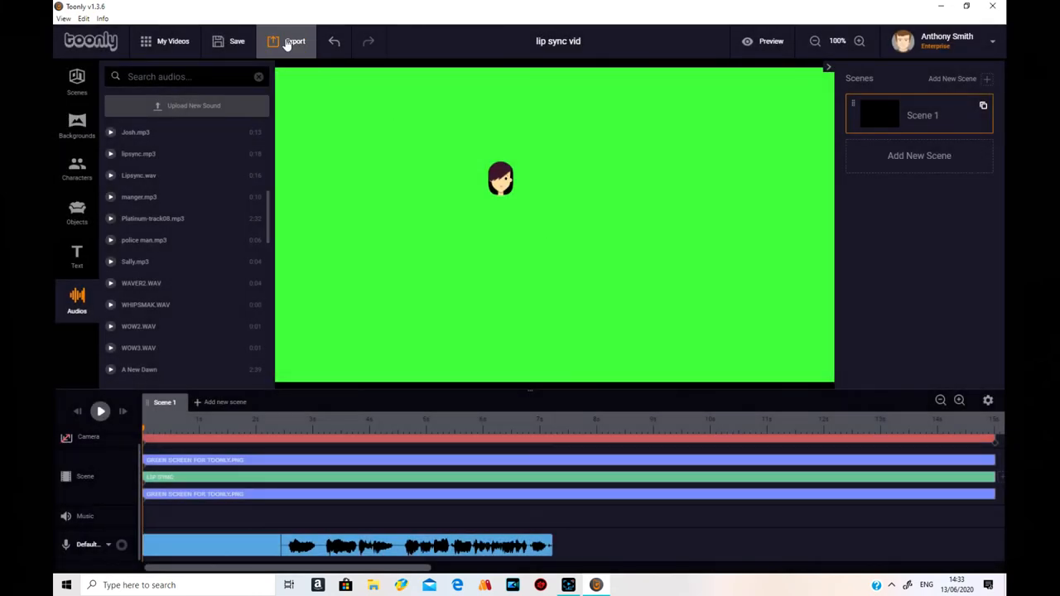
Export the video as a 1080p MP4 at Maximum (100%) quality.
left_click(287, 40)
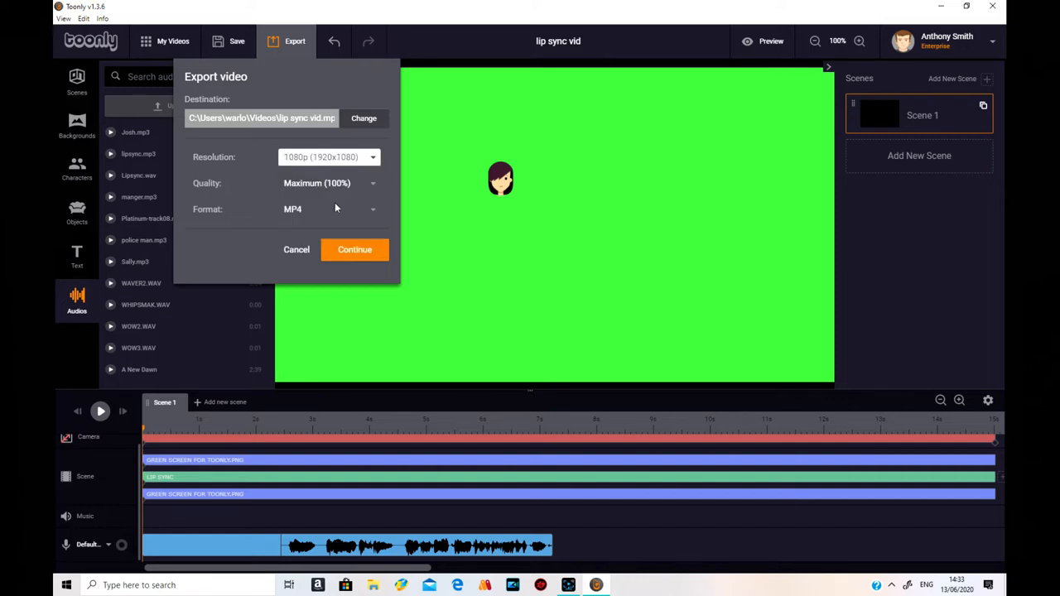
left_click(354, 248)
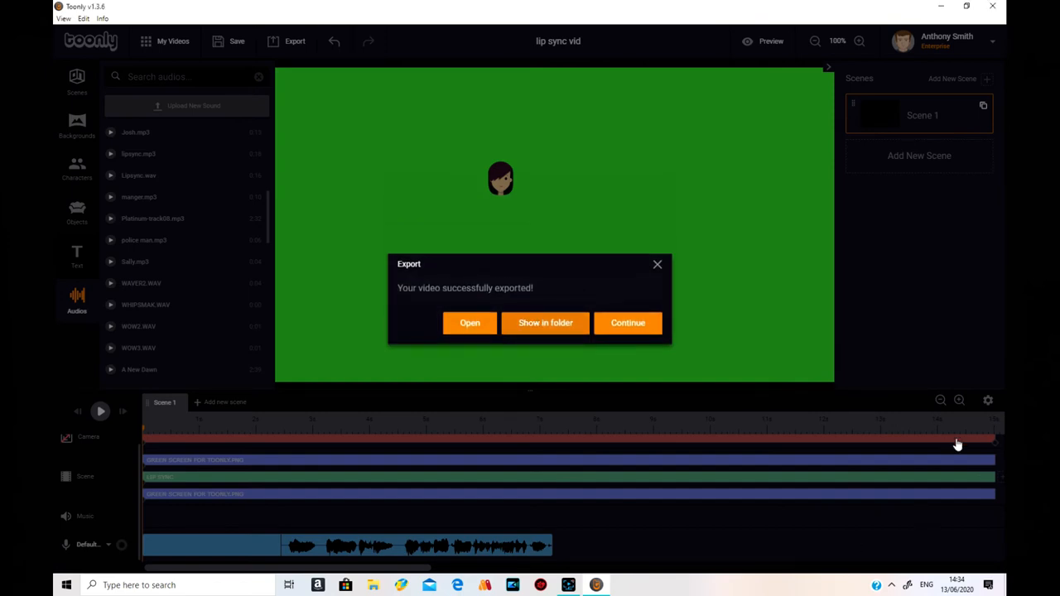
left_click(545, 323)
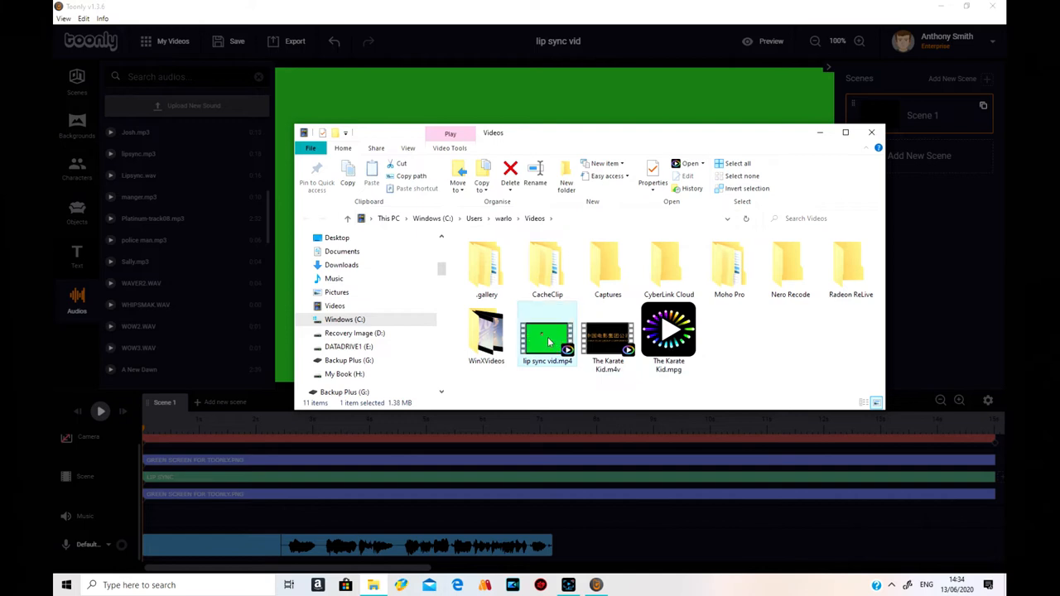
left_click_drag(547, 331, 400, 245)
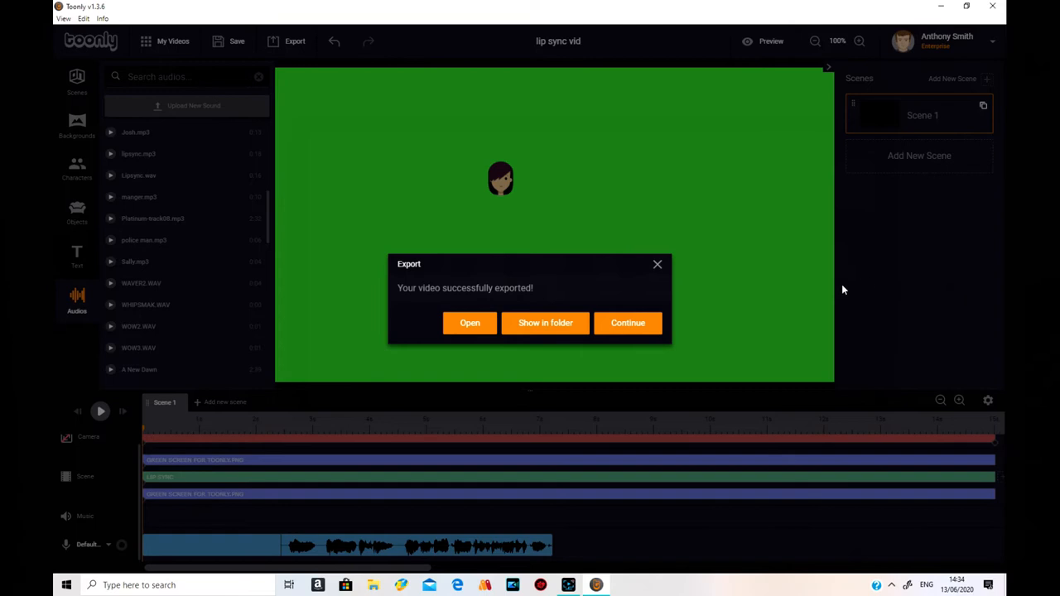
Dismiss the export message, save again and return to the My Videos dashboard.
left_click(628, 323)
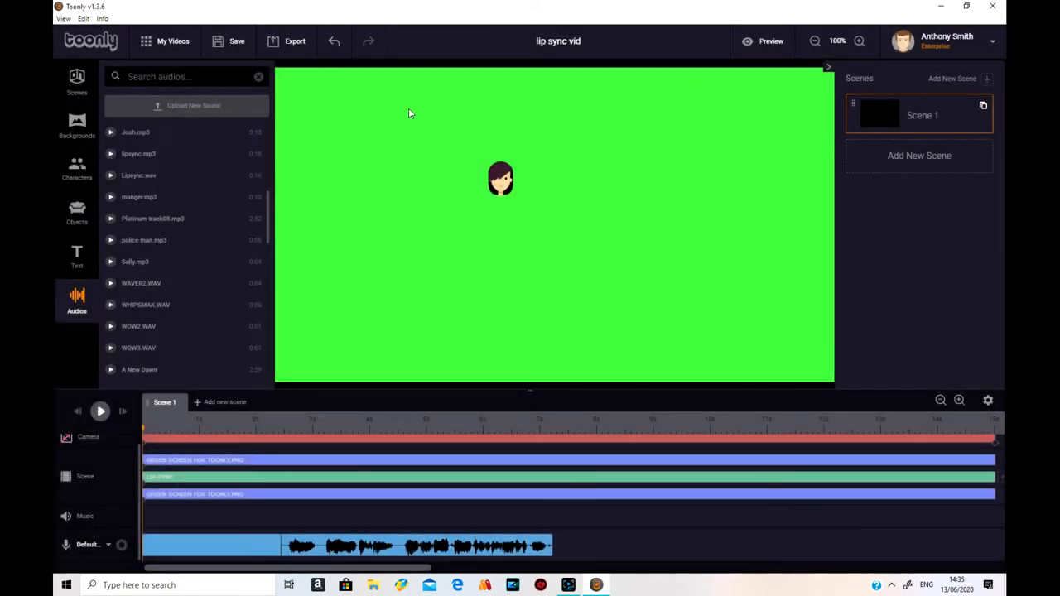
left_click(226, 42)
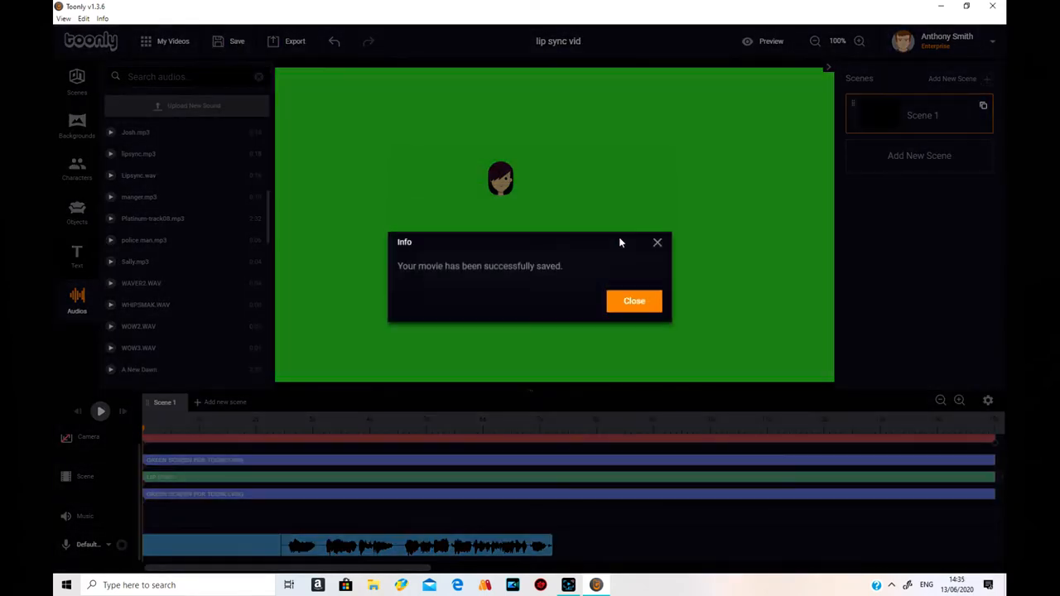
left_click(632, 301)
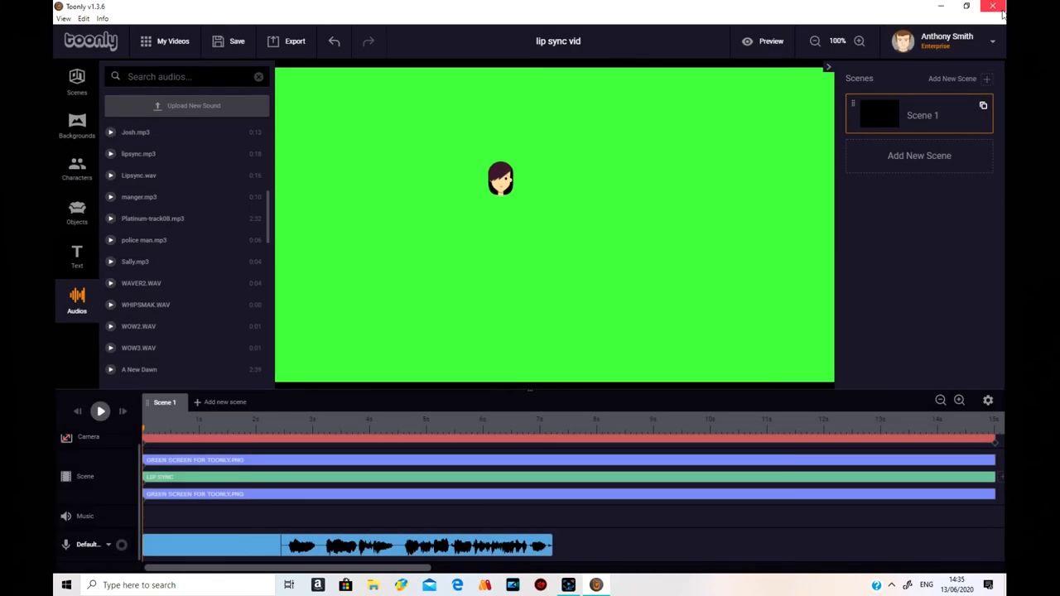
left_click(996, 7)
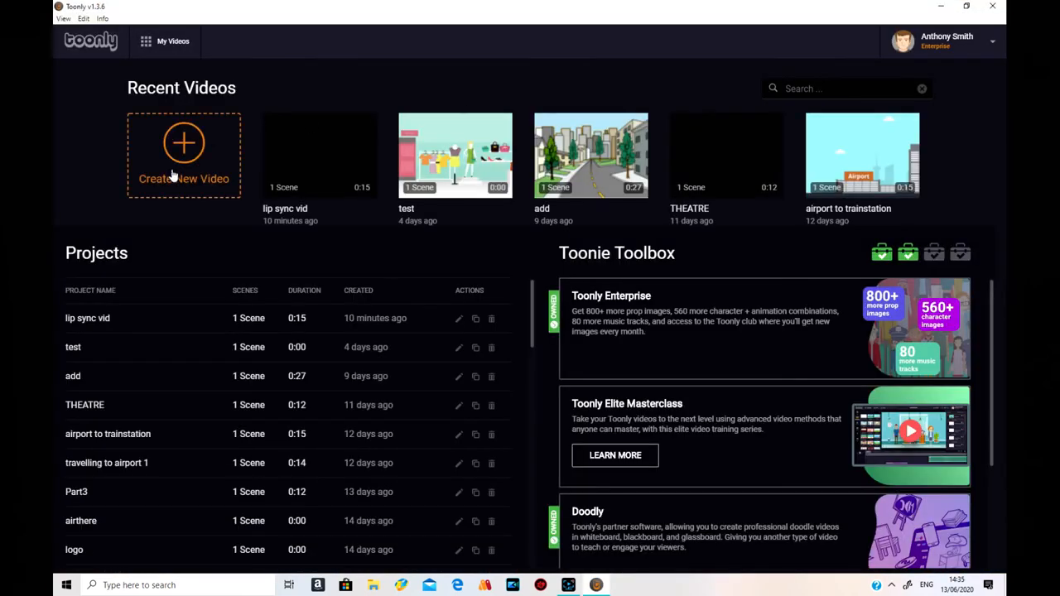
Create a new video project named "sally walks", opening it with one empty scene.
left_click(184, 142)
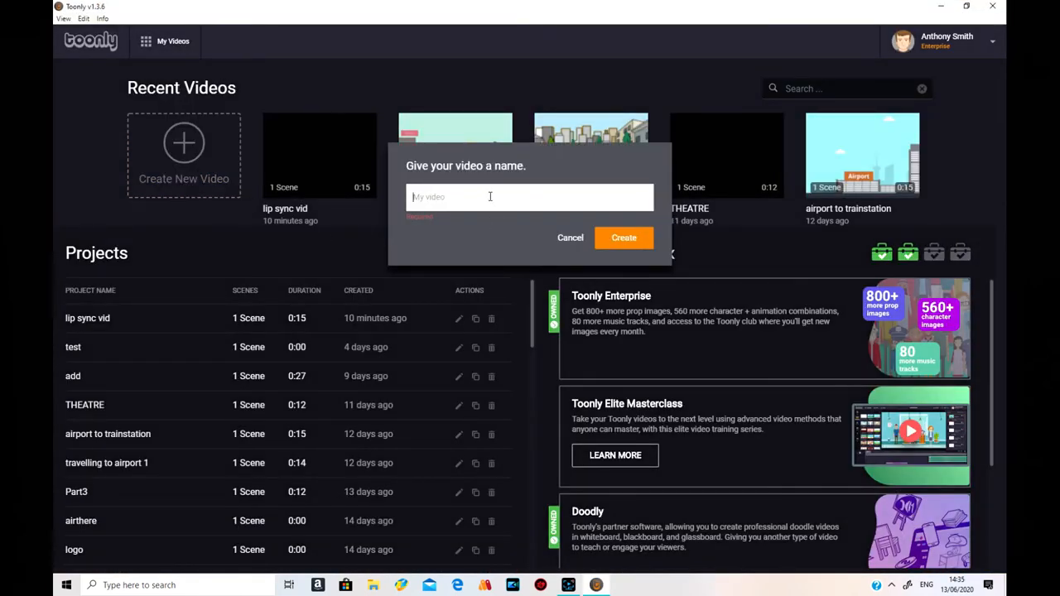
type("s")
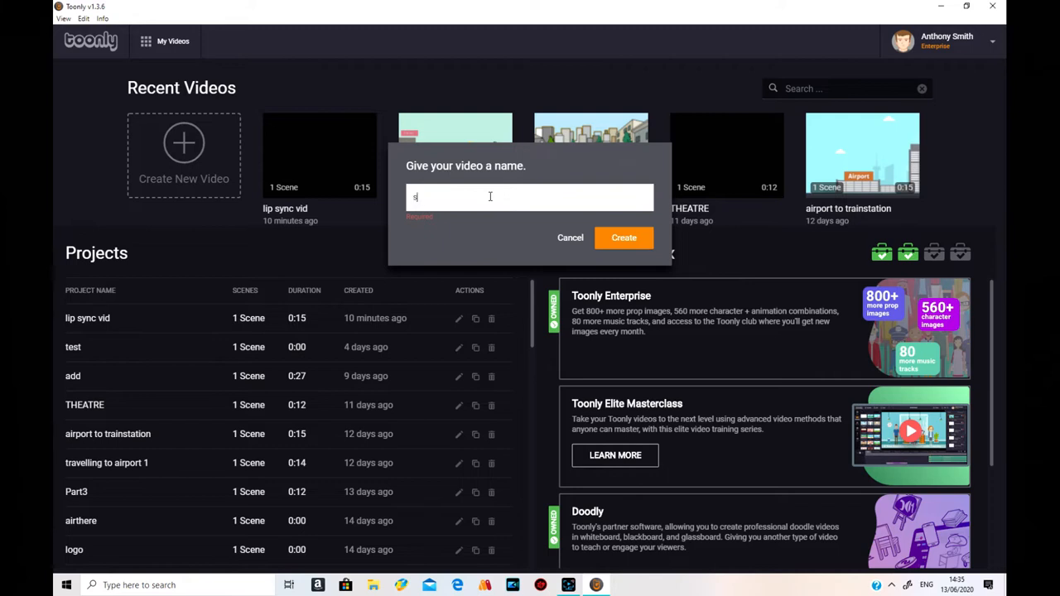
type("ally")
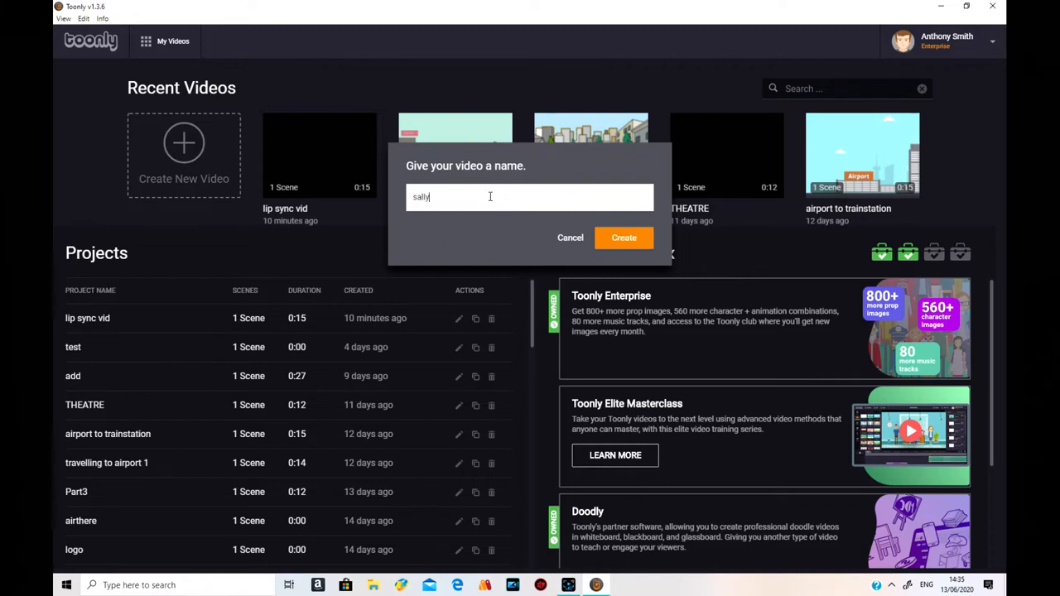
type("wa")
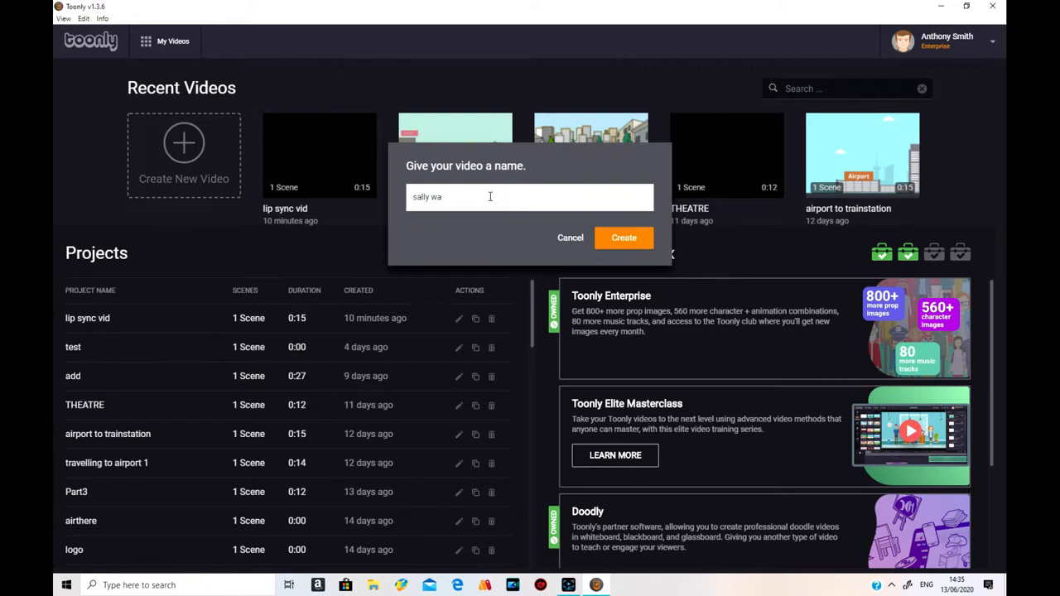
type("lks")
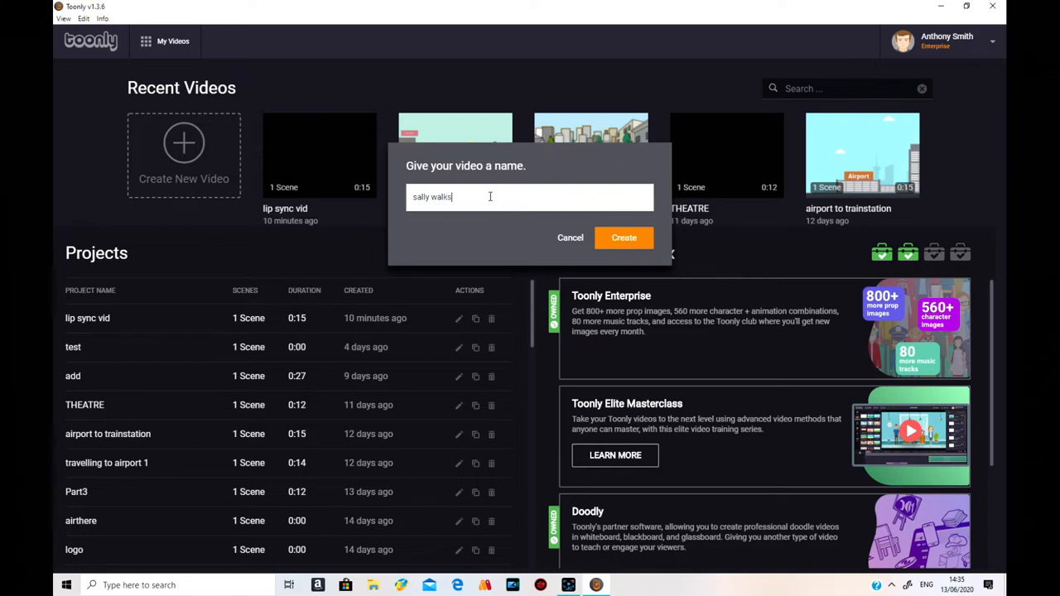
left_click(622, 239)
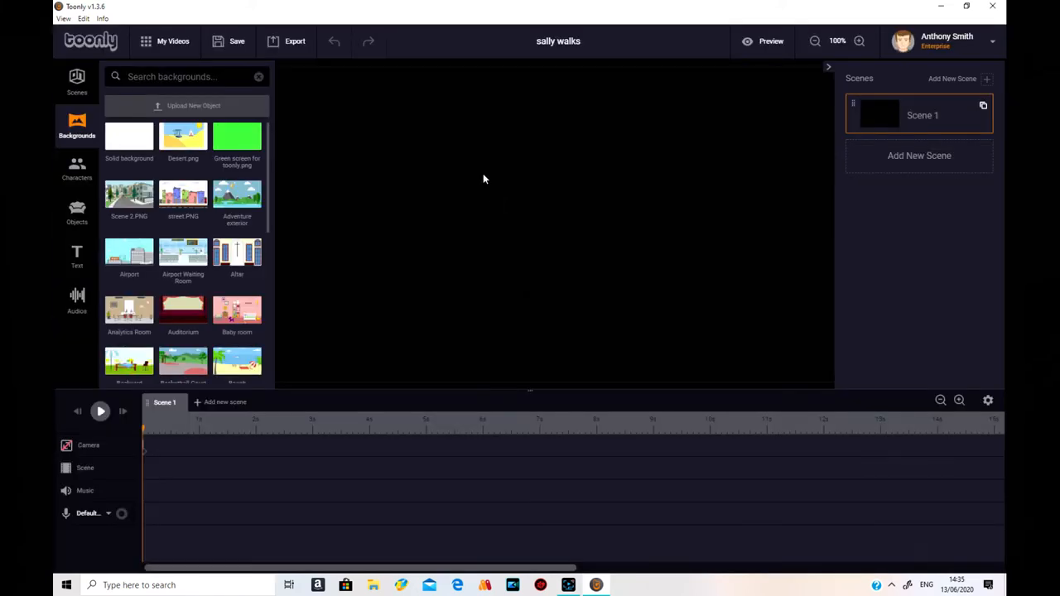
mouse_move(335, 344)
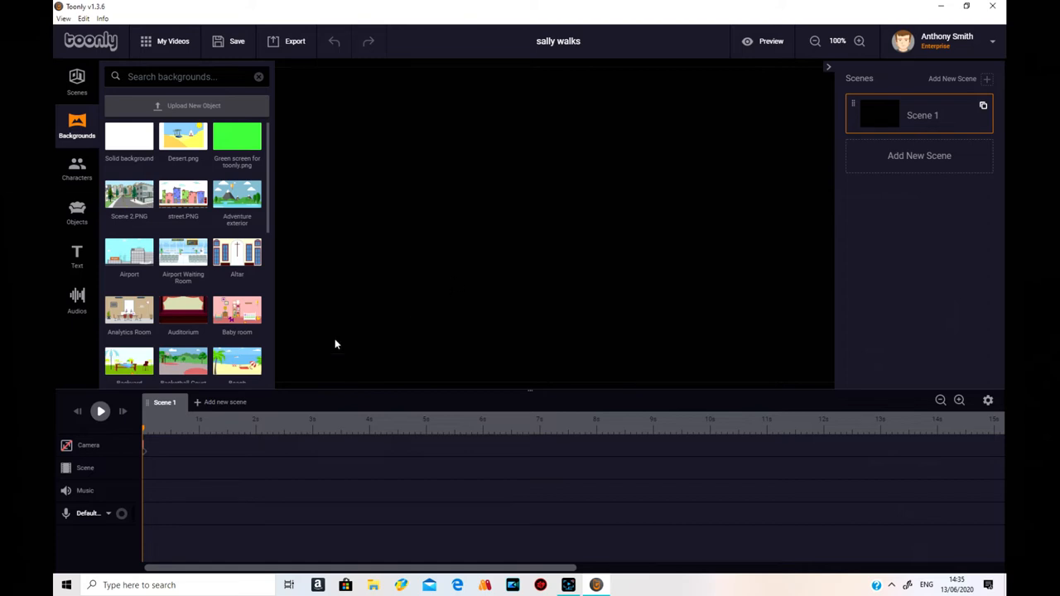
Apply the Park 1 background with the orange bench and trees to Scene 1.
scroll("down", 3)
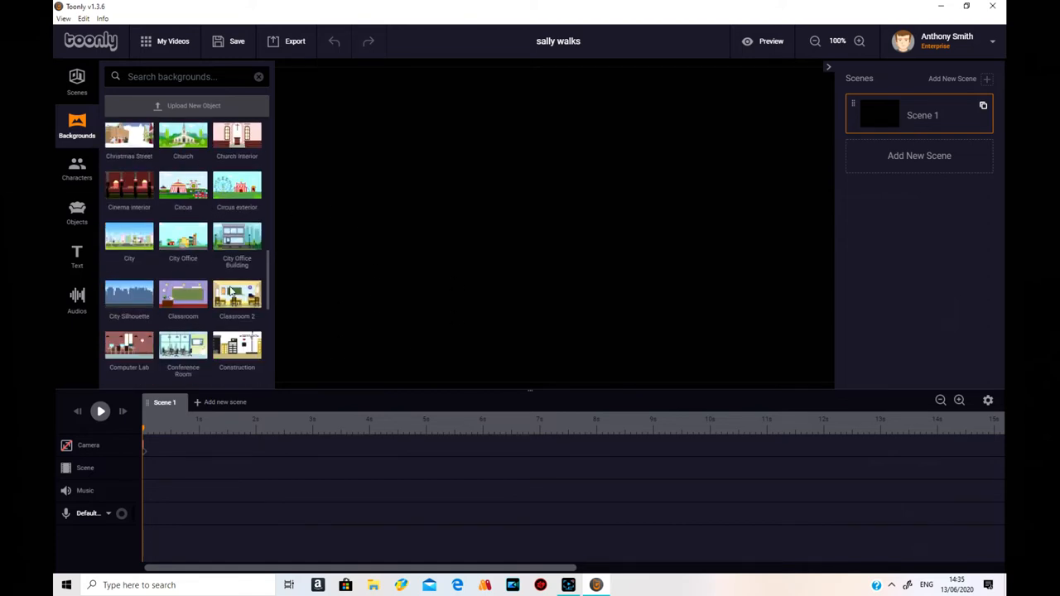
scroll("down", 3)
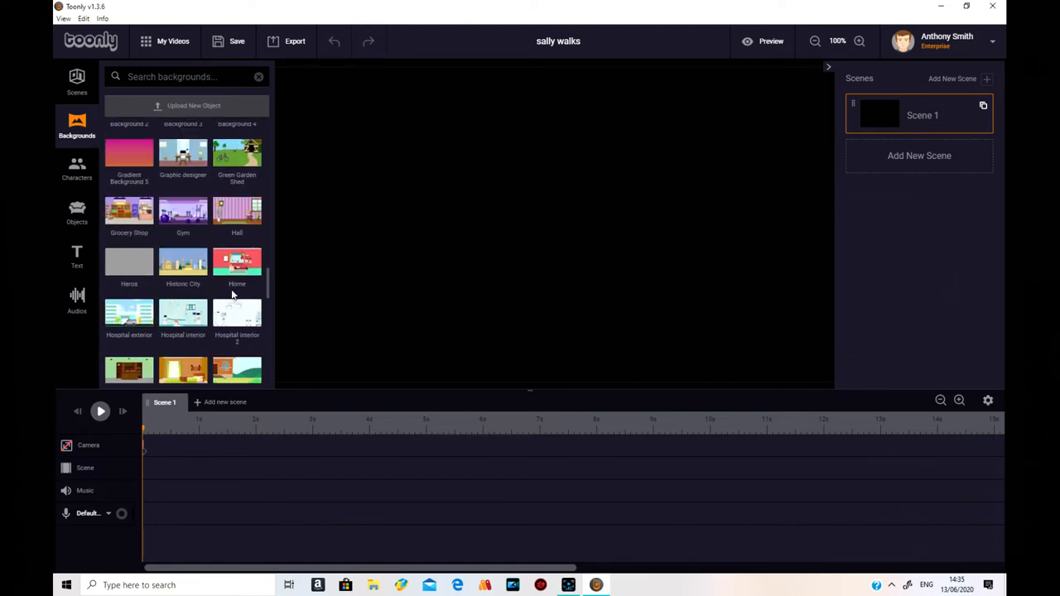
scroll("down", 3)
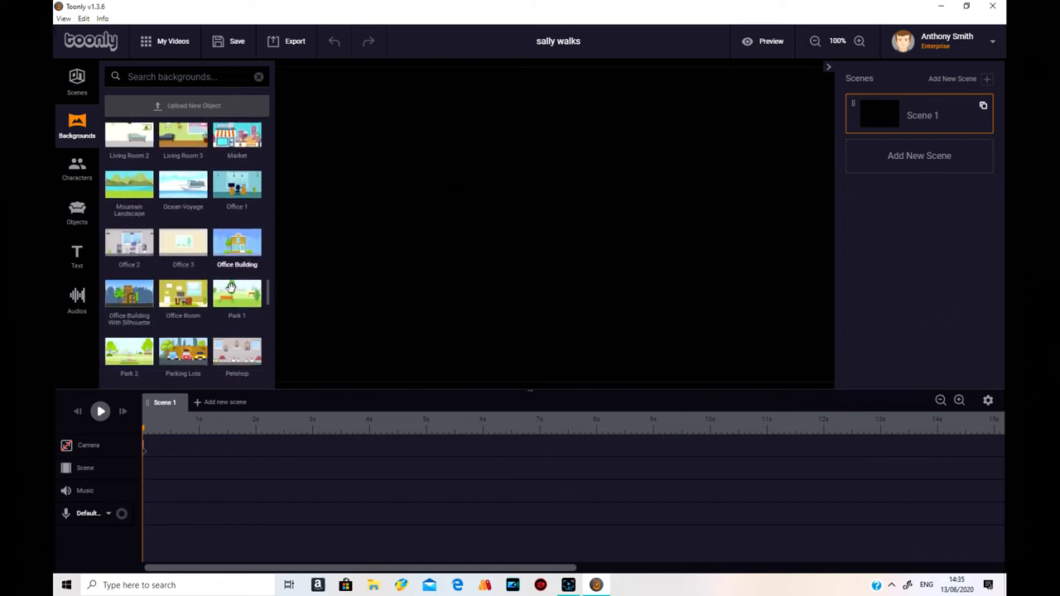
scroll("down", 3)
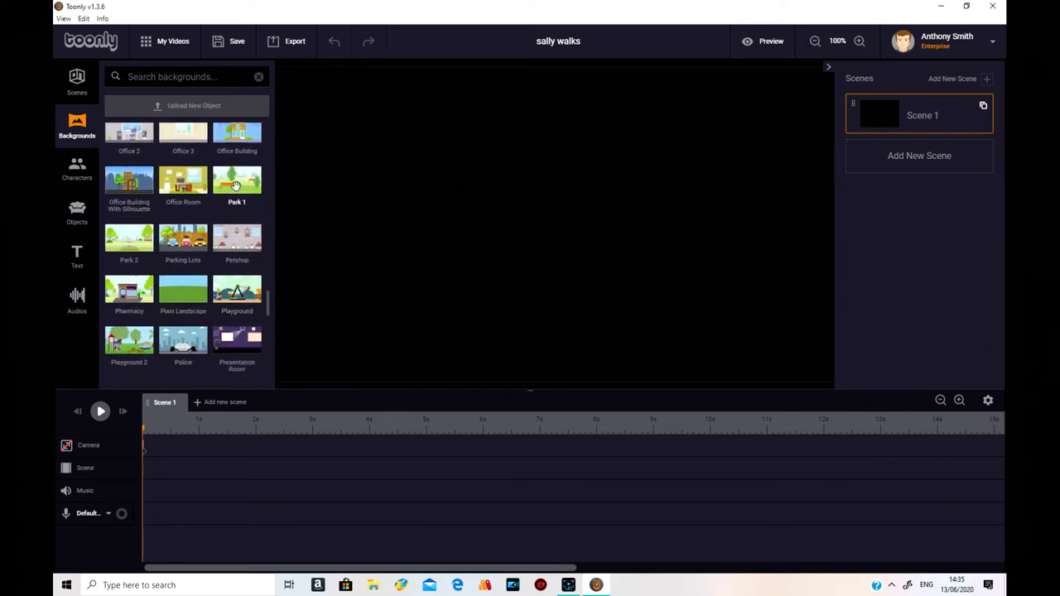
left_click(237, 178)
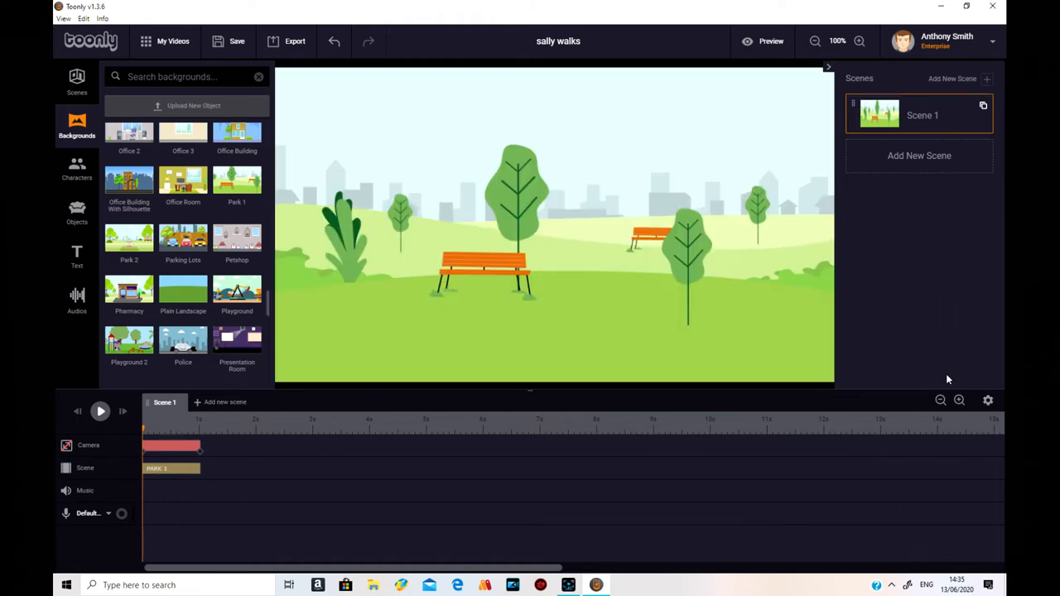
mouse_move(258, 315)
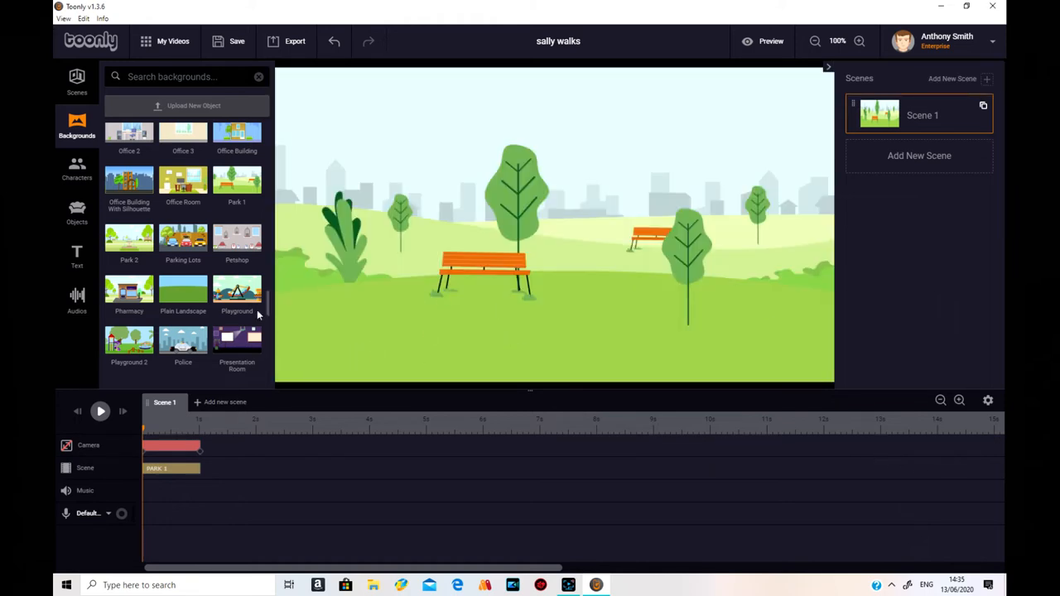
left_click(76, 169)
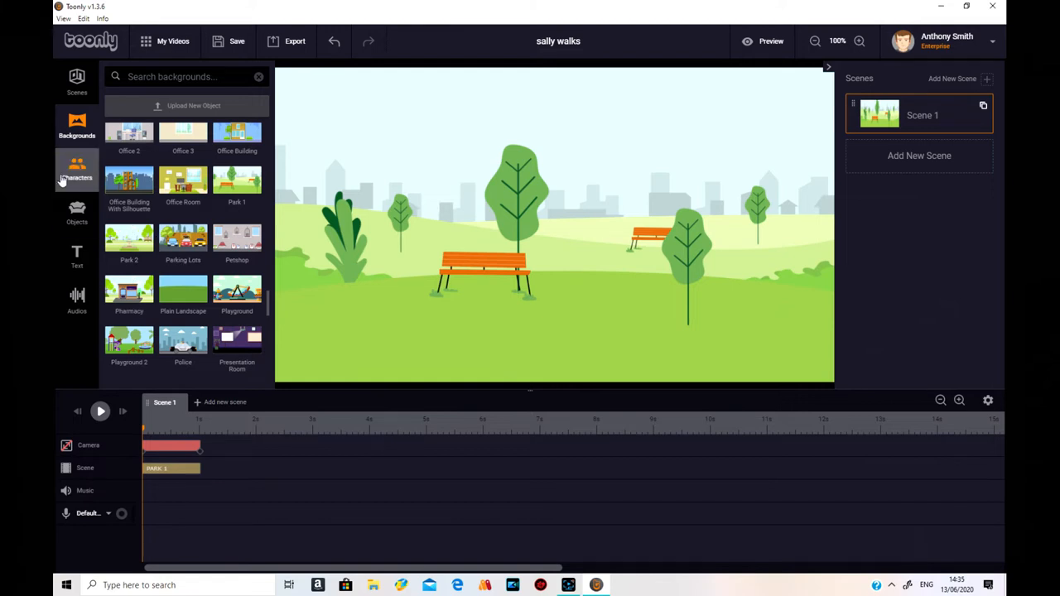
Add the red-dressed woman from Characters with Instant in and out effects, and save the background timing.
left_click(76, 169)
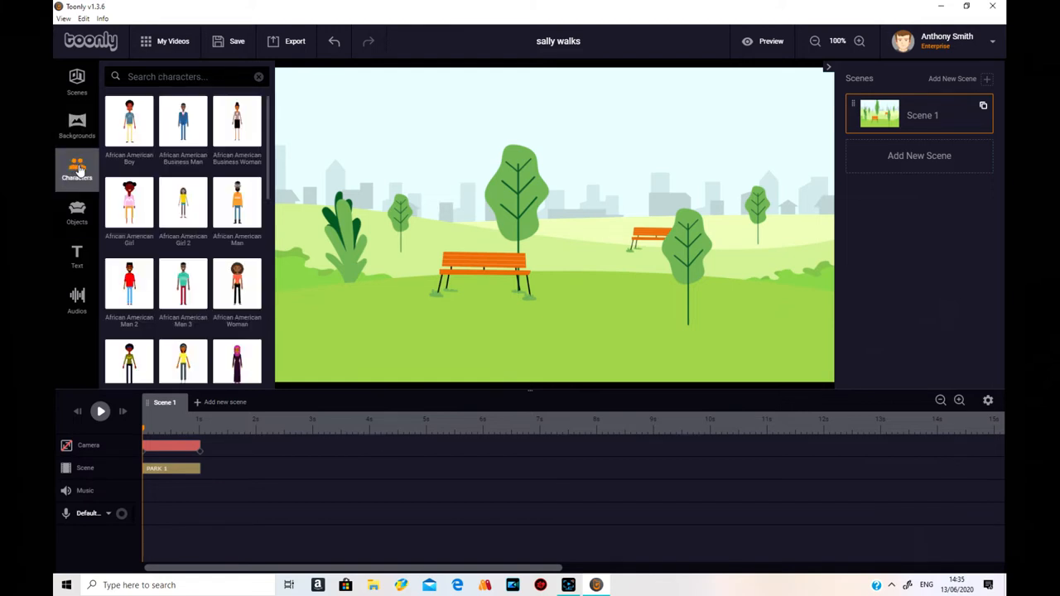
scroll("down", 3)
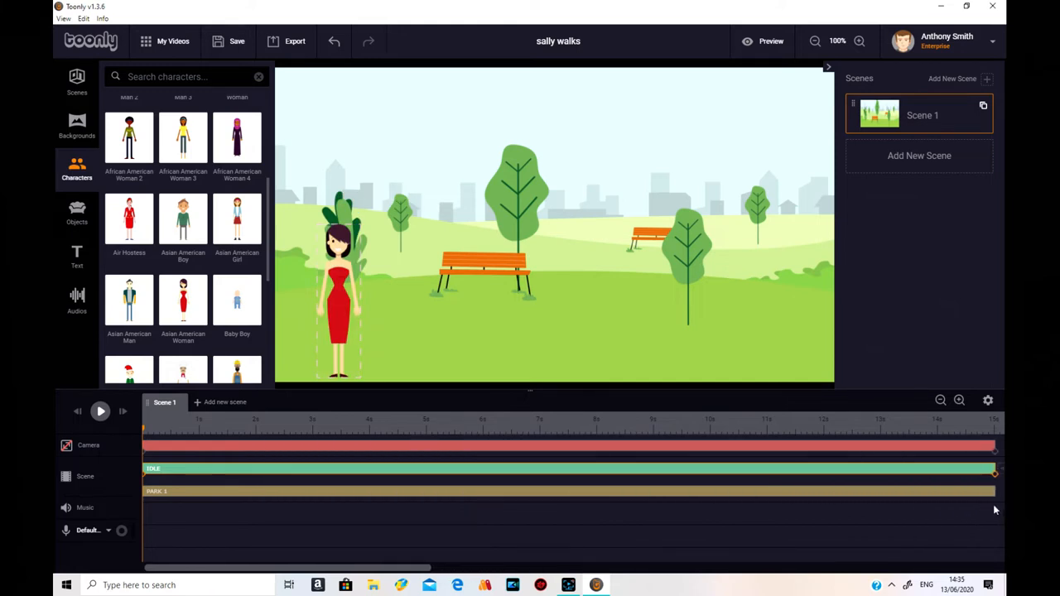
mouse_move(146, 483)
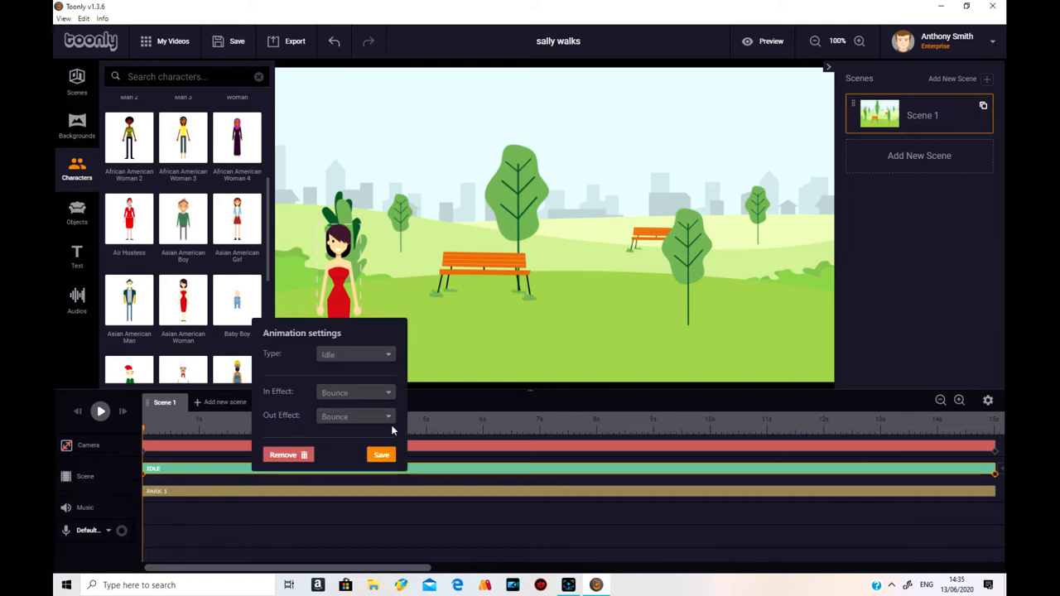
left_click(354, 391)
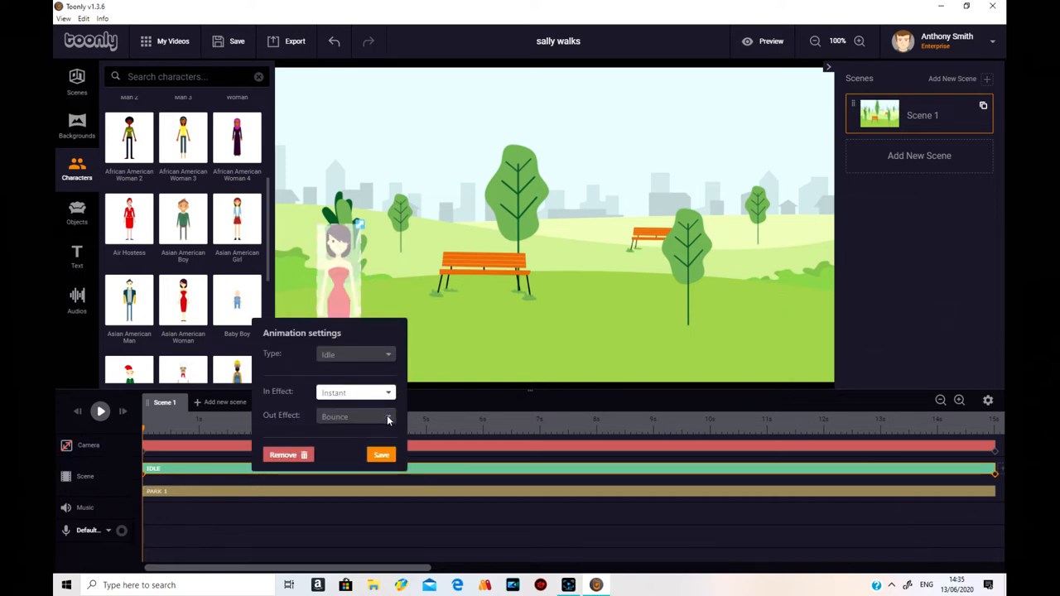
left_click(354, 416)
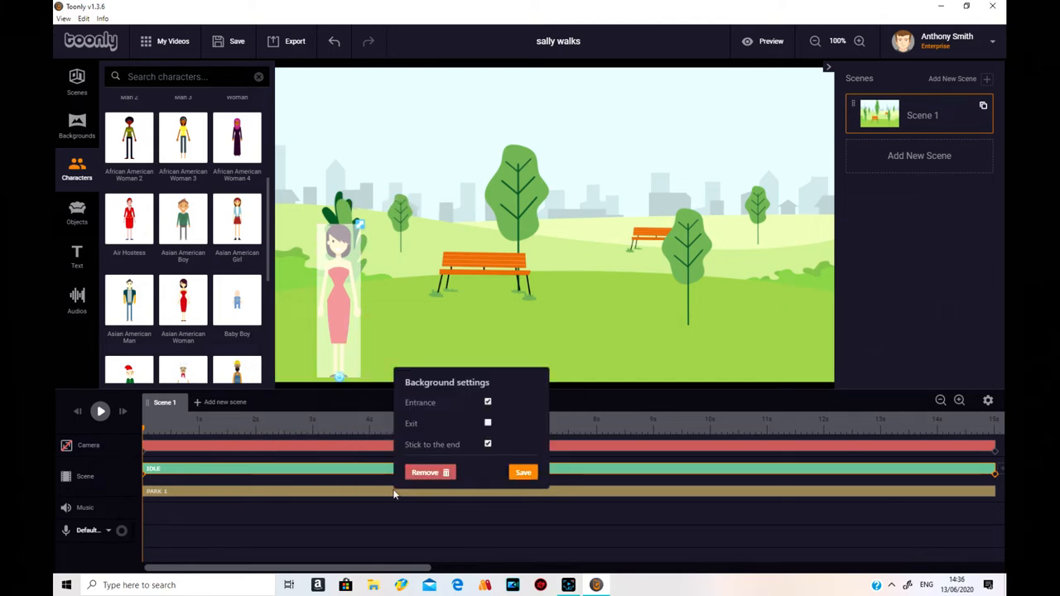
left_click(487, 402)
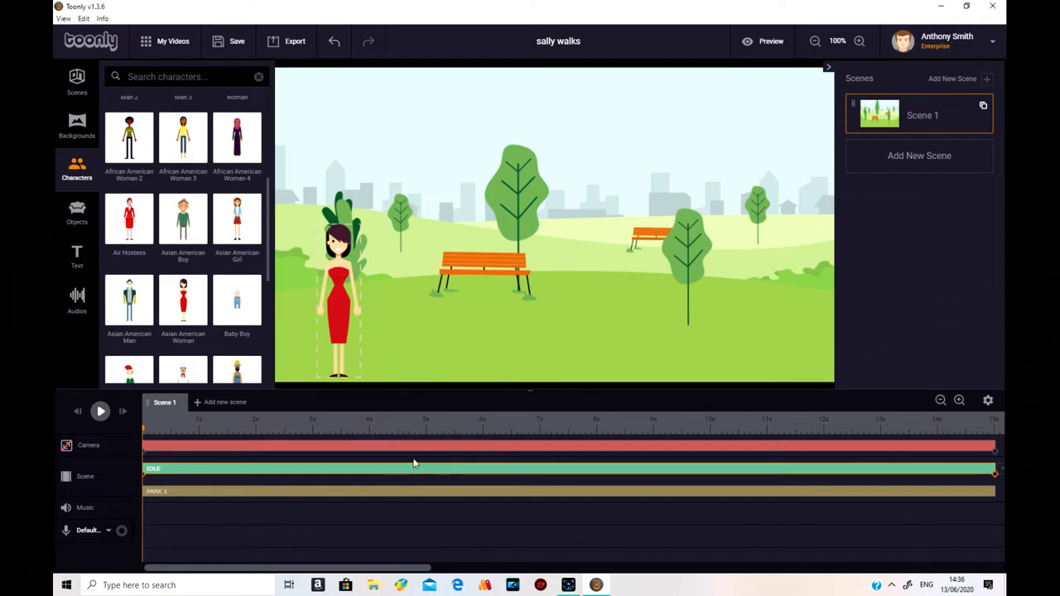
At the timeline's end, move the woman out past the right edge of the park.
left_click(338, 290)
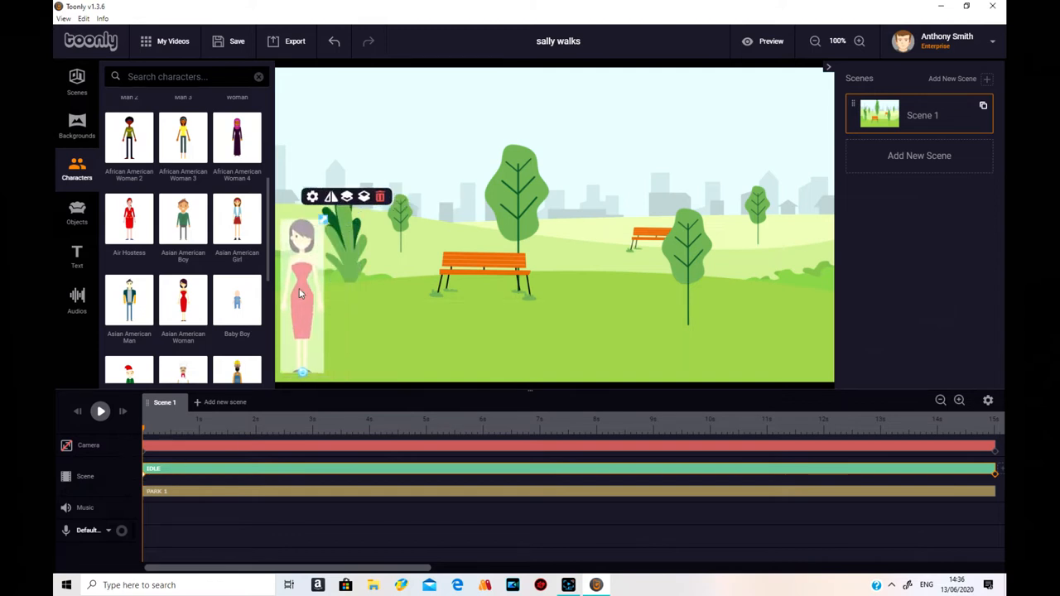
left_click(377, 196)
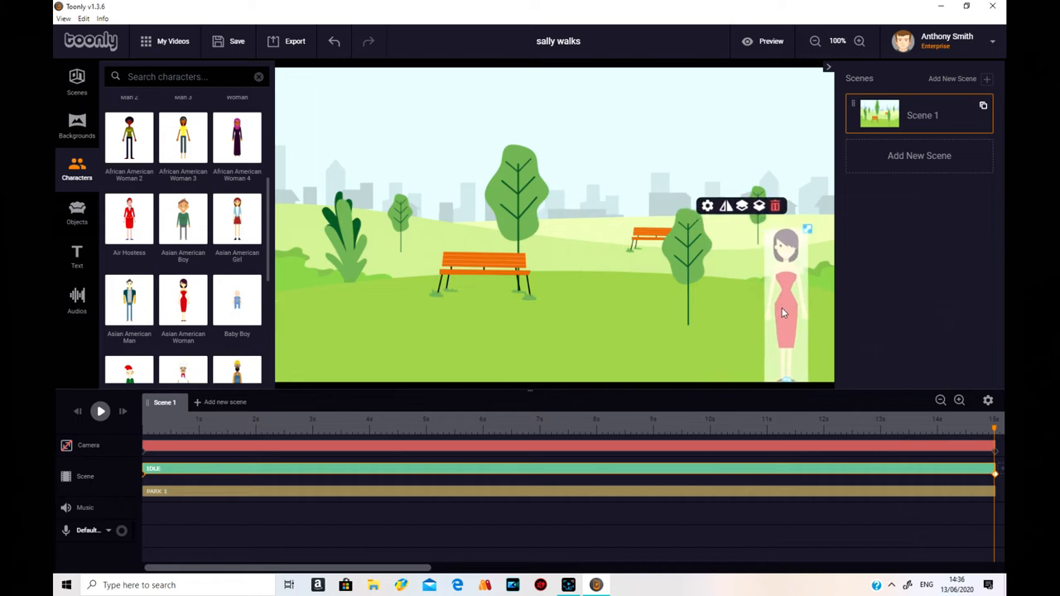
left_click(775, 205)
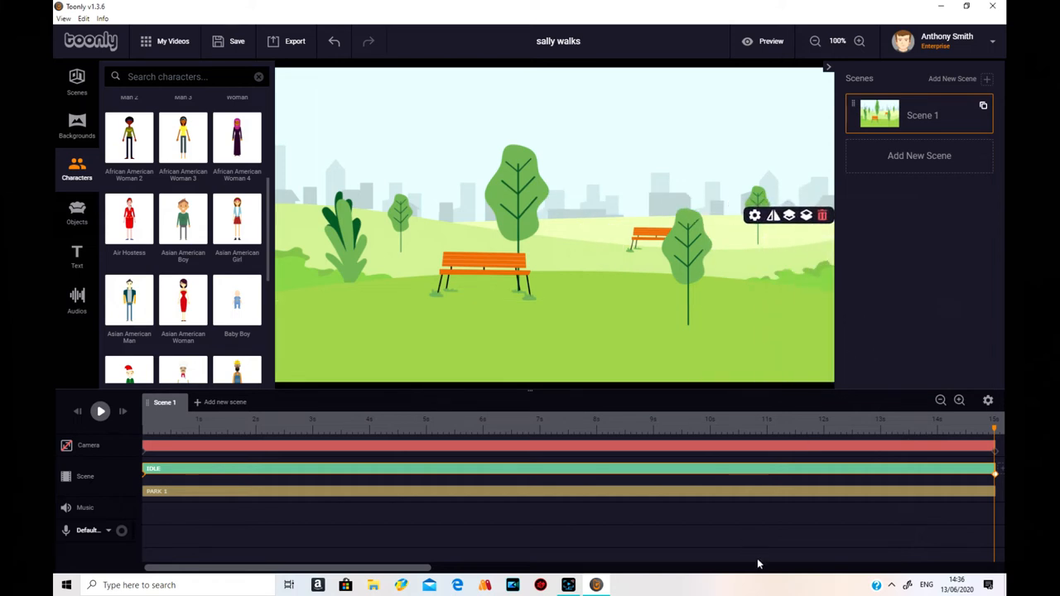
mouse_move(771, 215)
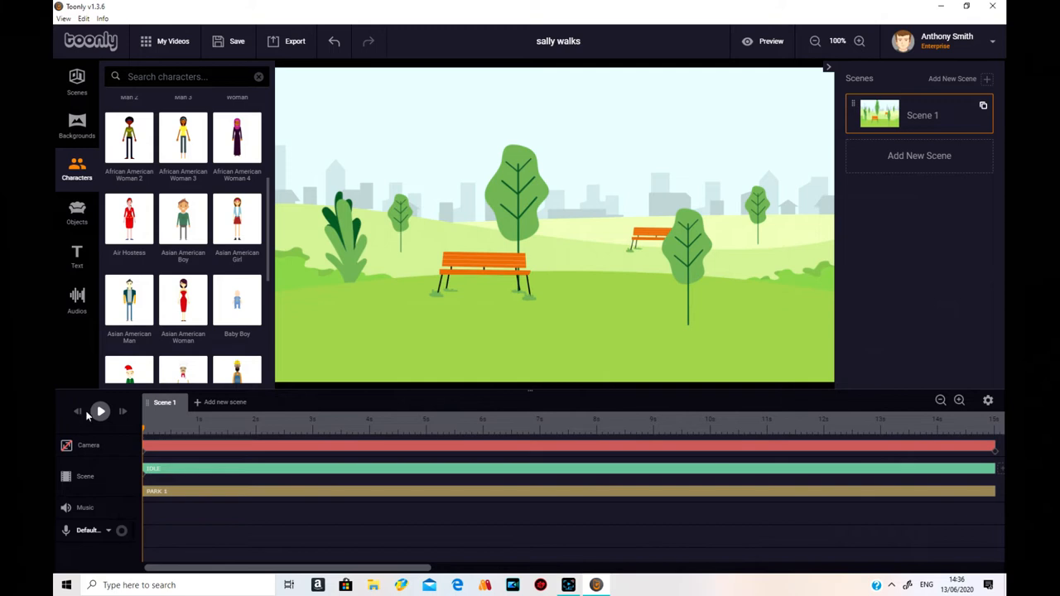
Change the woman's animation type from Idle to Walking and save it.
left_click(100, 411)
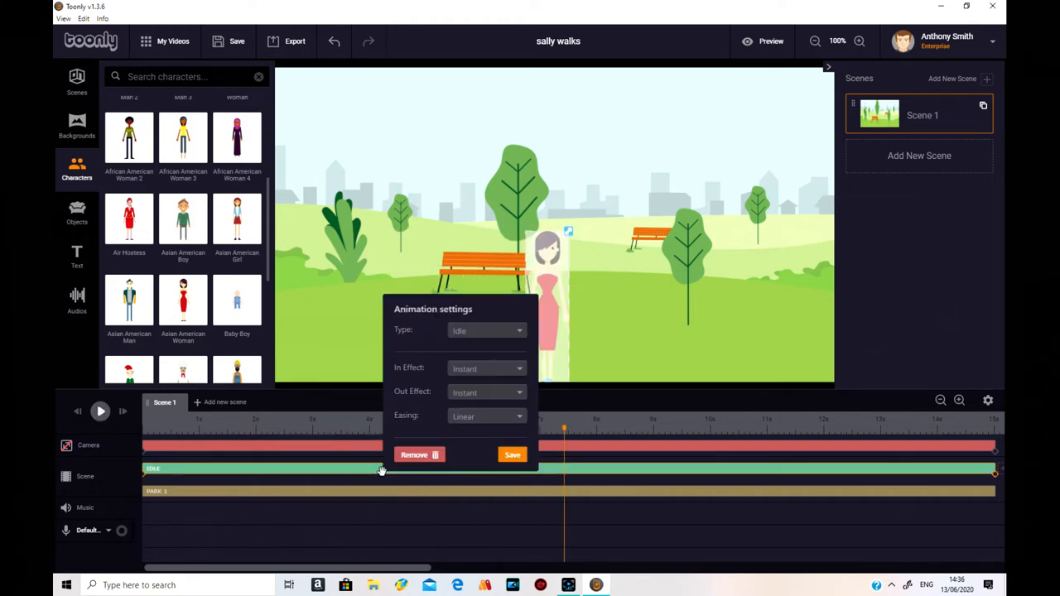
left_click(487, 331)
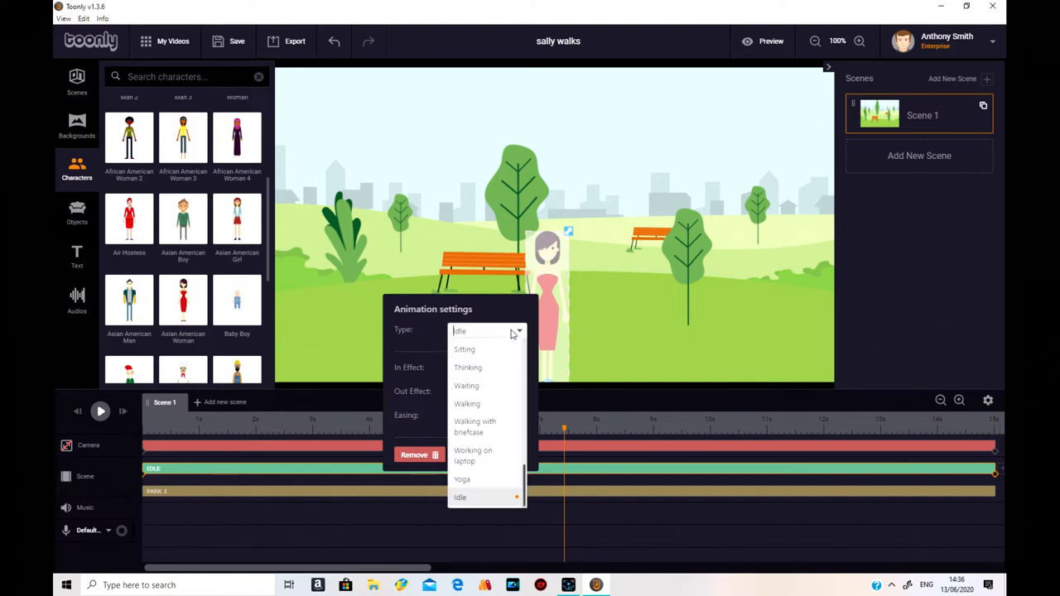
left_click(466, 404)
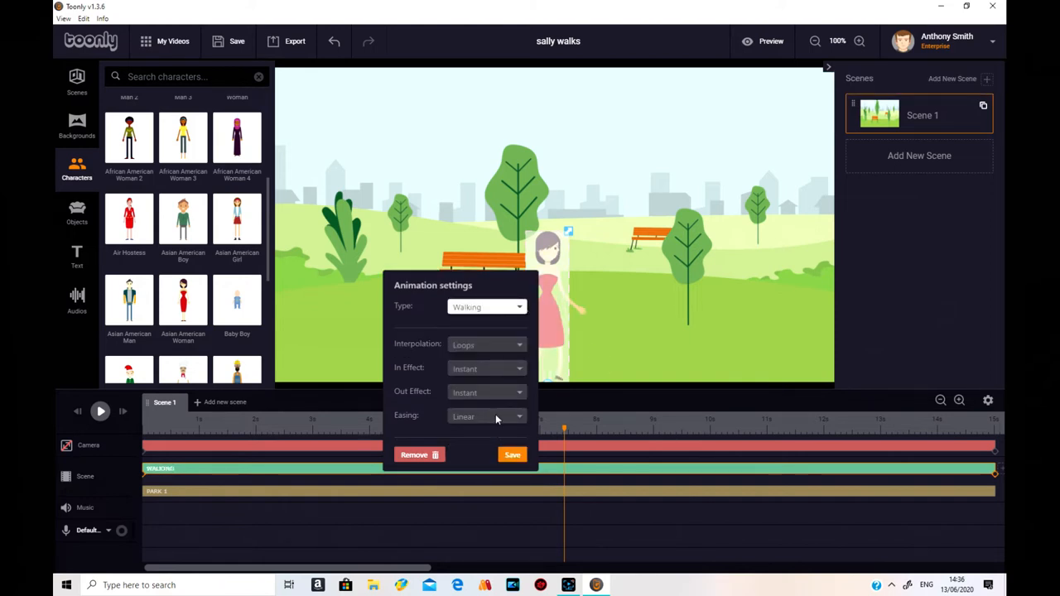
left_click(512, 454)
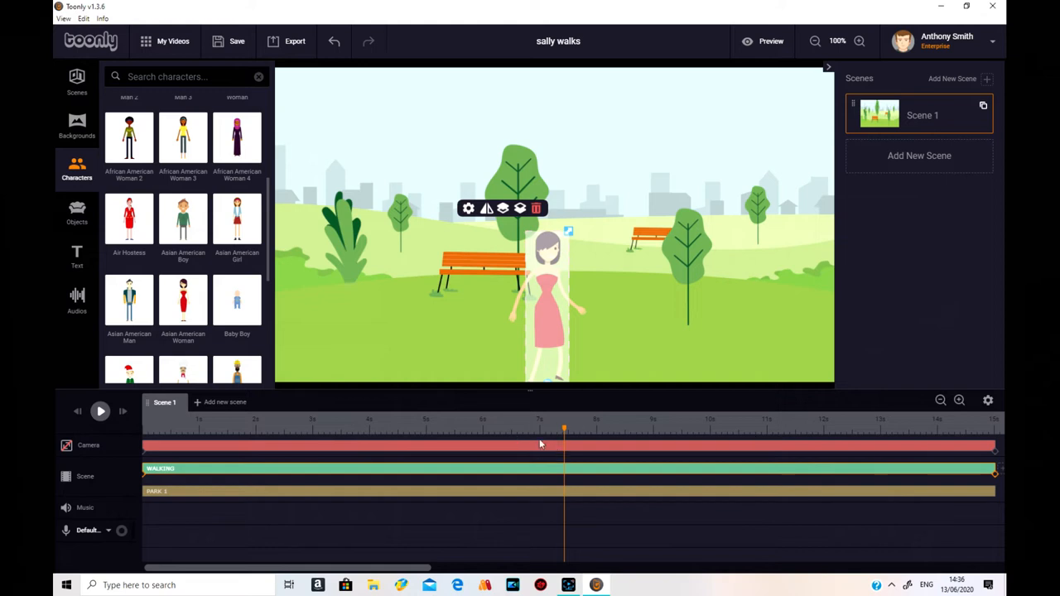
left_click(100, 410)
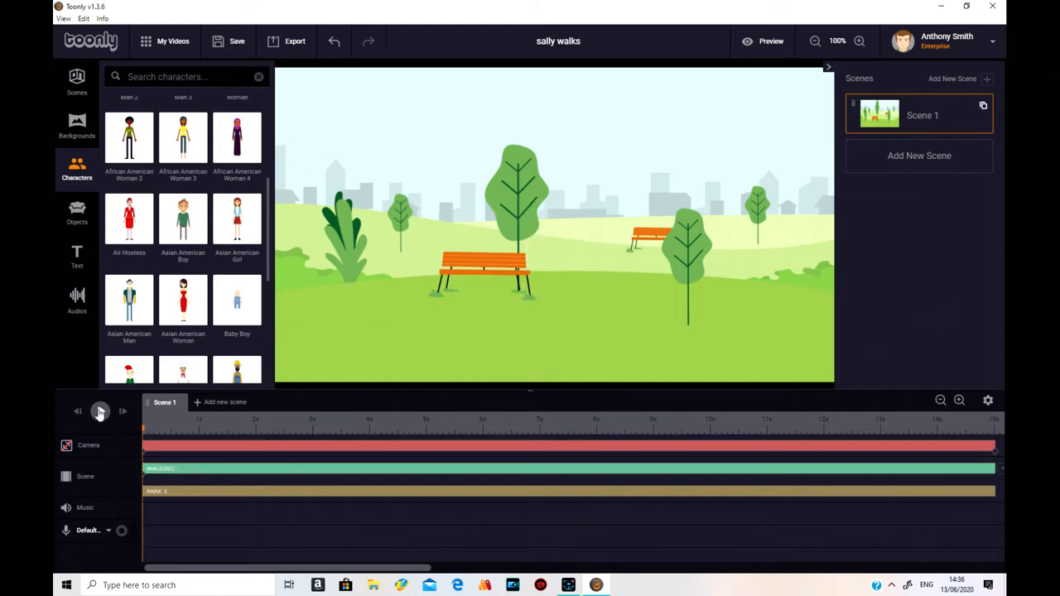
Preview the woman walking across the park, then save the sally walks movie.
left_click(100, 411)
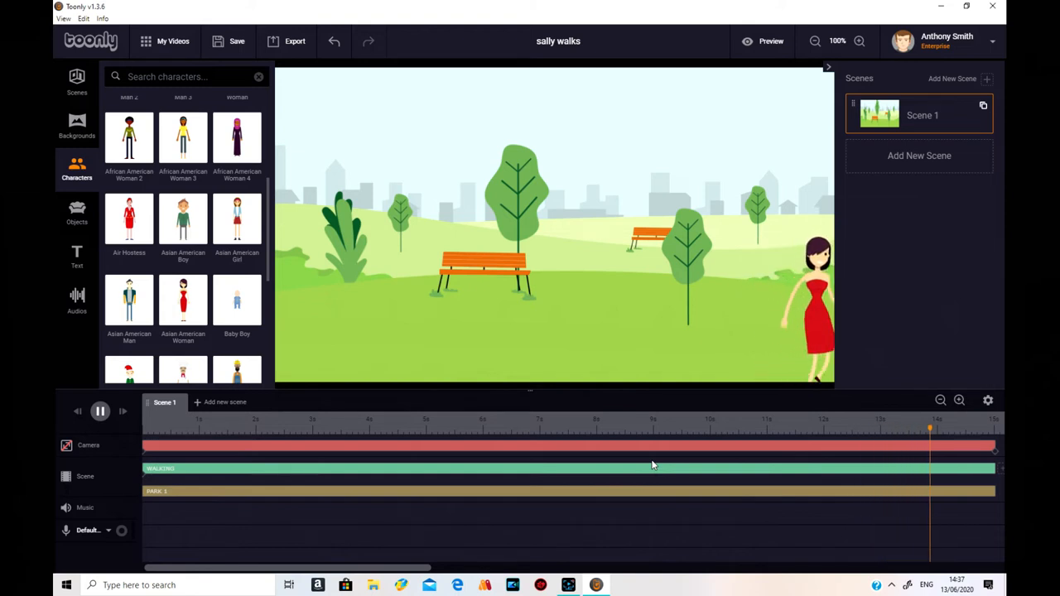
left_click(99, 411)
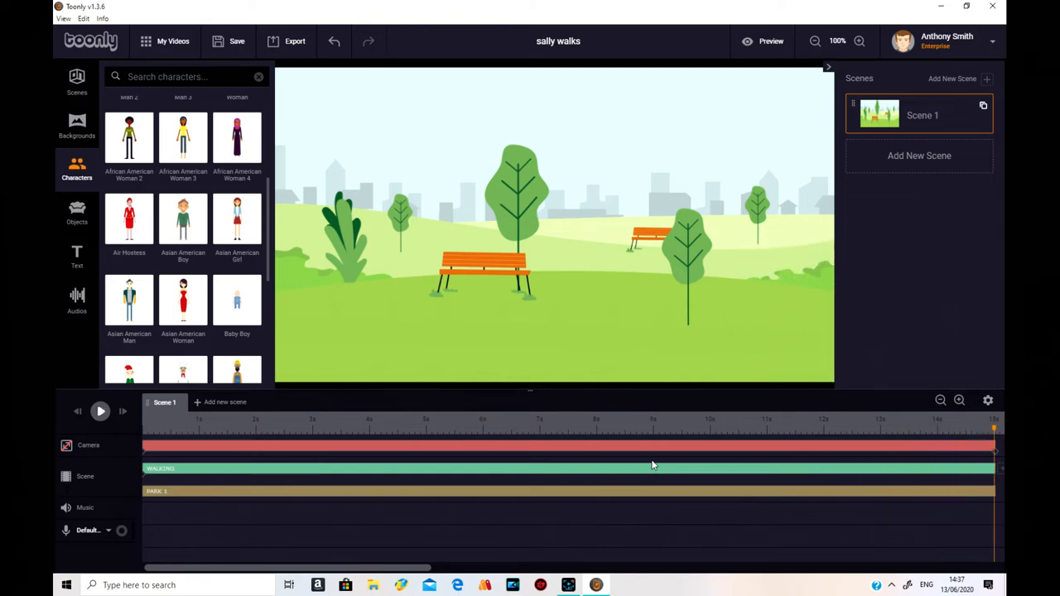
mouse_move(593, 169)
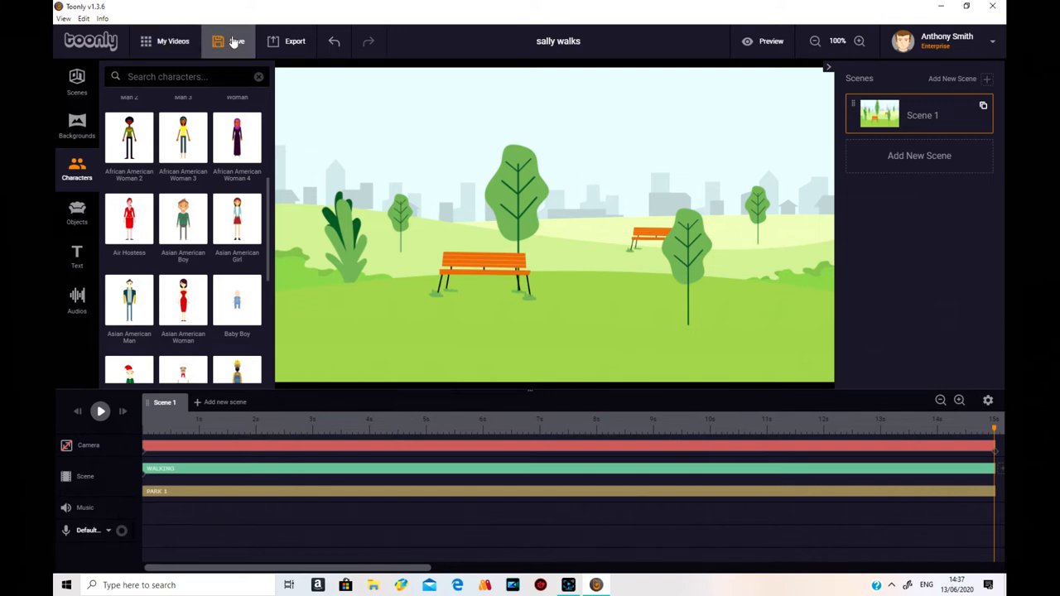
left_click(229, 43)
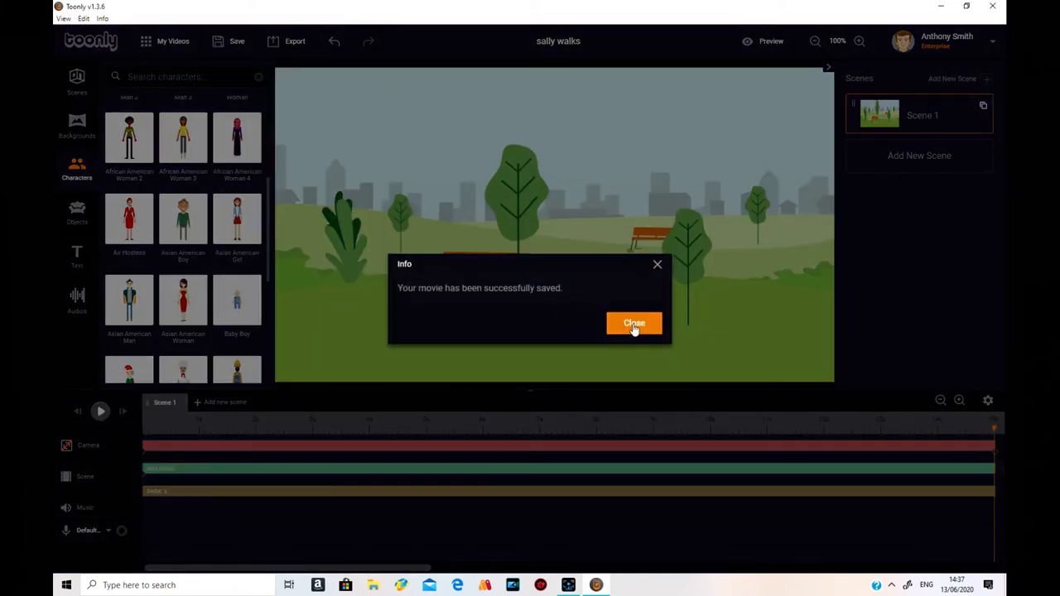
left_click(633, 323)
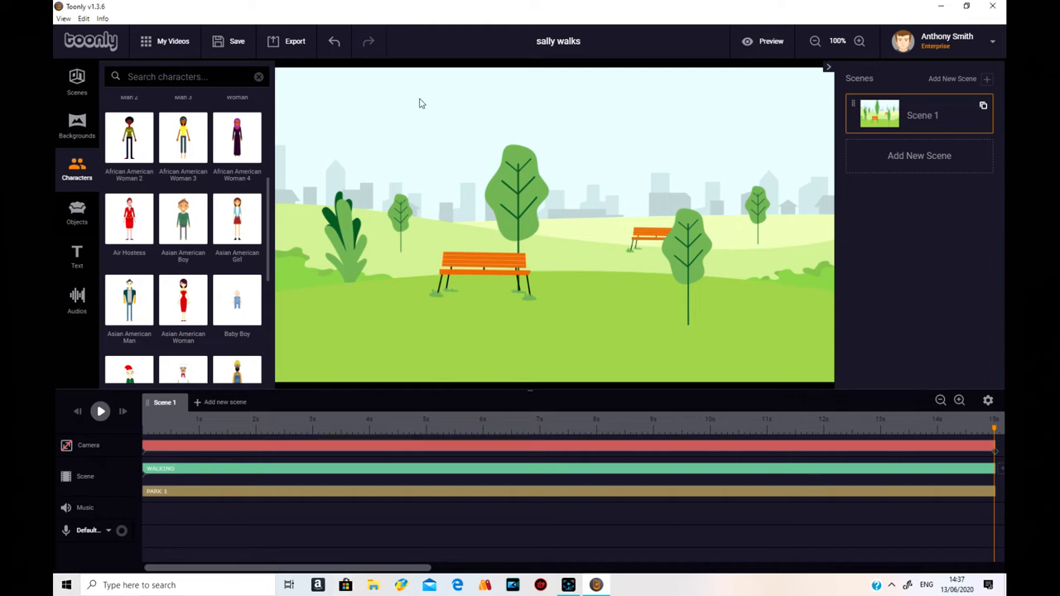
mouse_move(212, 265)
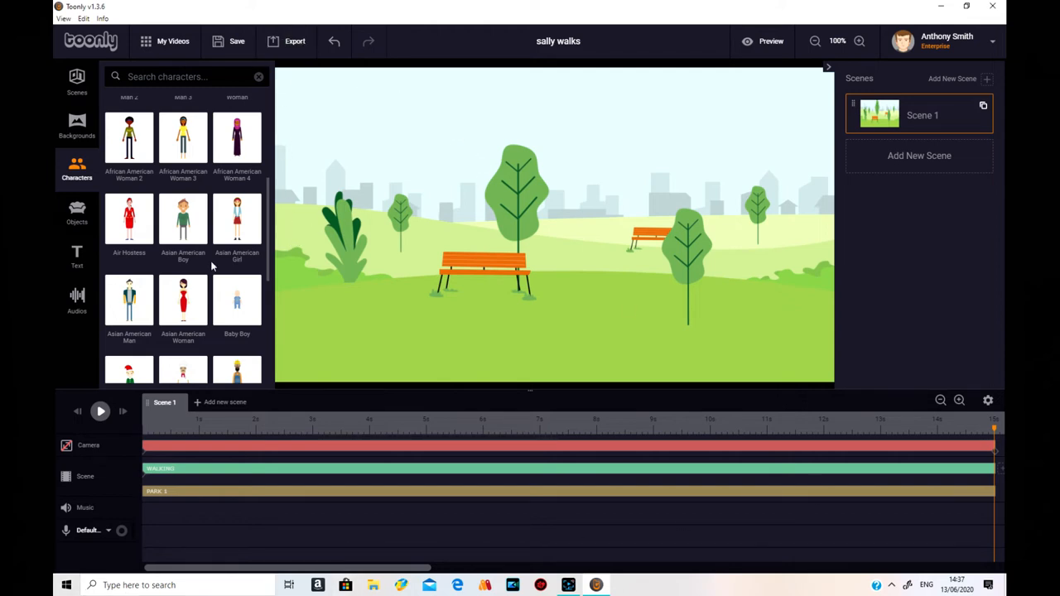
Add a background music clip from Sounds and lower its volume to 5%.
left_click(76, 298)
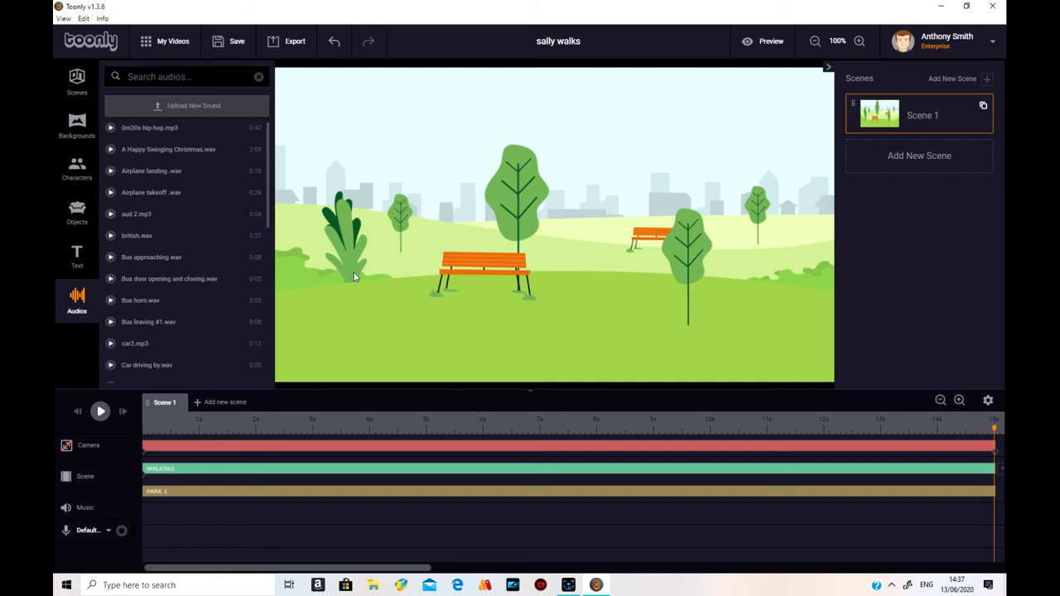
mouse_move(227, 364)
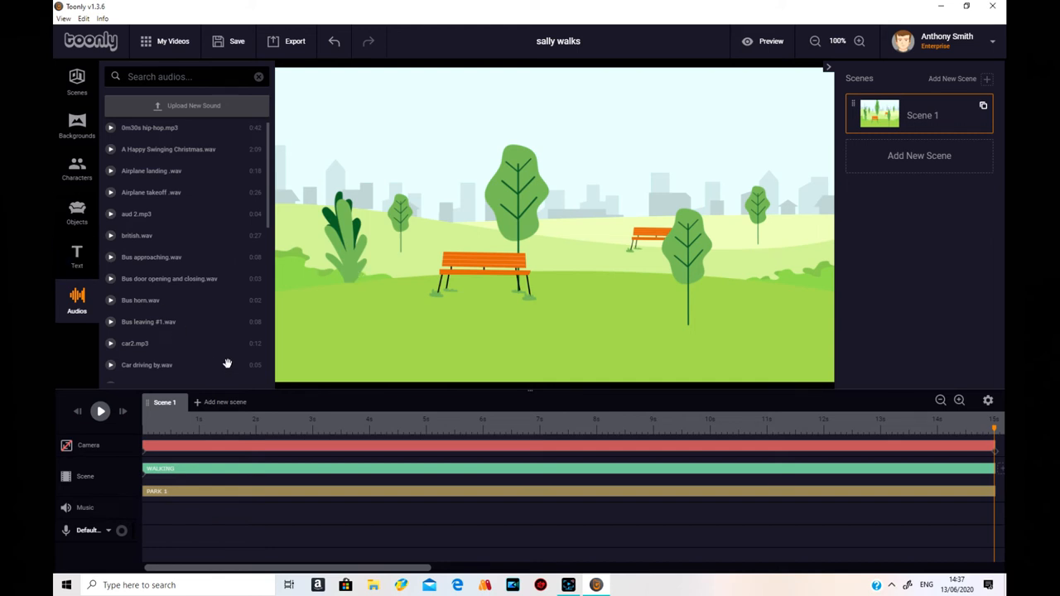
scroll("down", 3)
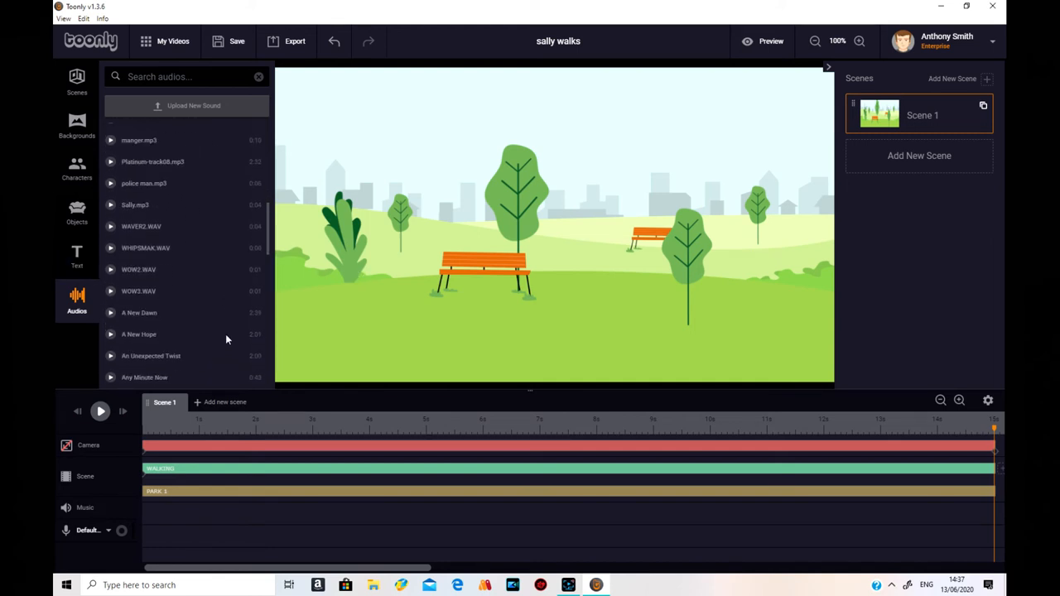
mouse_move(152, 313)
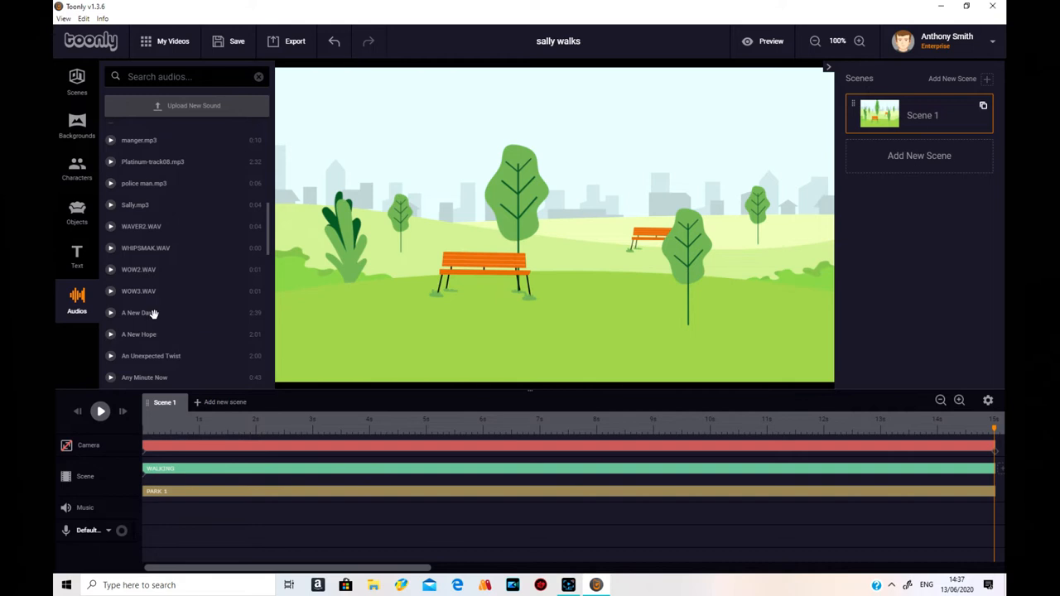
left_click_drag(139, 311, 240, 432)
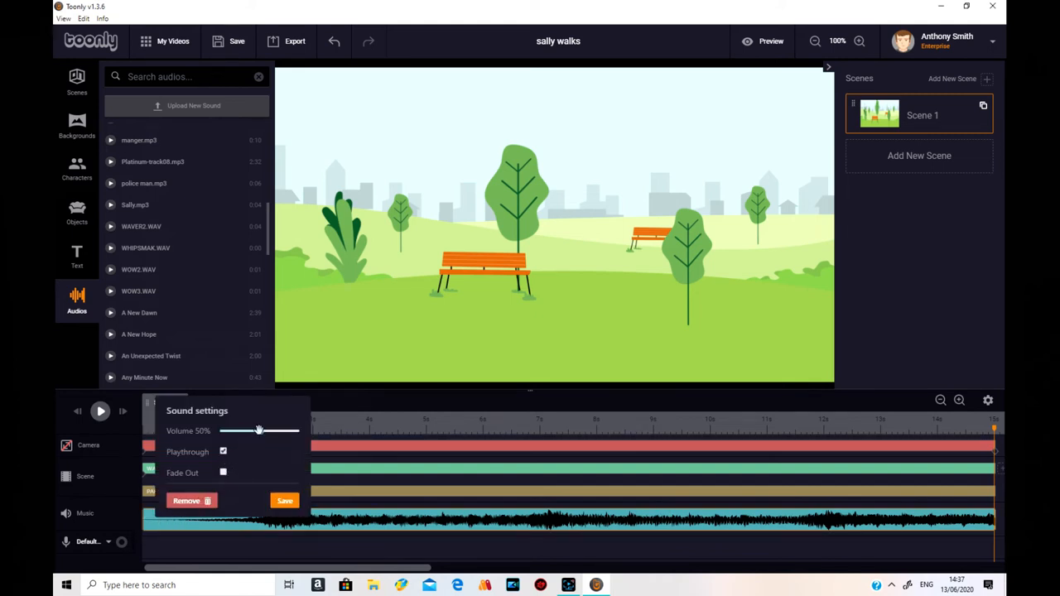
left_click_drag(258, 431, 230, 431)
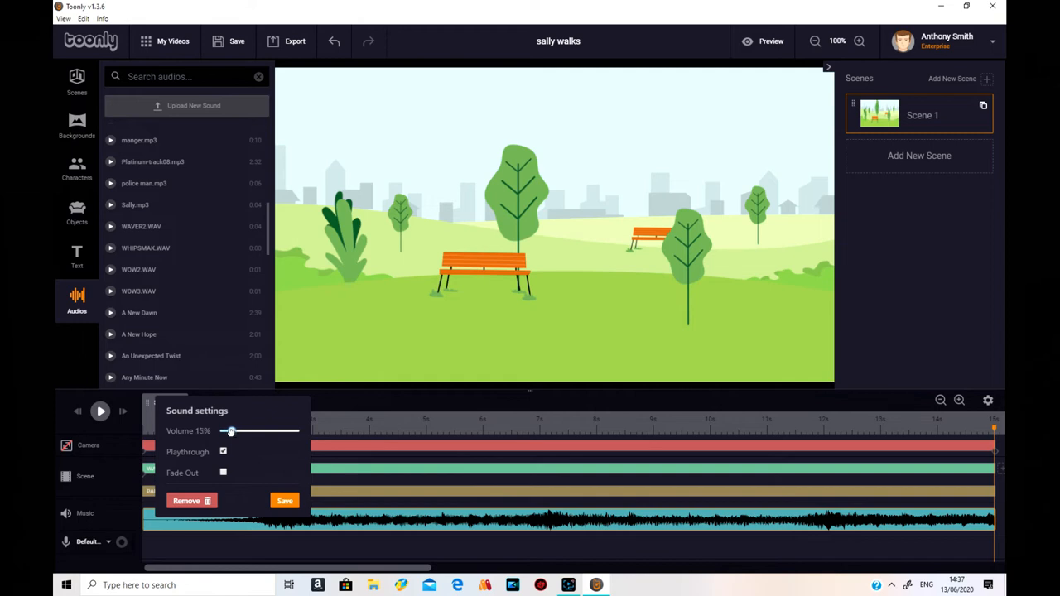
left_click_drag(230, 430, 224, 431)
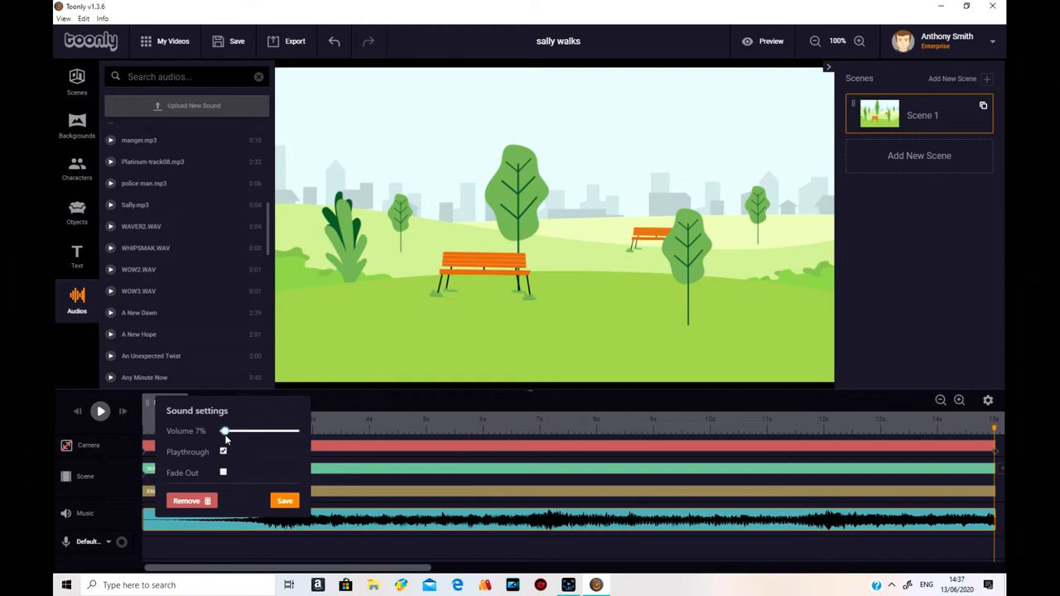
left_click_drag(226, 431, 222, 430)
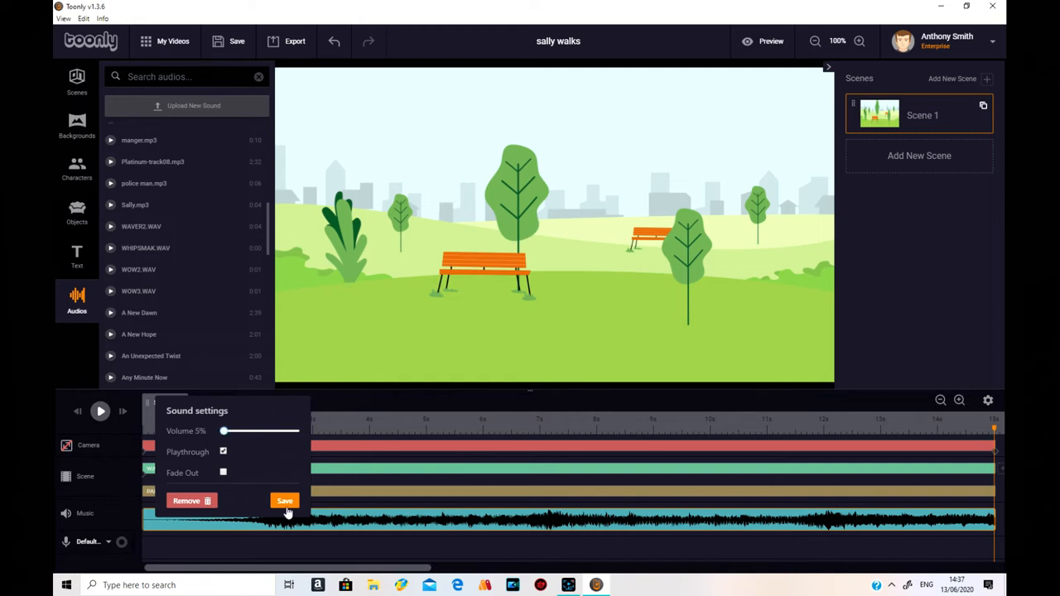
left_click(285, 500)
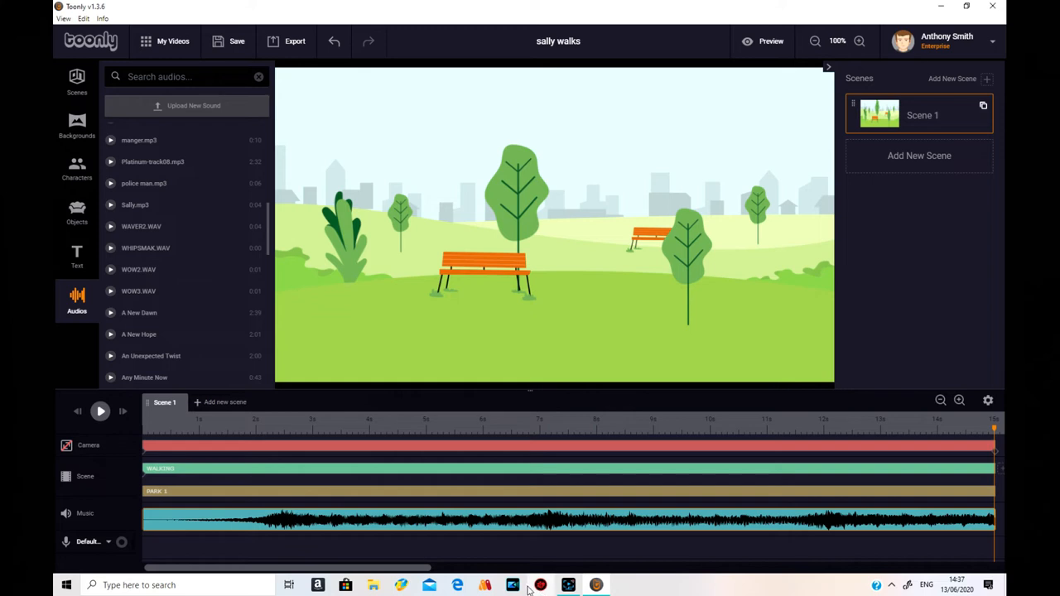
mouse_move(798, 341)
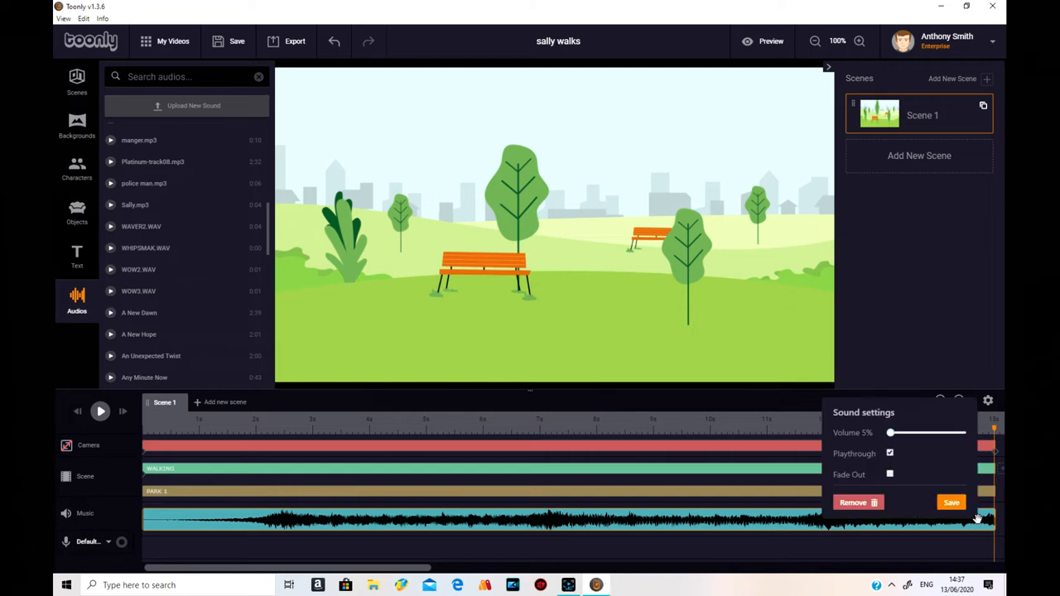
Make the music fade out at the end and save the setting.
left_click(889, 474)
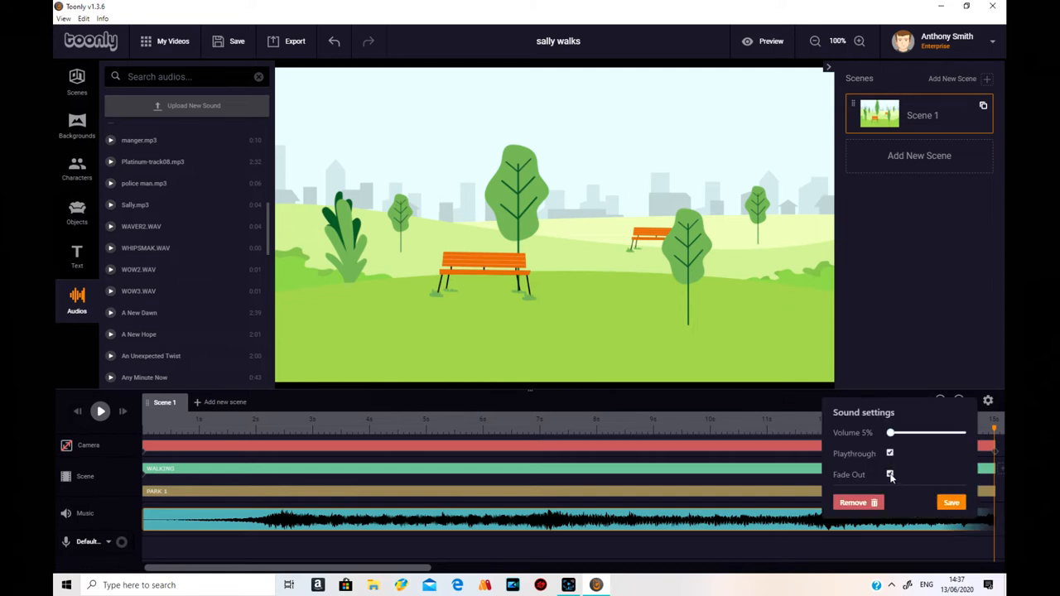
left_click(948, 501)
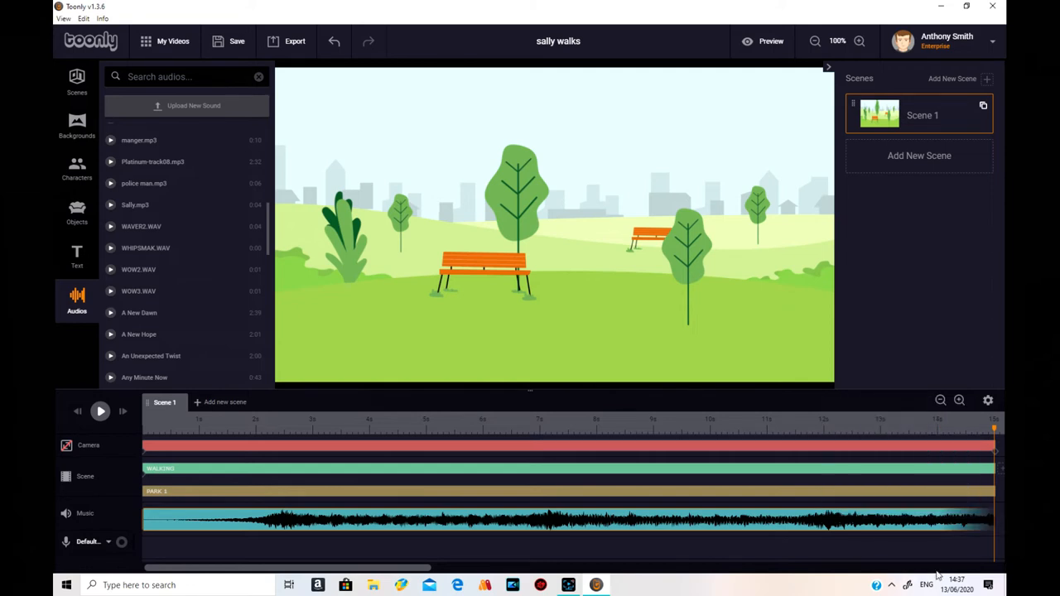
mouse_move(894, 282)
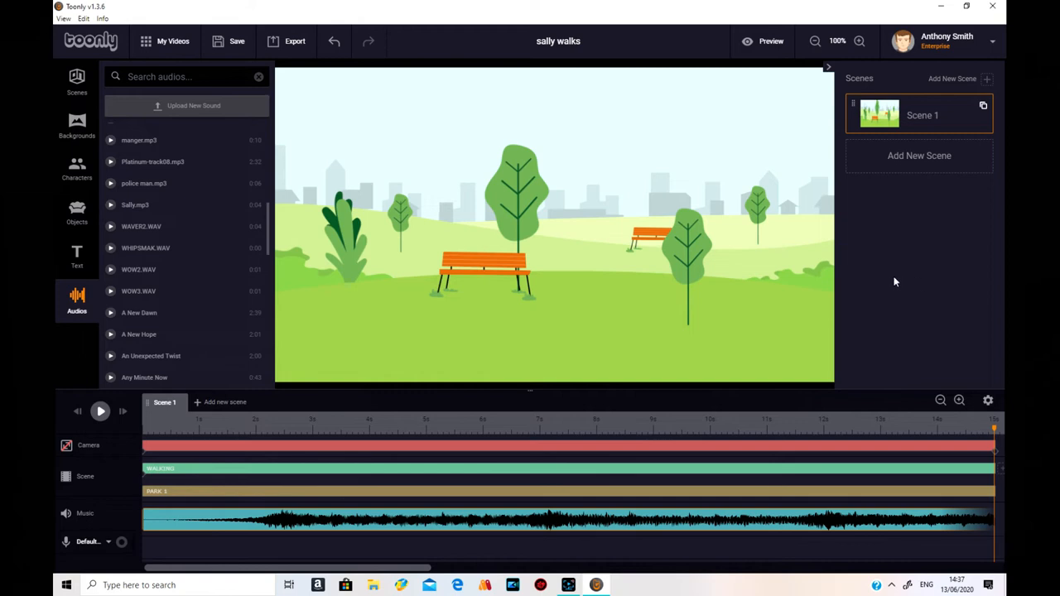
mouse_move(887, 223)
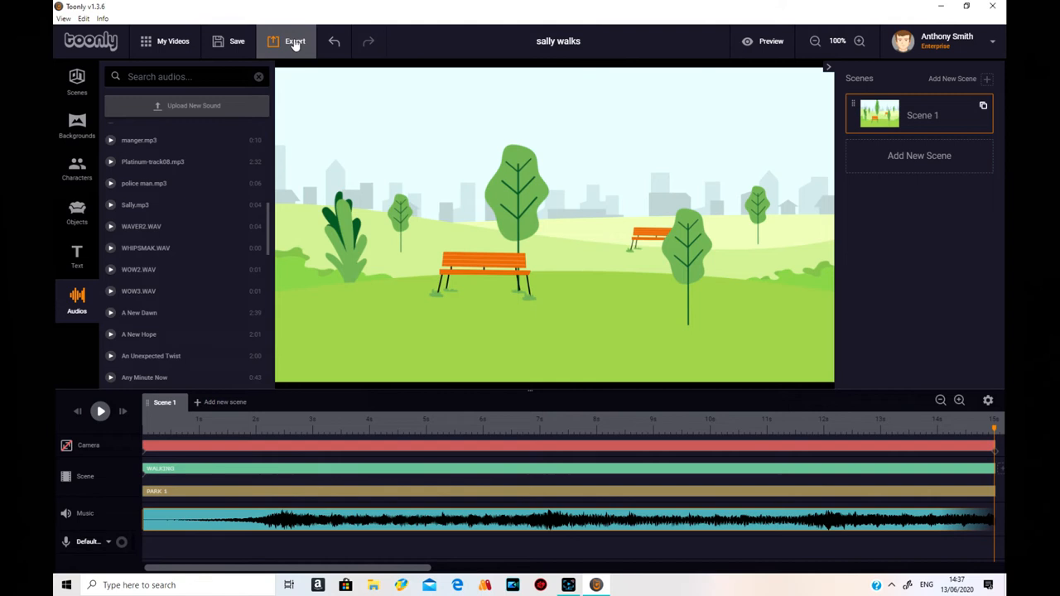
Export the video as a 1080p MP4 to a changed destination folder.
left_click(295, 40)
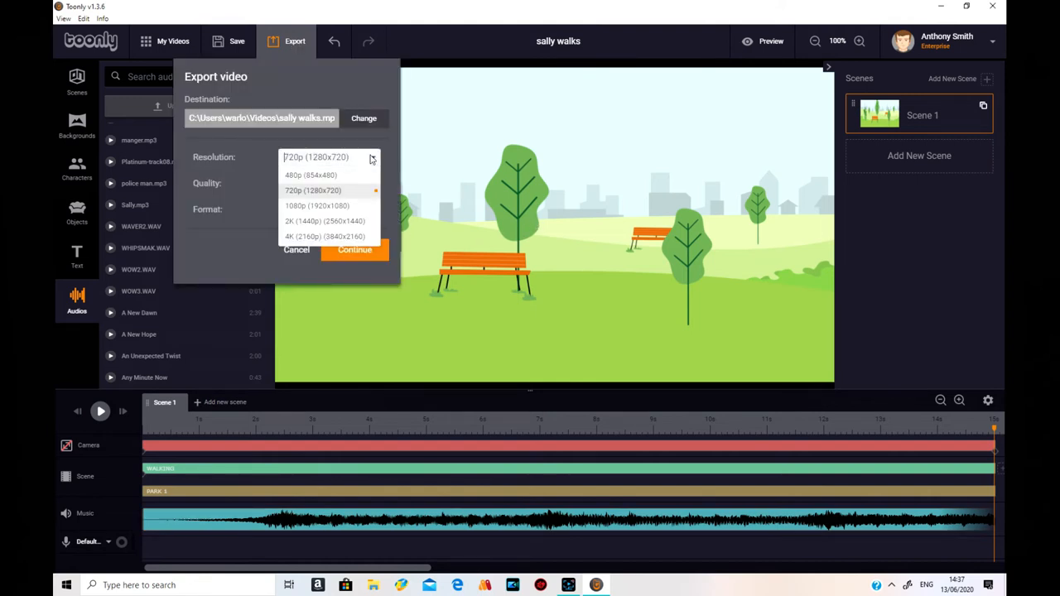
left_click(318, 205)
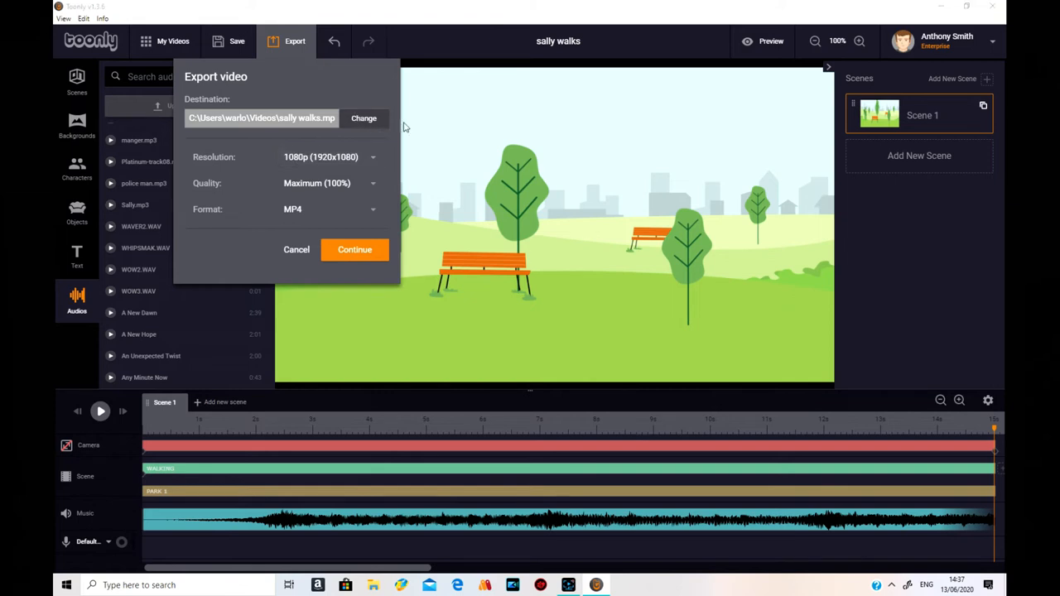
left_click(365, 118)
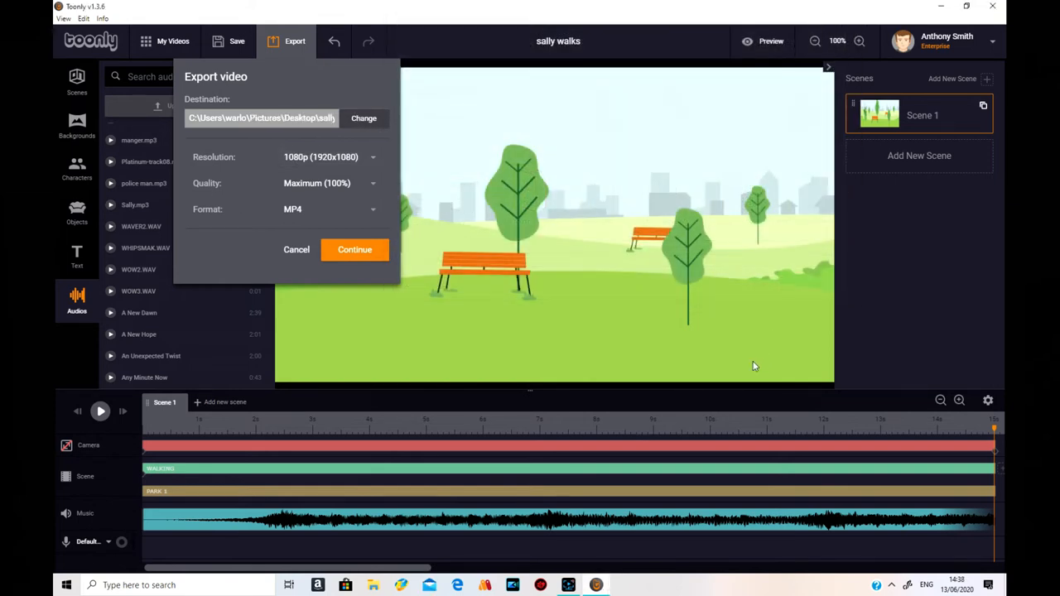
left_click(354, 249)
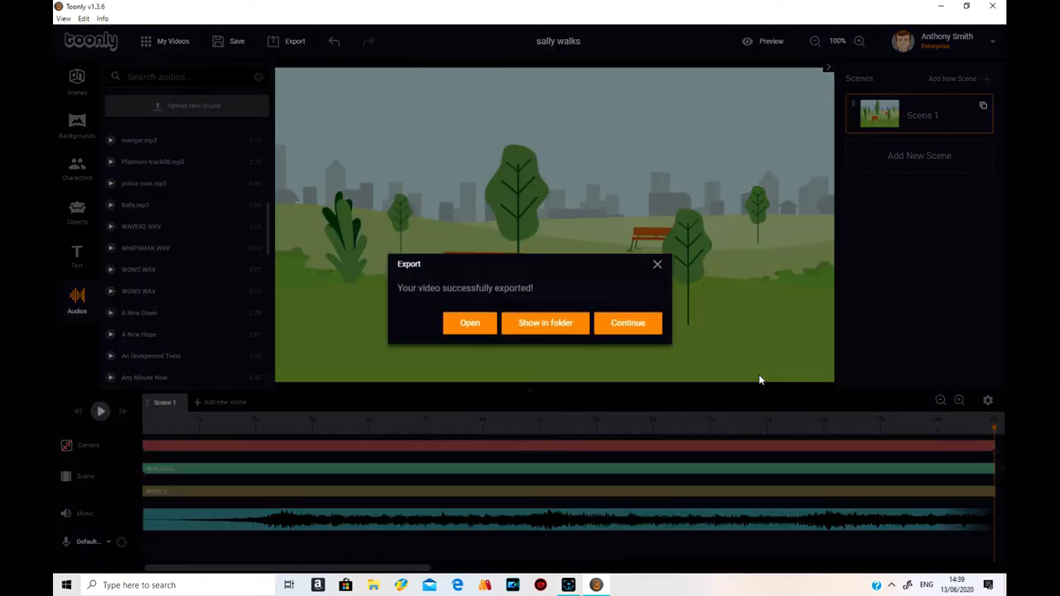
mouse_move(688, 334)
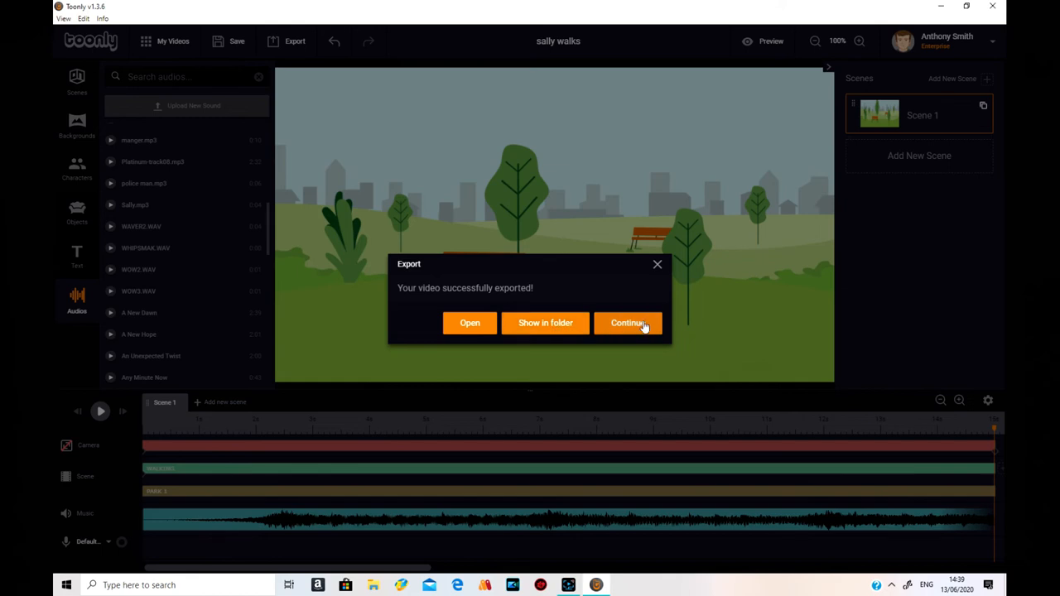
After export succeeds, save the sally walks project and close Toonly to the desktop.
left_click(628, 323)
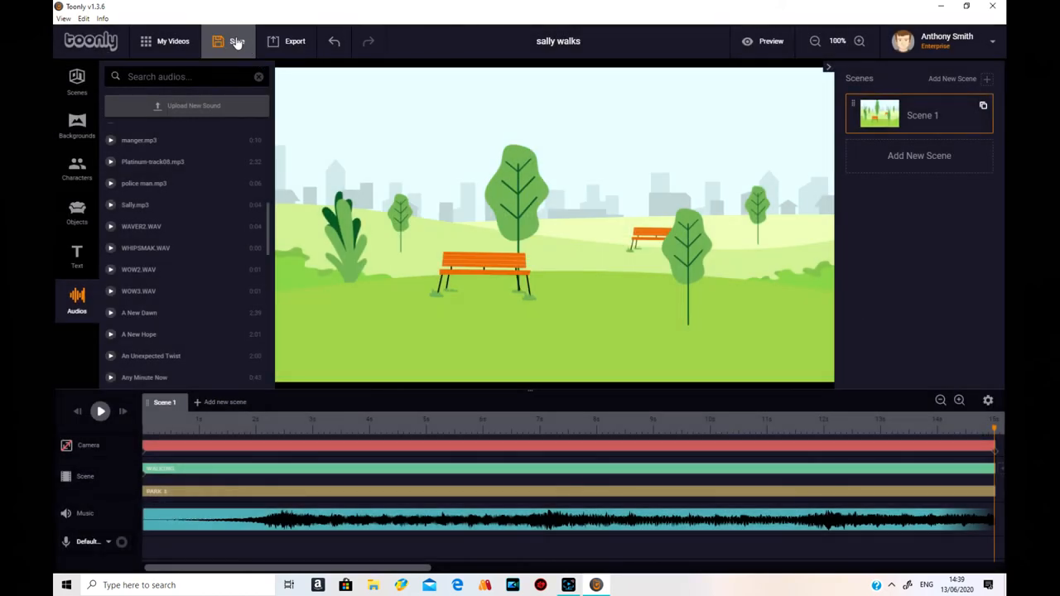
left_click(228, 40)
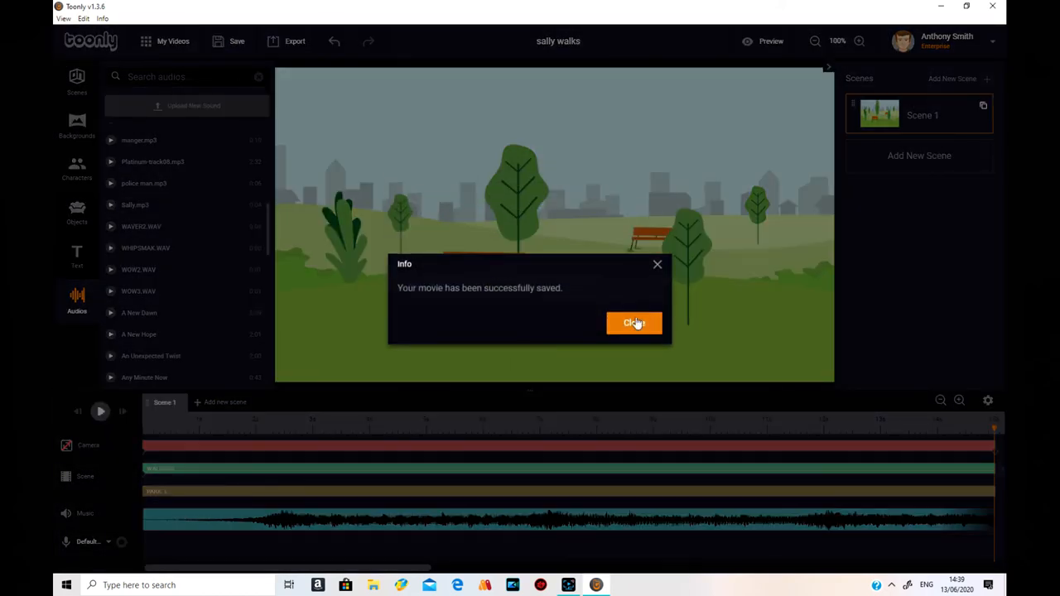
left_click(632, 323)
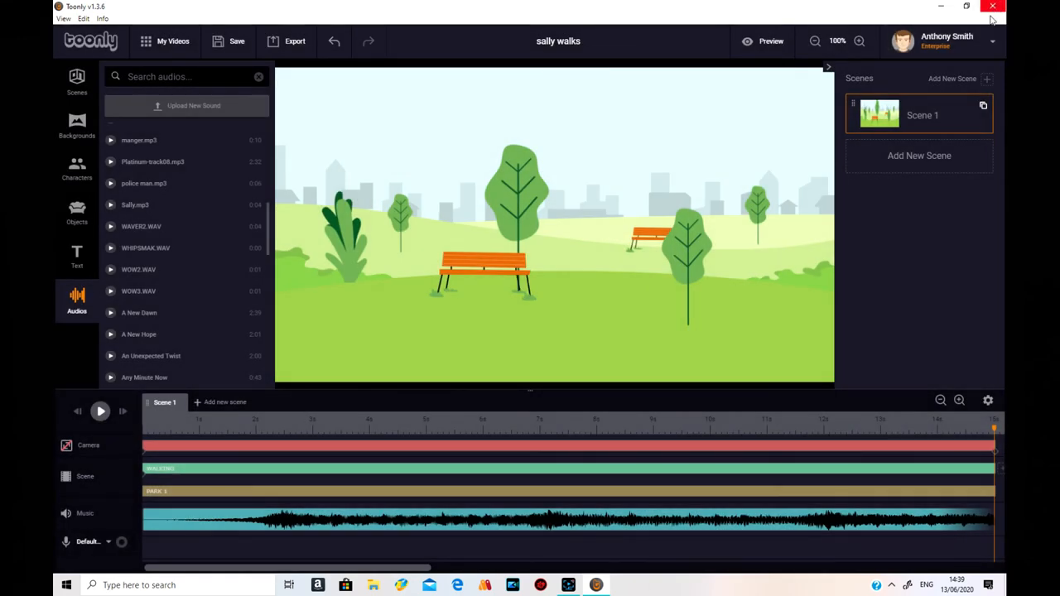
left_click(993, 7)
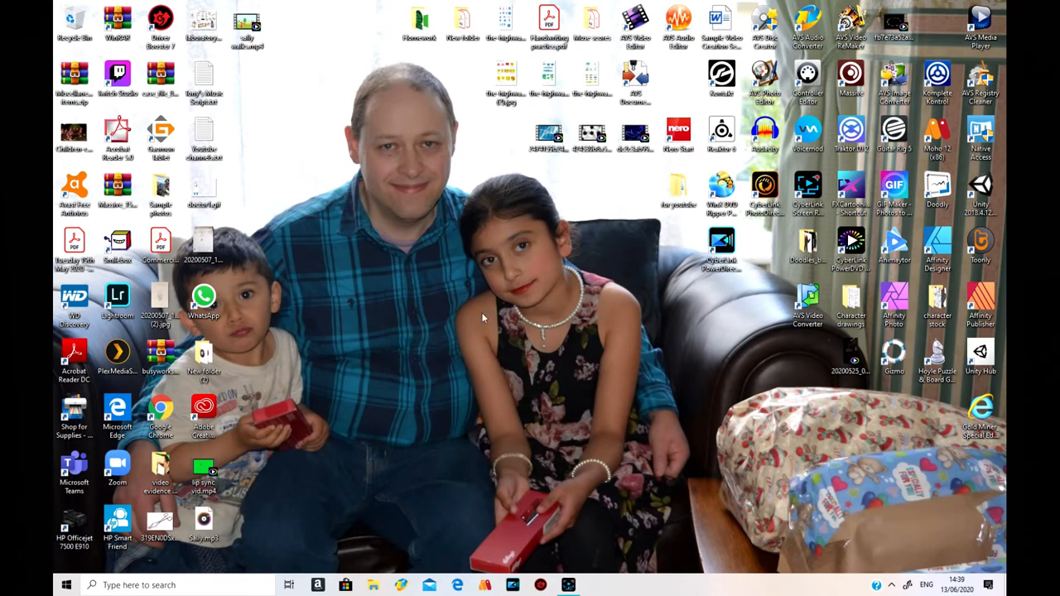
mouse_move(809, 422)
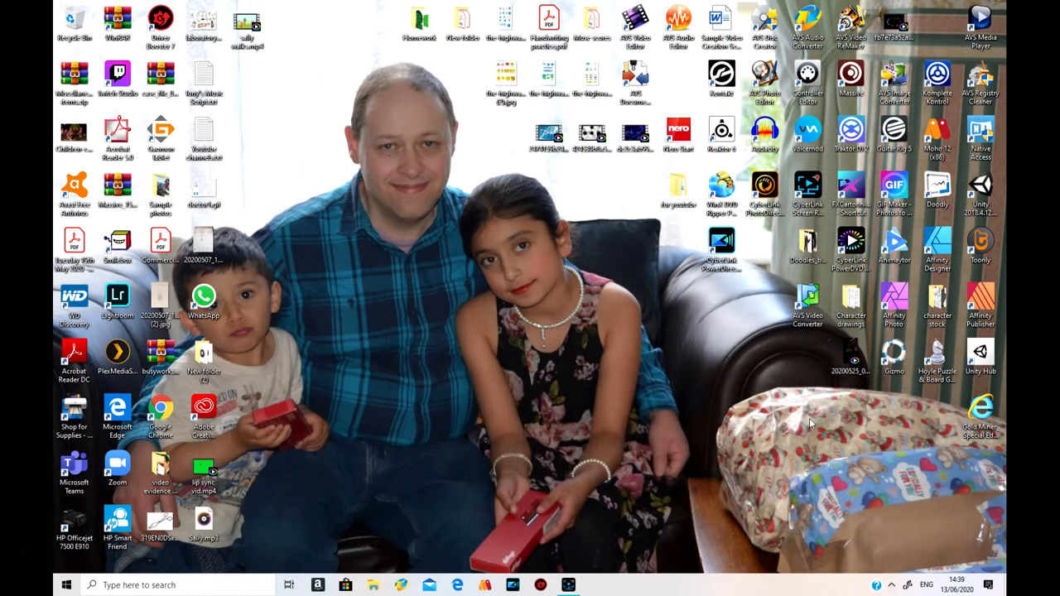
mouse_move(728, 283)
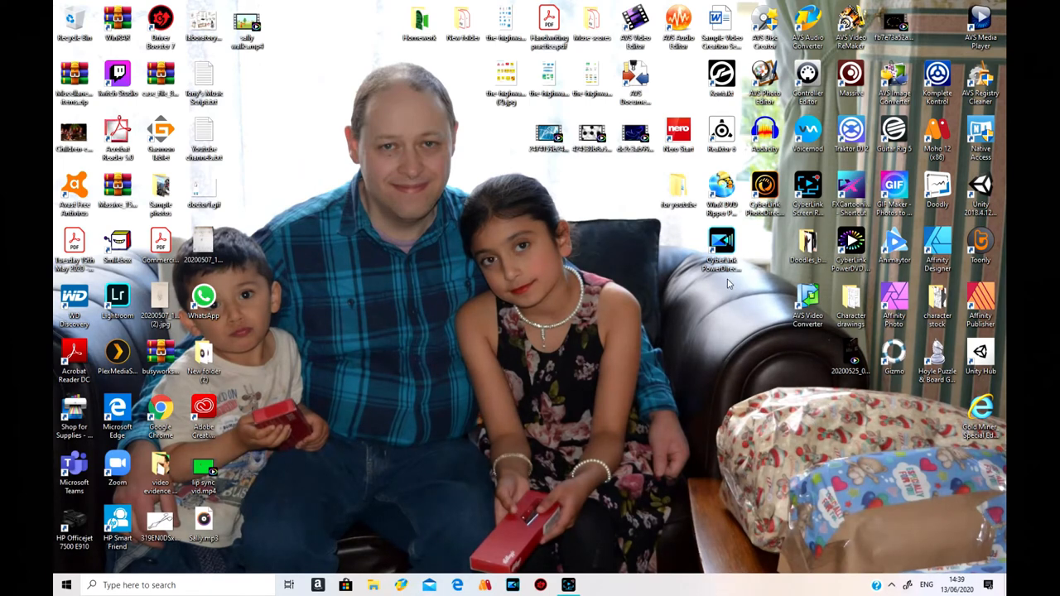
mouse_move(919, 325)
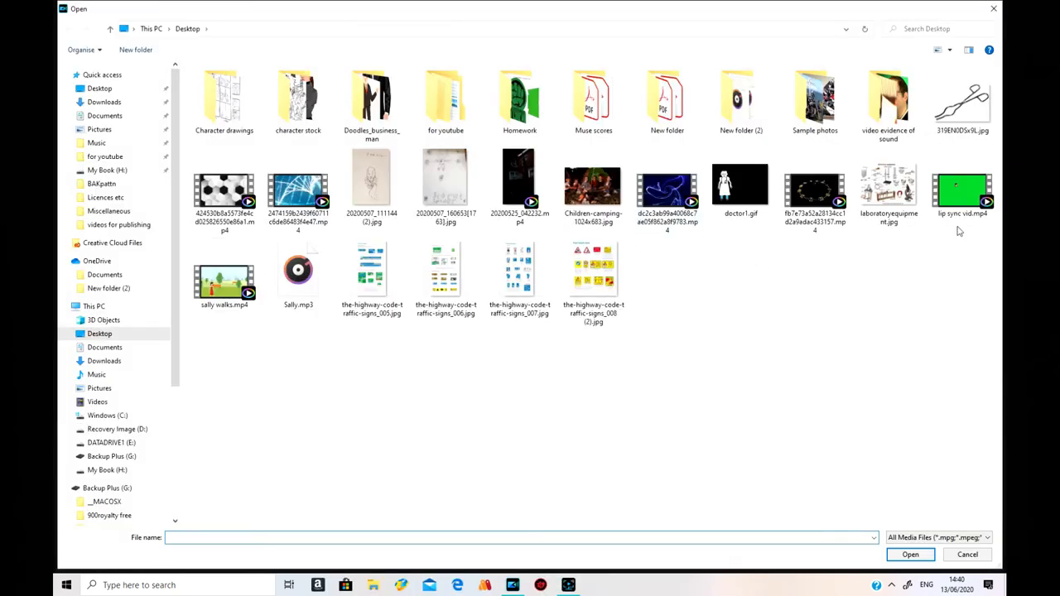
Import lip sync vid.mp4 and sally walks.mp4 from the desktop into PowerDirector.
left_click(963, 186)
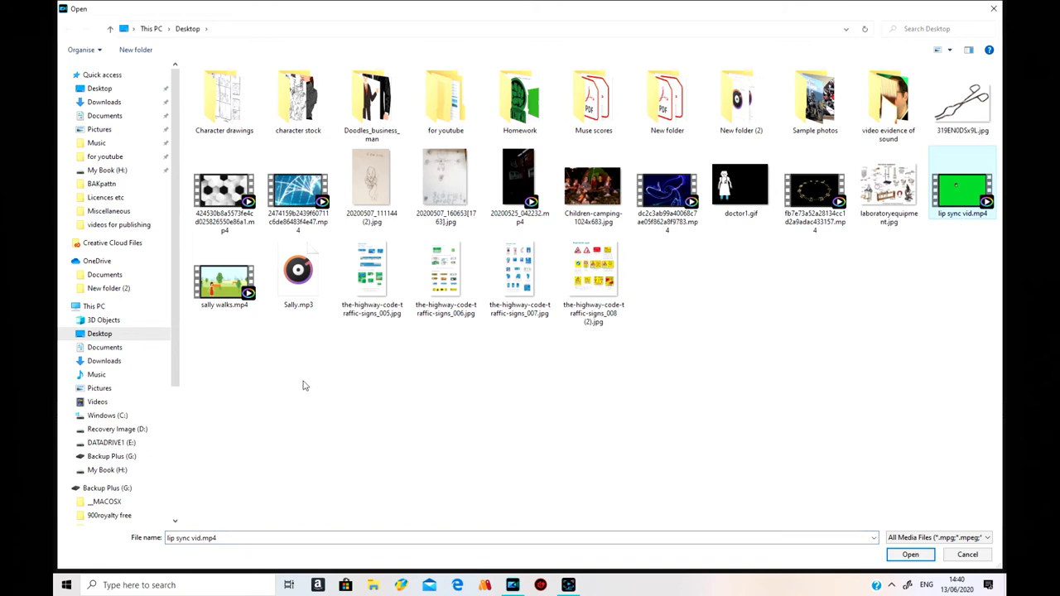
mouse_move(74, 579)
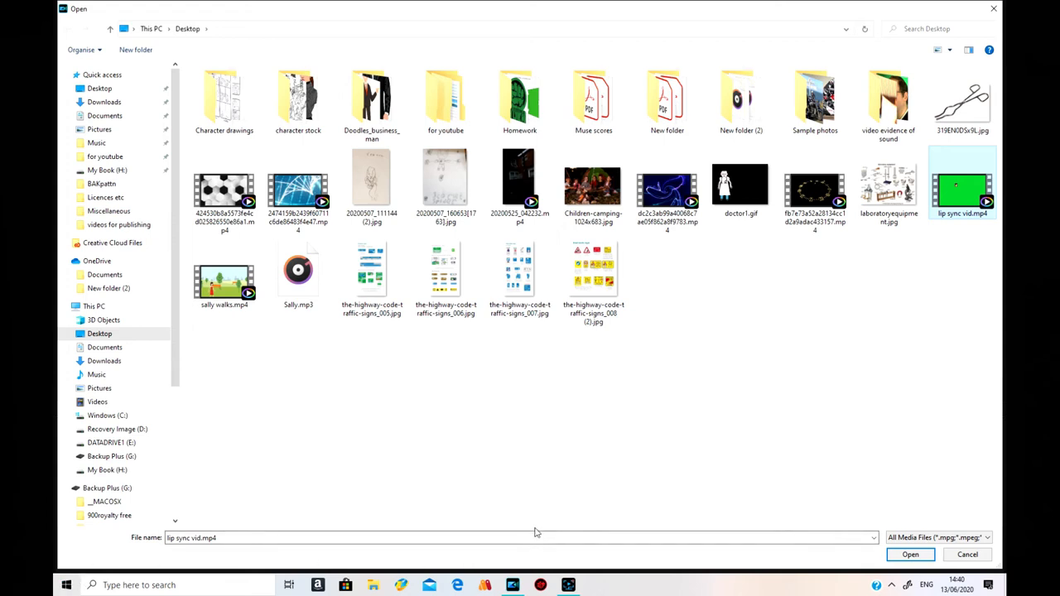
mouse_move(404, 229)
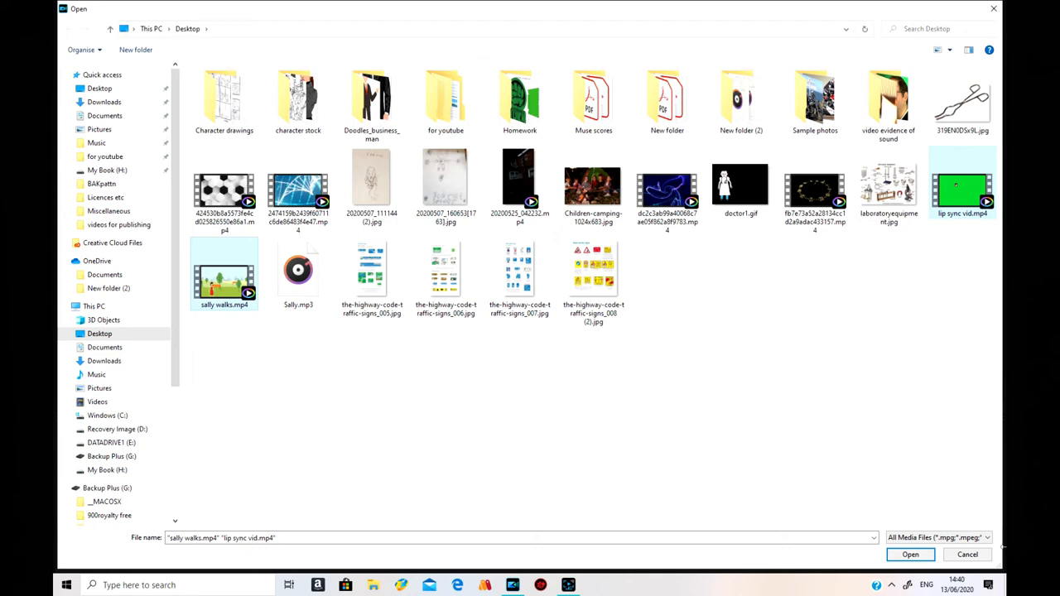
left_click(918, 555)
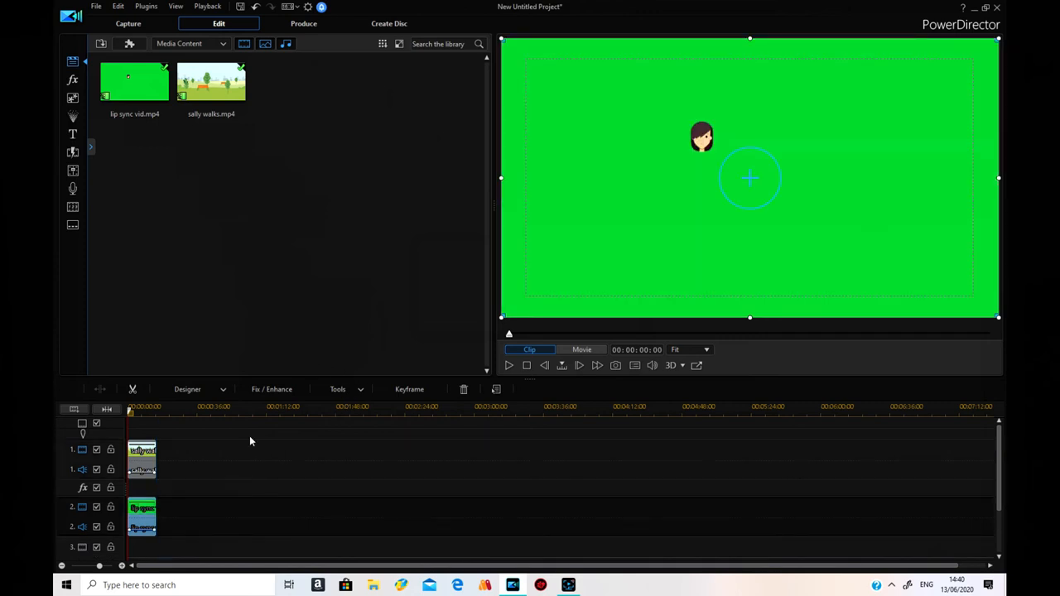
mouse_move(664, 176)
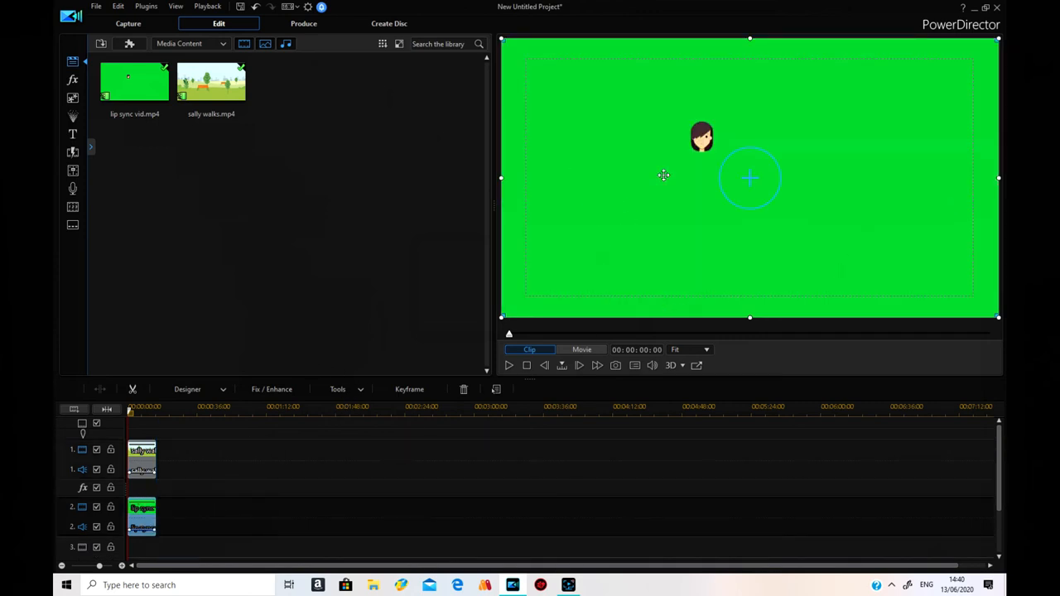
mouse_move(140, 513)
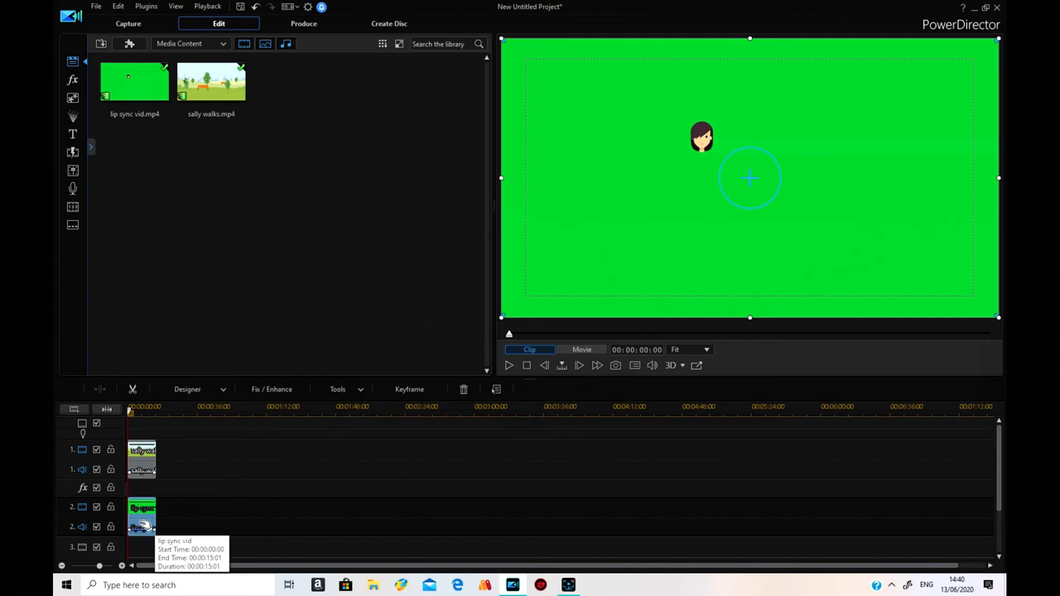
Bring up the options menu for the lip sync clip on track 2.
right_click(140, 526)
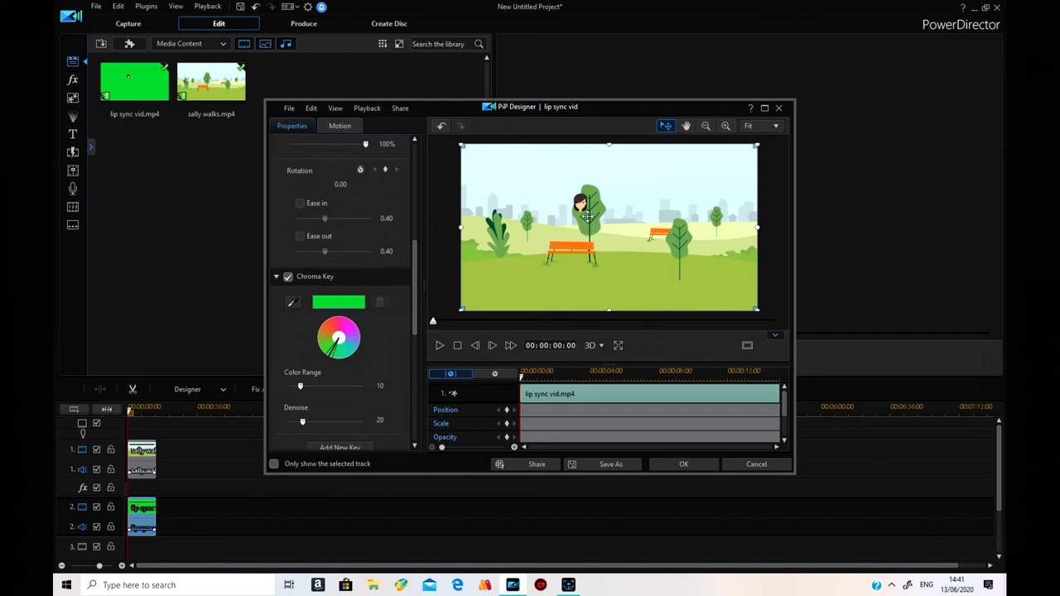
mouse_move(586, 204)
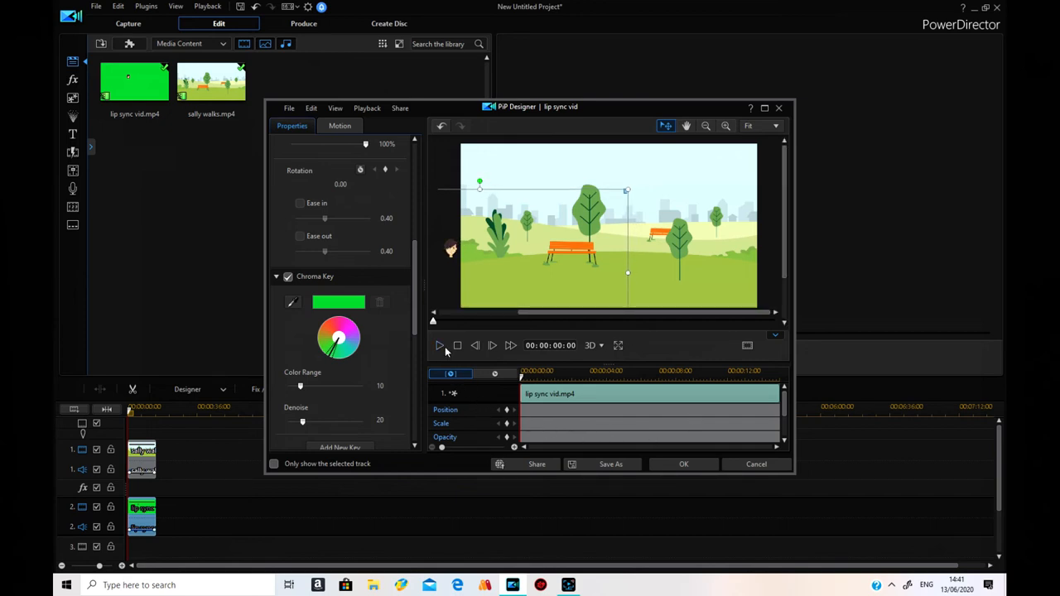
Preview the keyed lip sync clip playing over the park scene in PiP Designer.
left_click(438, 346)
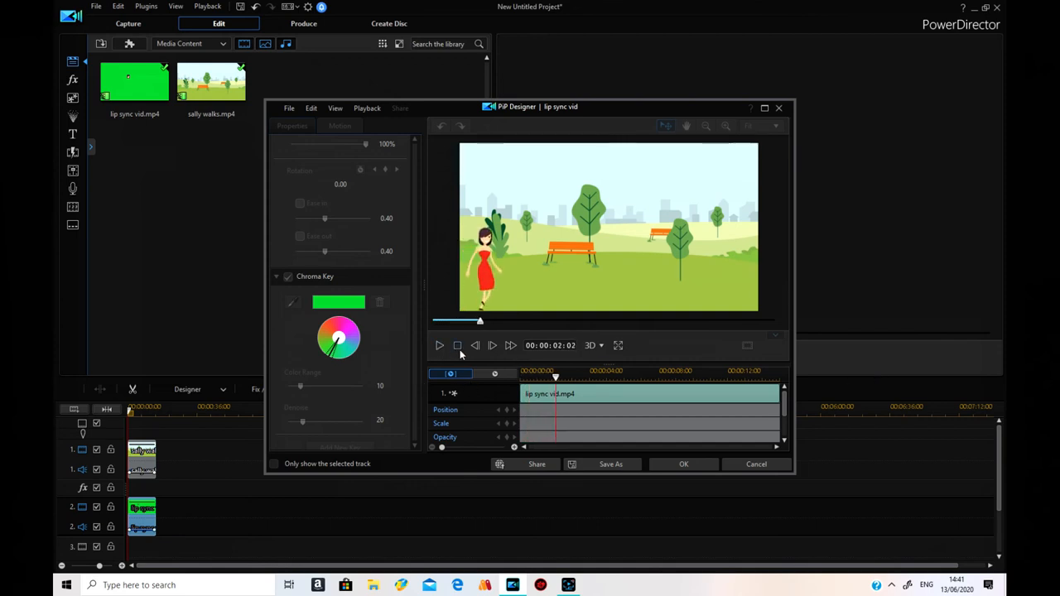
mouse_move(470, 384)
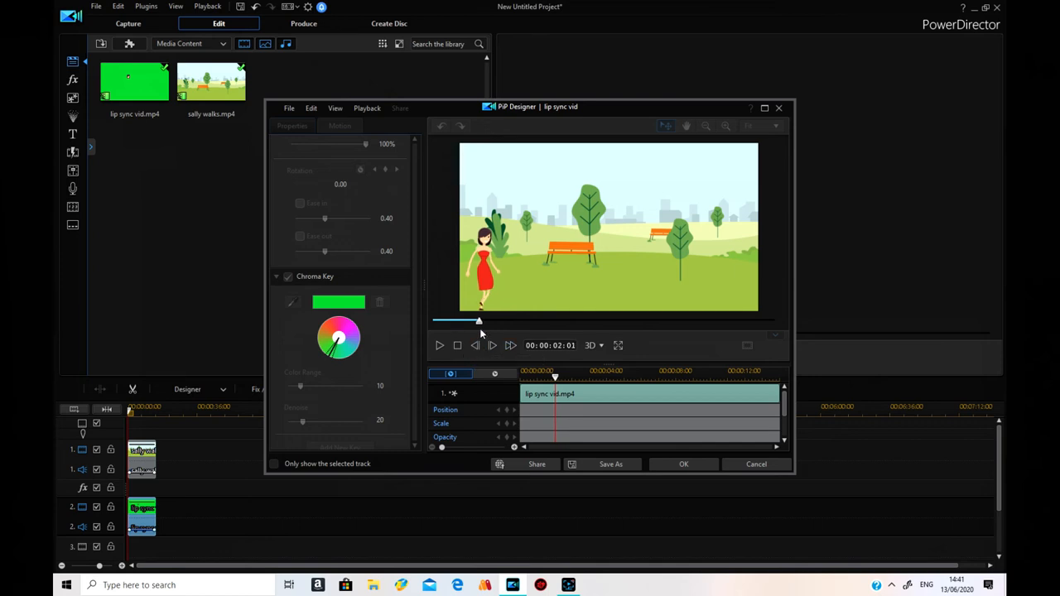
mouse_move(472, 328)
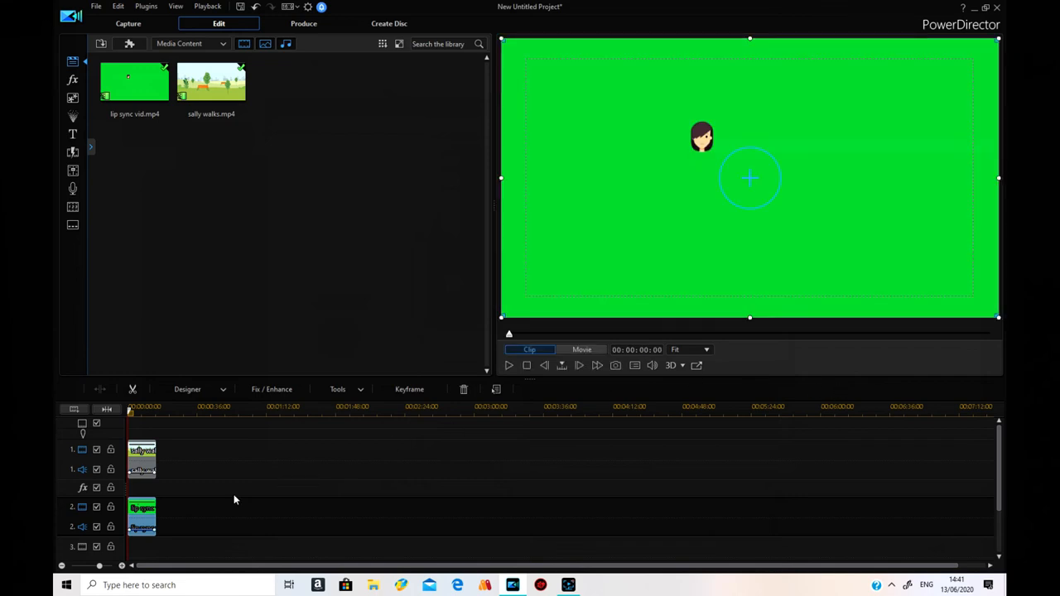
mouse_move(141, 513)
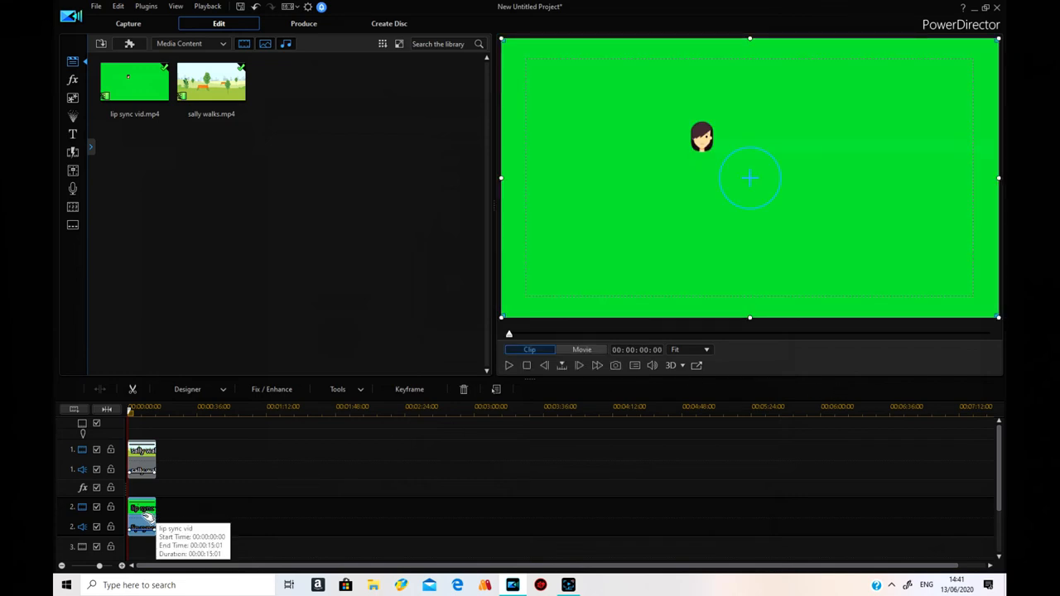
Reopen PiP Designer for the lip sync clip and enable Chroma Key to remove the green backdrop.
right_click(140, 510)
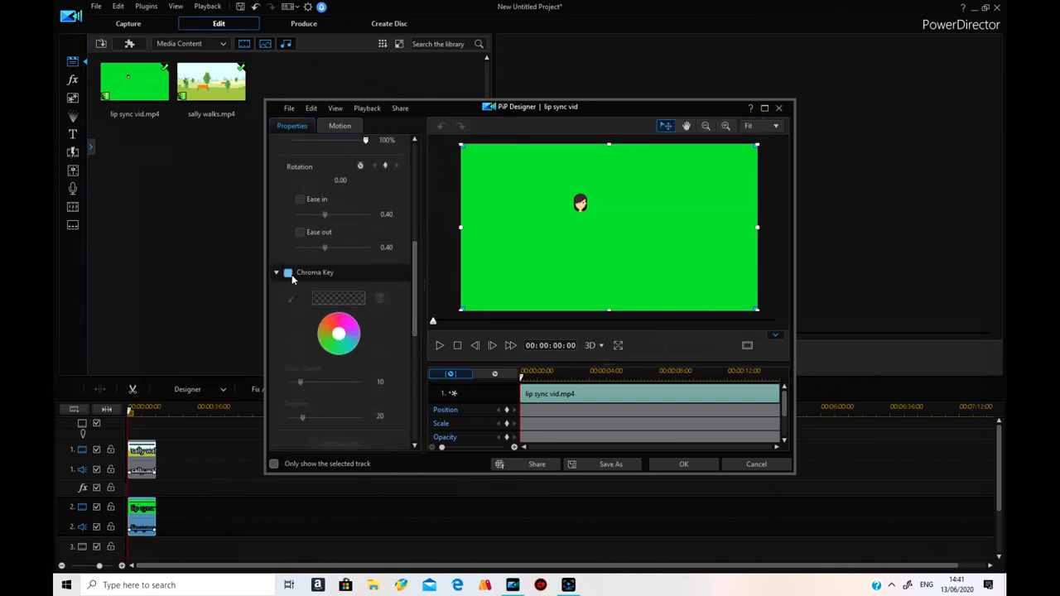
left_click(288, 272)
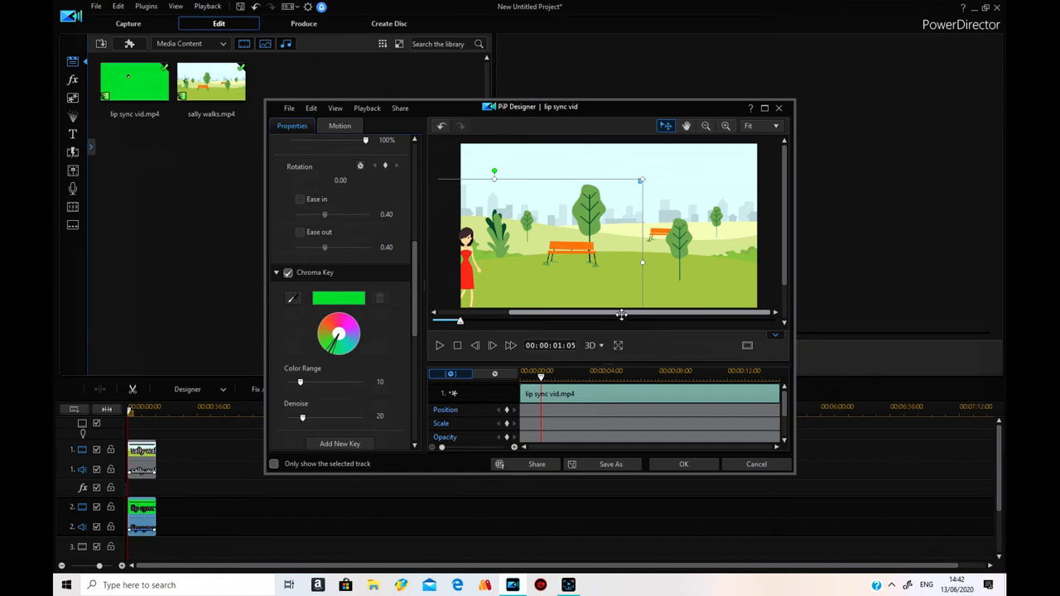
mouse_move(513, 288)
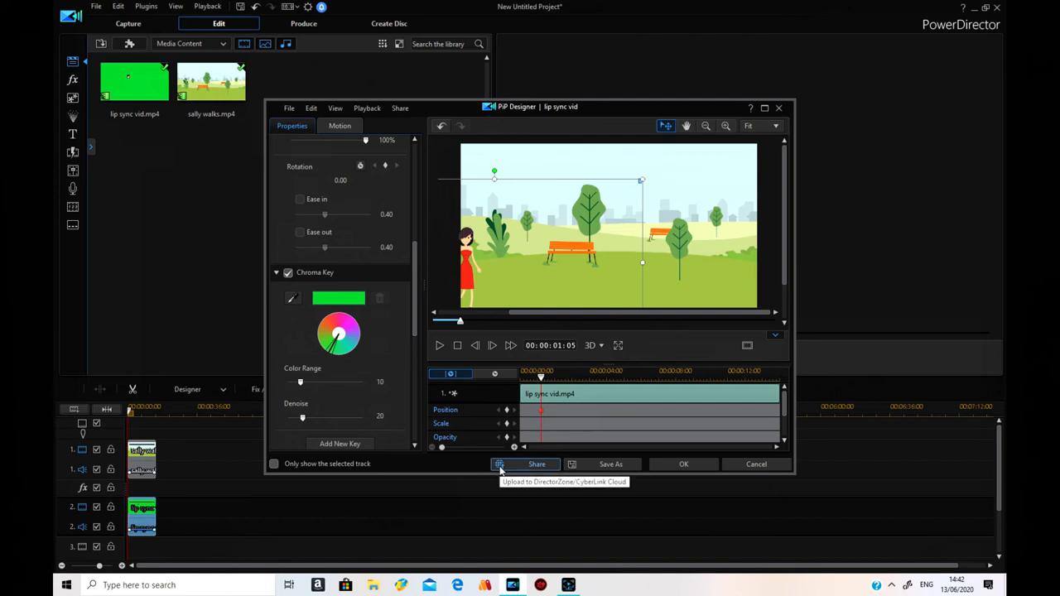
mouse_move(599, 390)
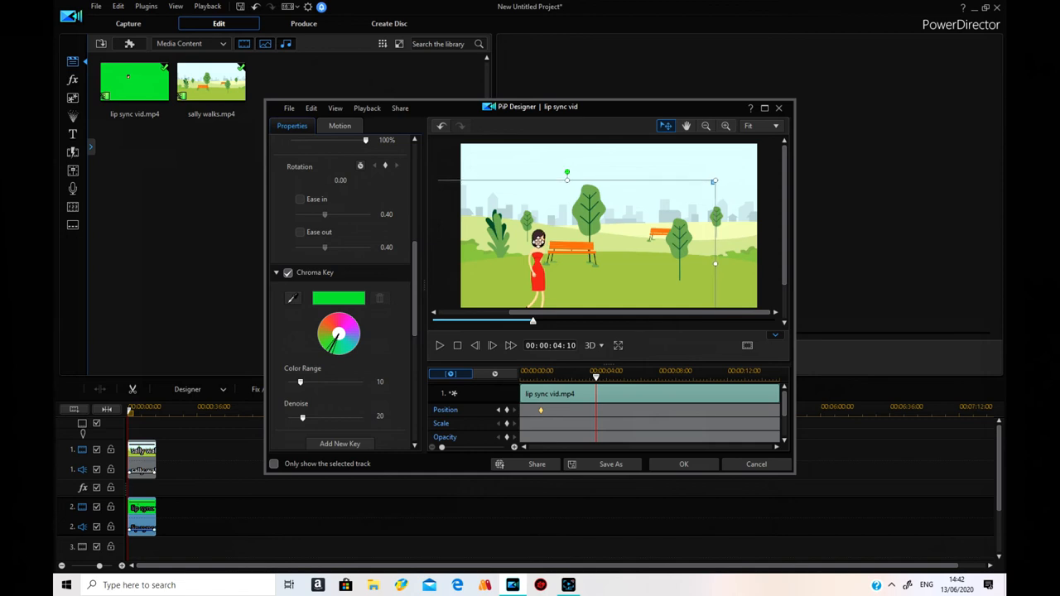
mouse_move(597, 394)
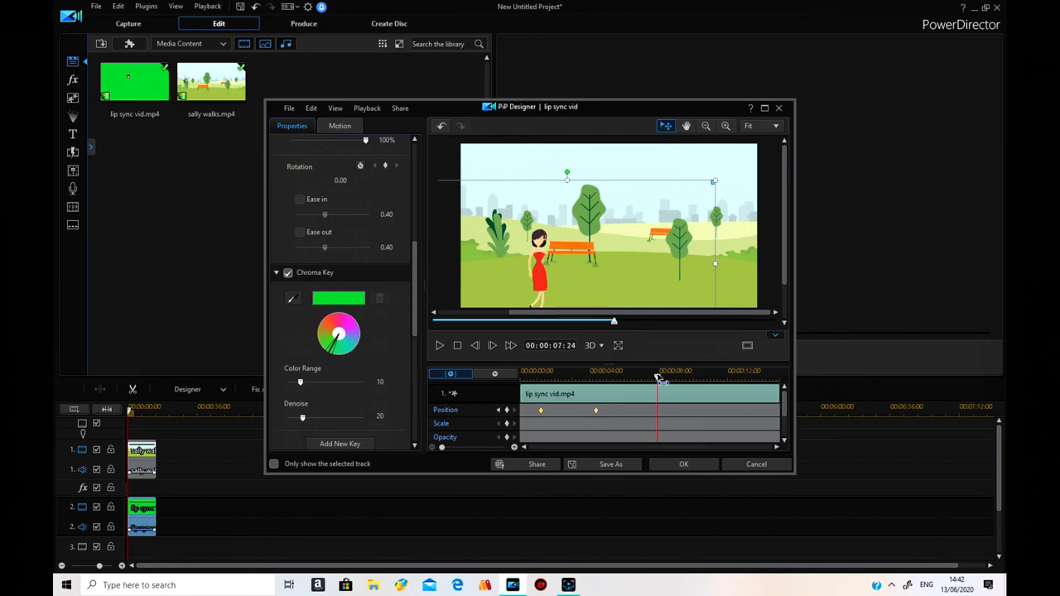
Keyframe Sally's position from the park's left edge to its right edge and confirm with OK.
left_click_drag(654, 378, 659, 378)
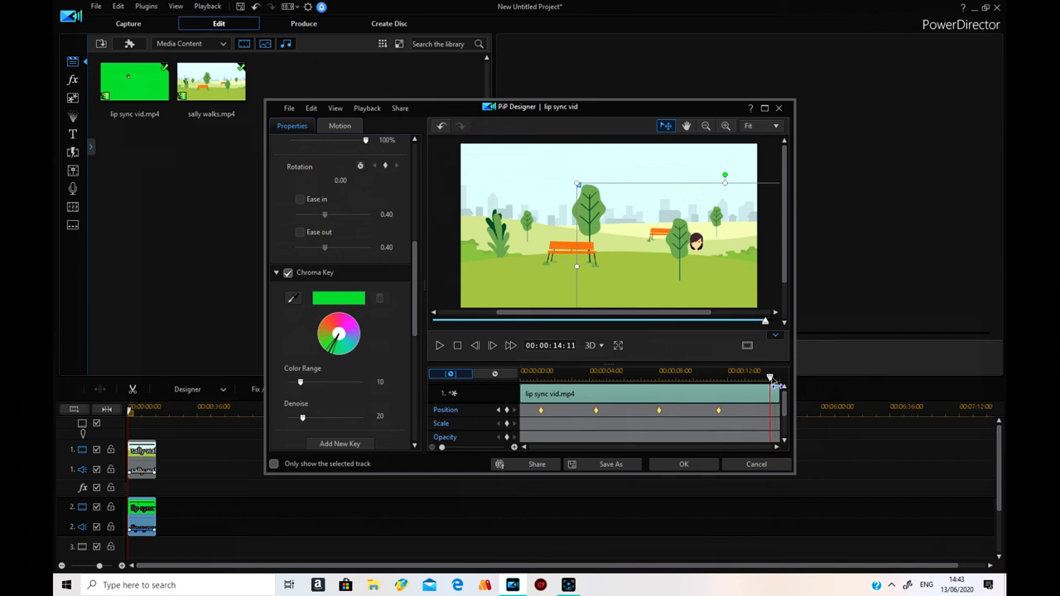
left_click_drag(774, 377, 765, 378)
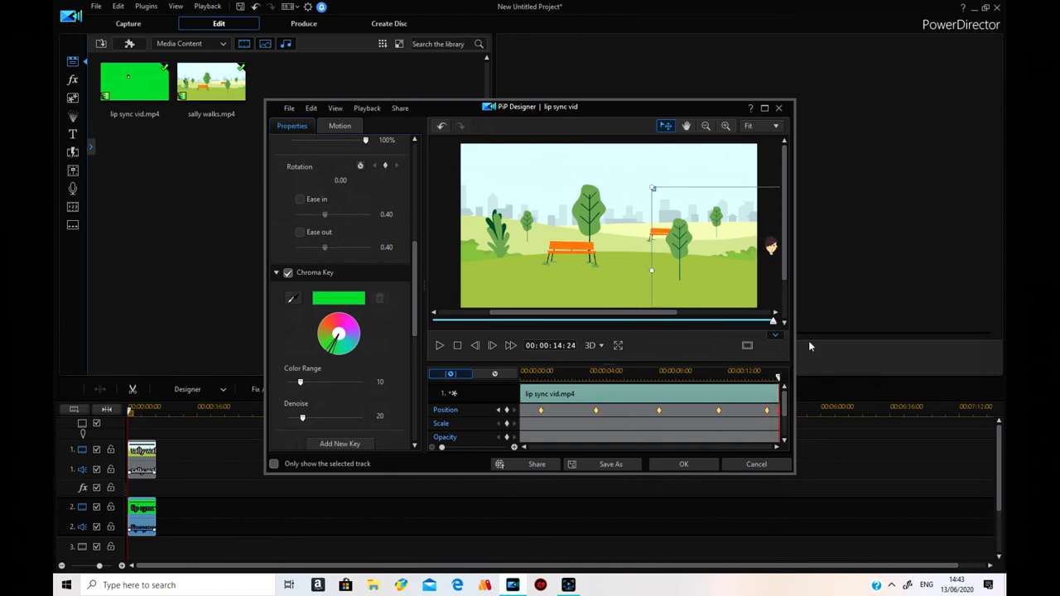
mouse_move(682, 463)
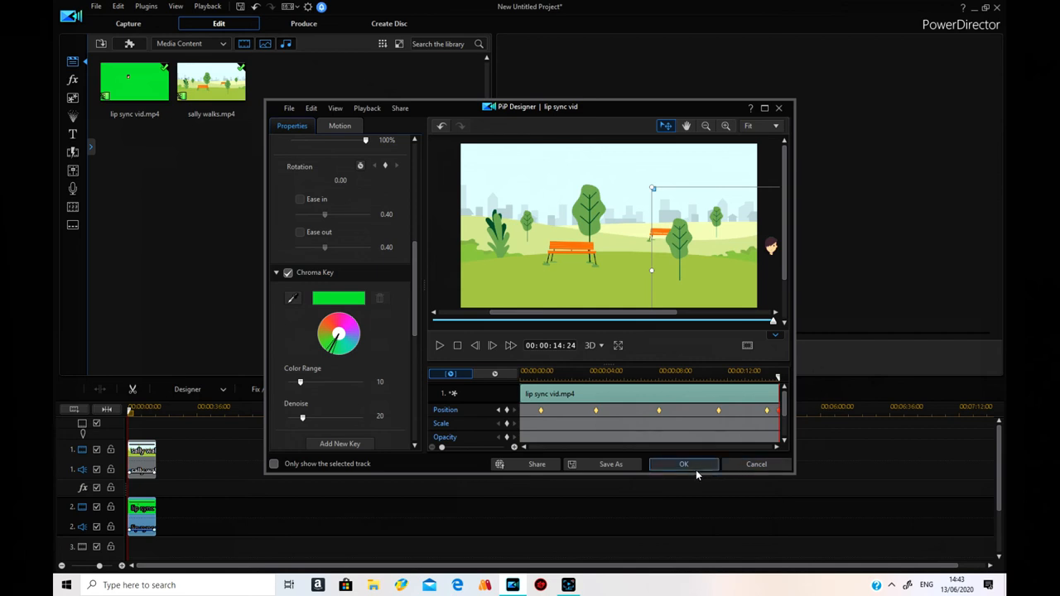
left_click(682, 464)
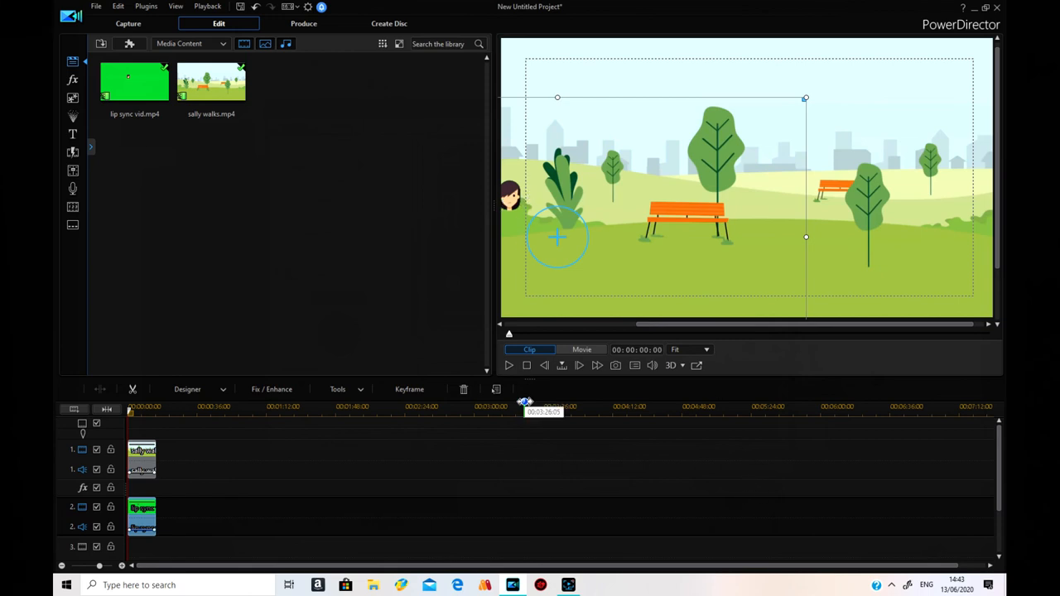
left_click(583, 349)
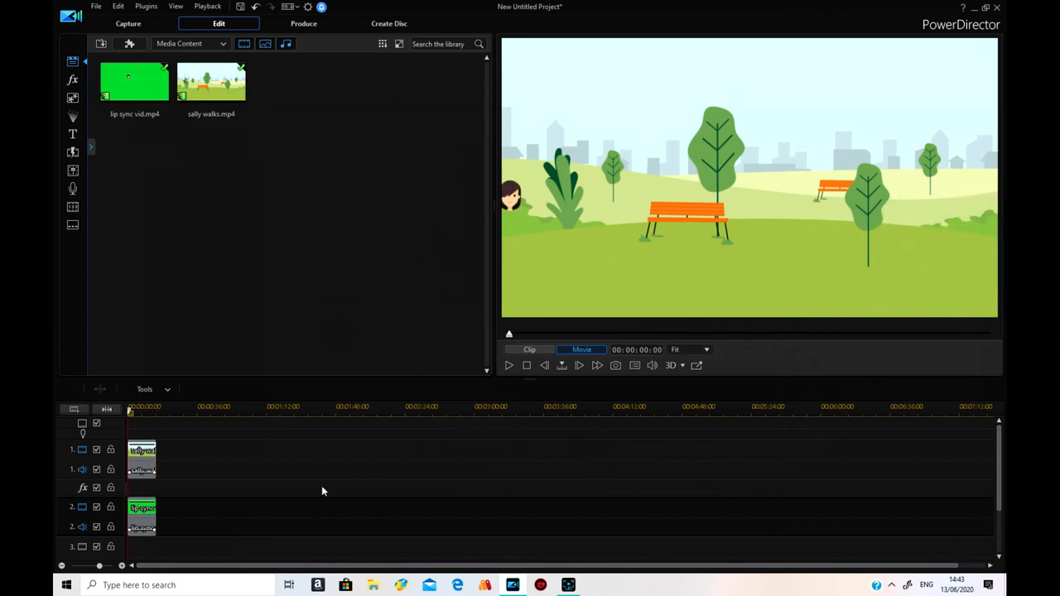
left_click(141, 513)
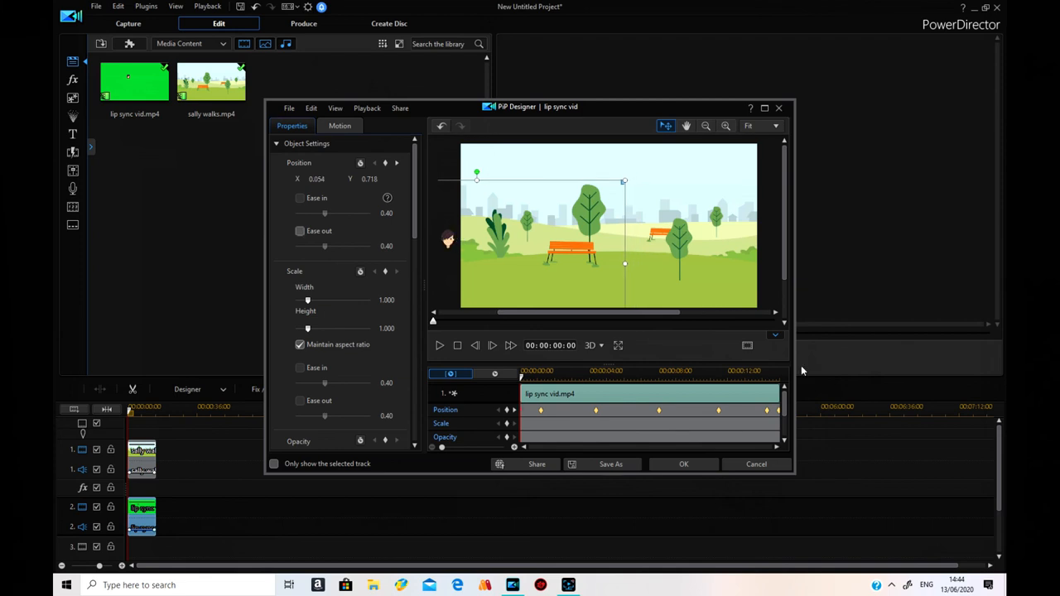
mouse_move(679, 490)
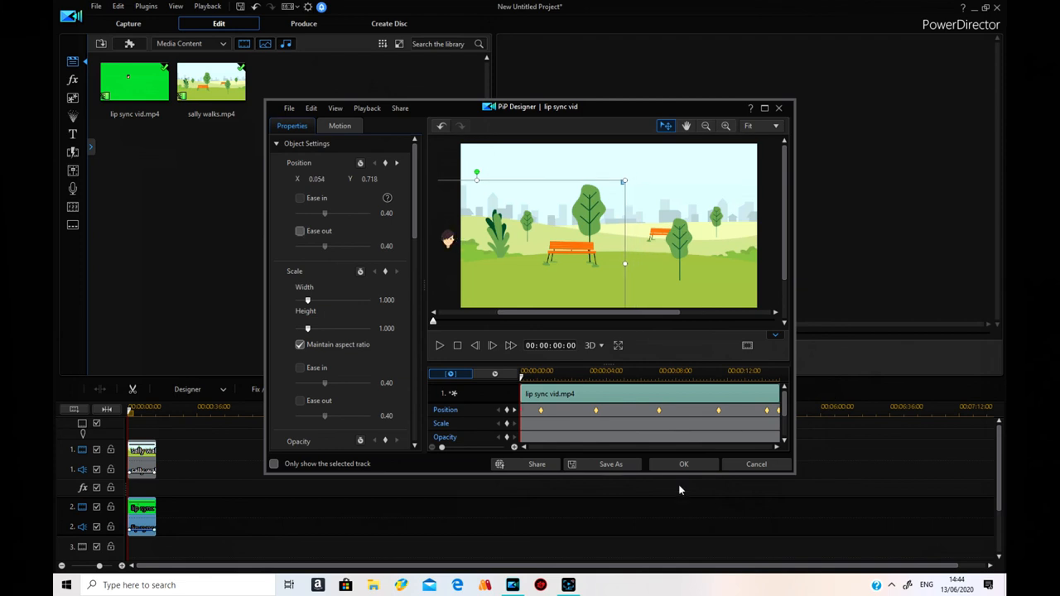
left_click(682, 464)
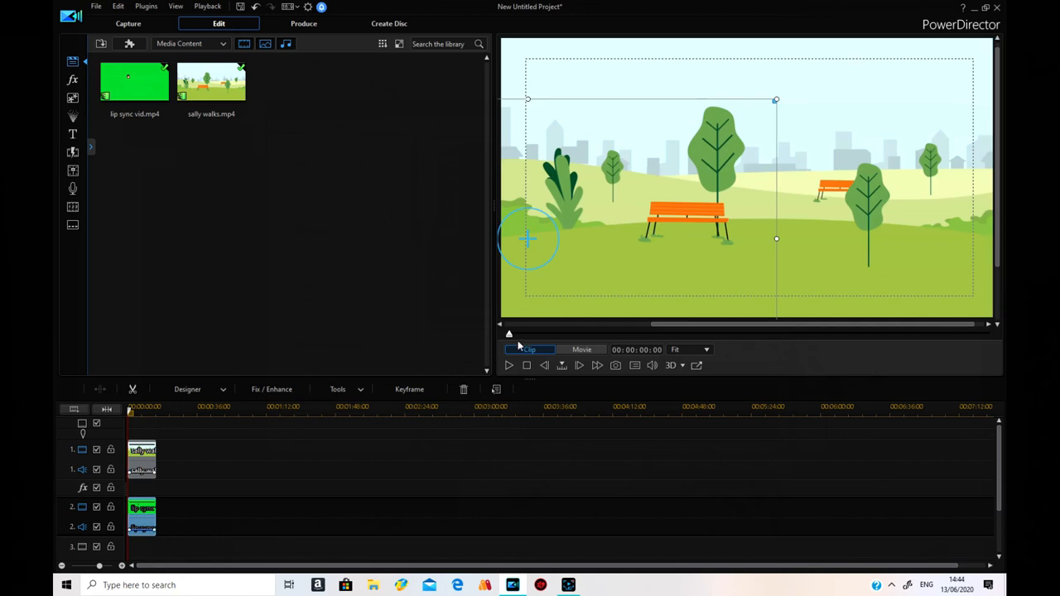
left_click(581, 349)
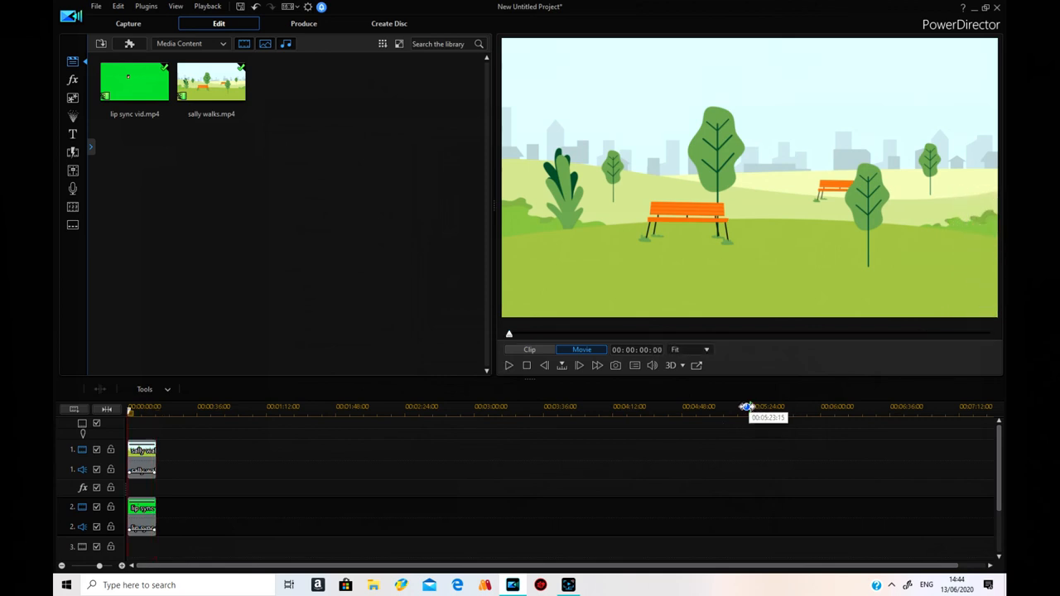
mouse_move(695, 409)
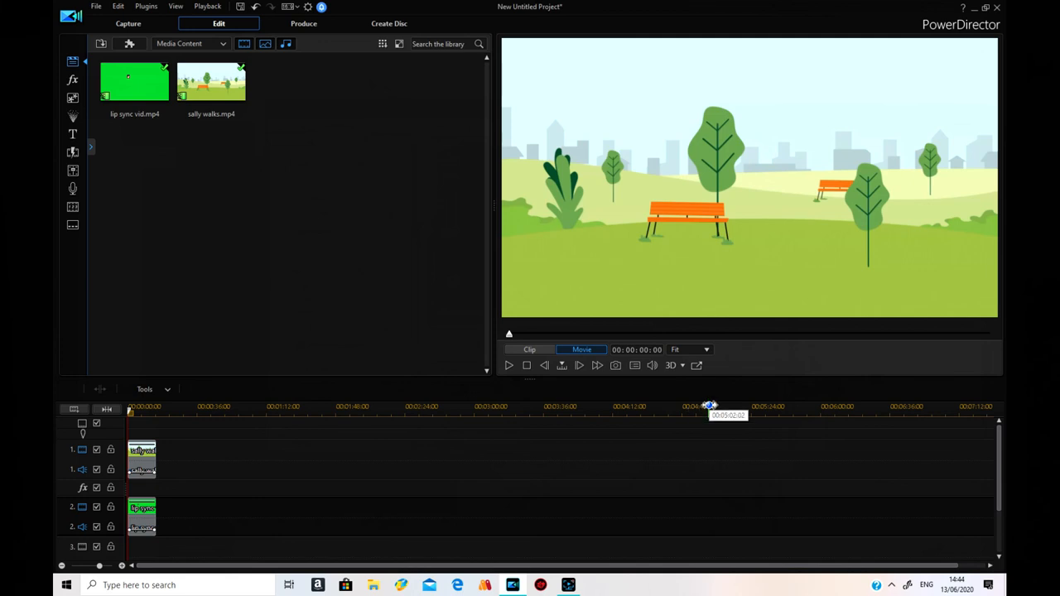
mouse_move(689, 491)
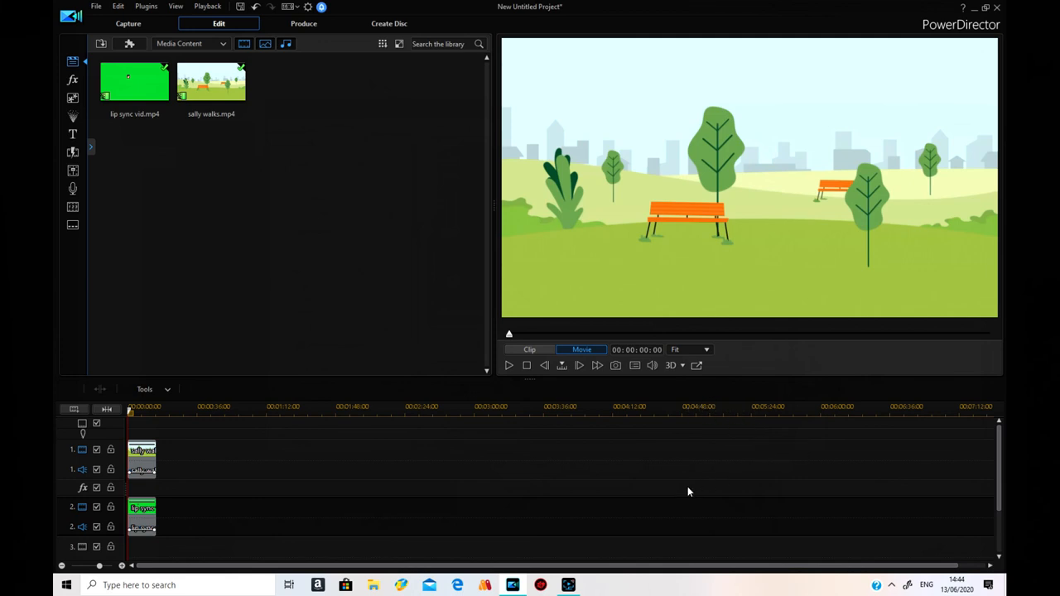
mouse_move(900, 381)
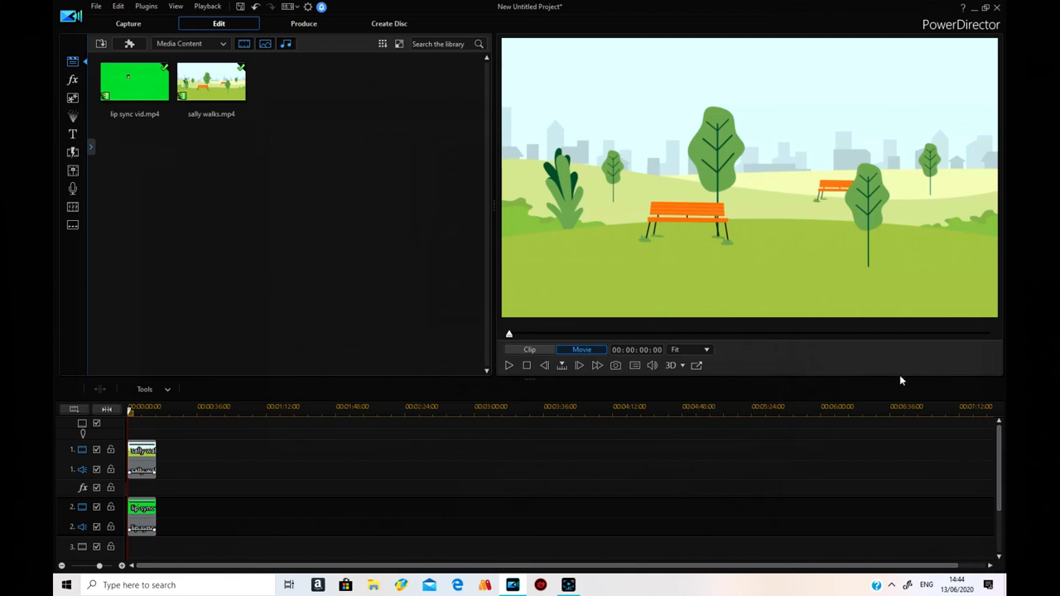
mouse_move(834, 442)
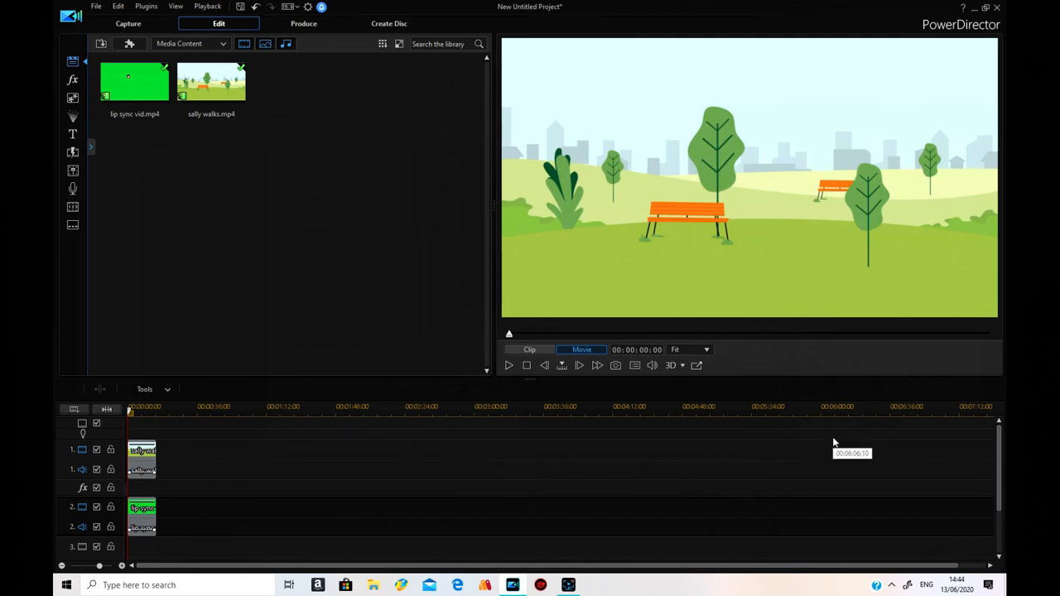
mouse_move(785, 424)
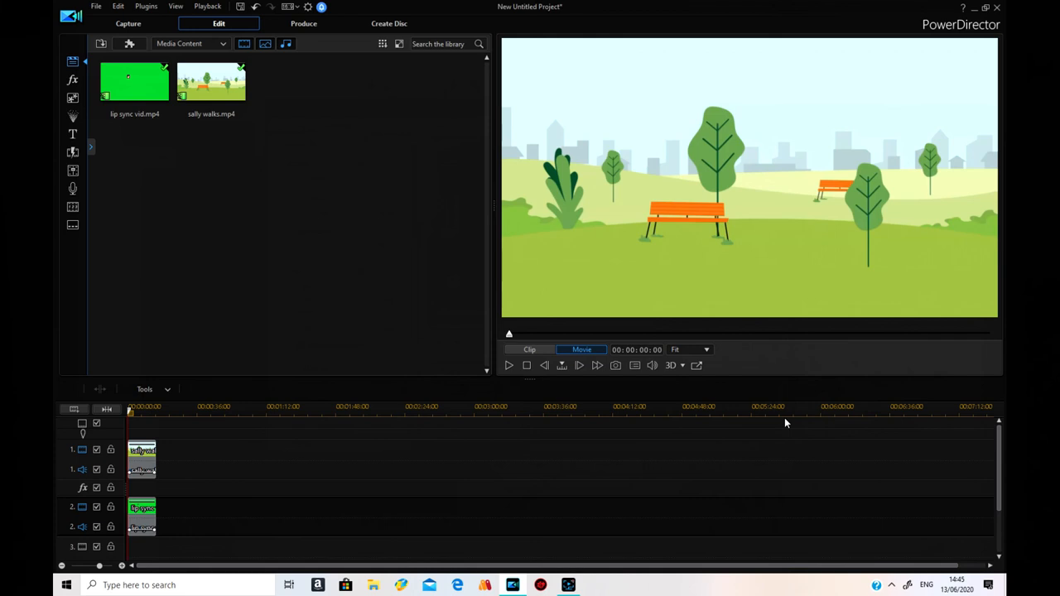
mouse_move(781, 424)
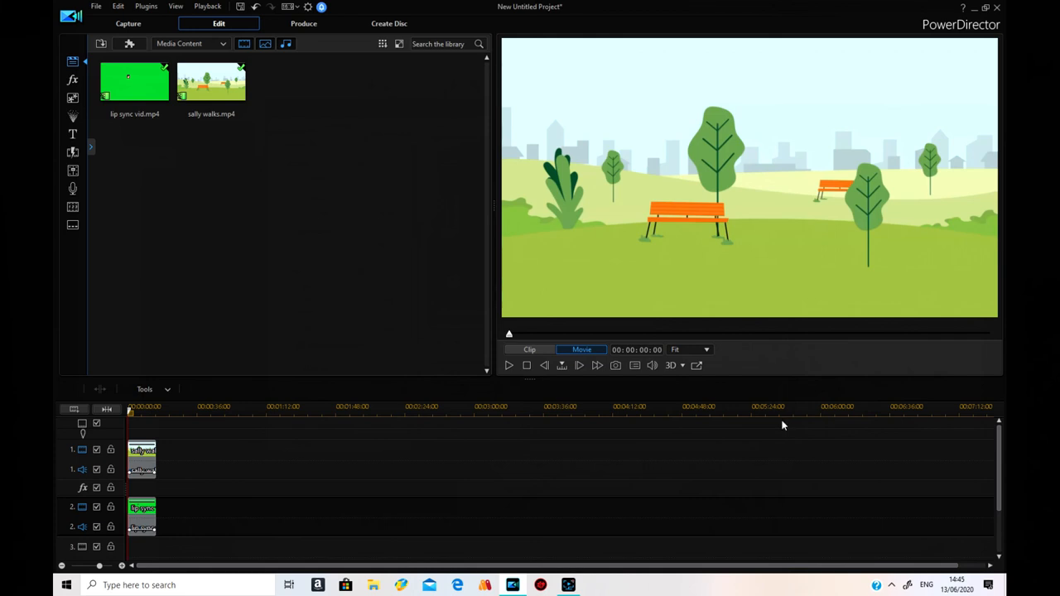